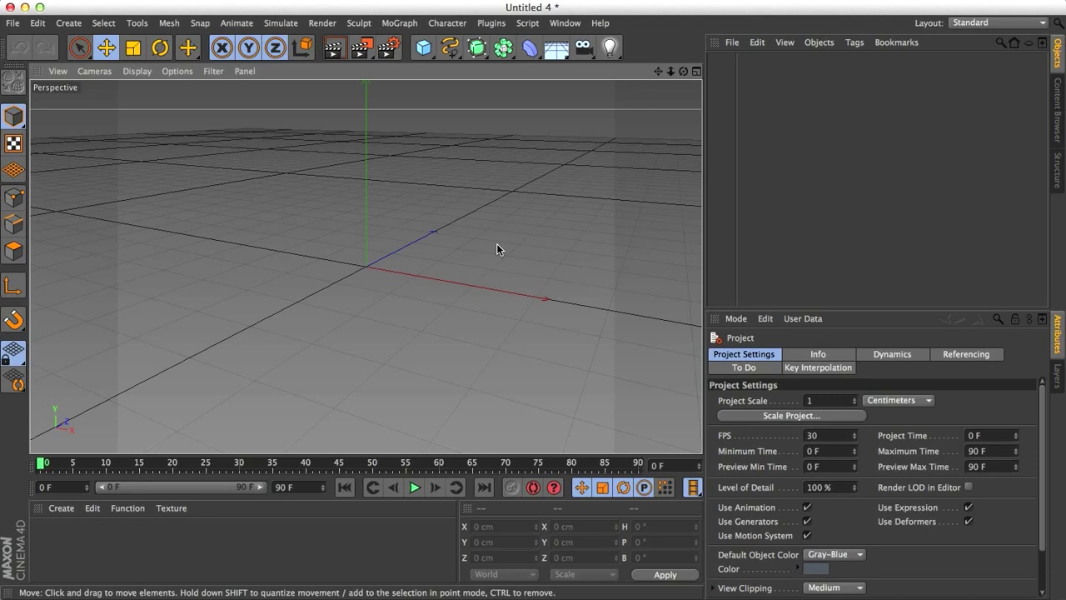
- Open the deformer palette from the top toolbar to pick Explosion FX
click(530, 48)
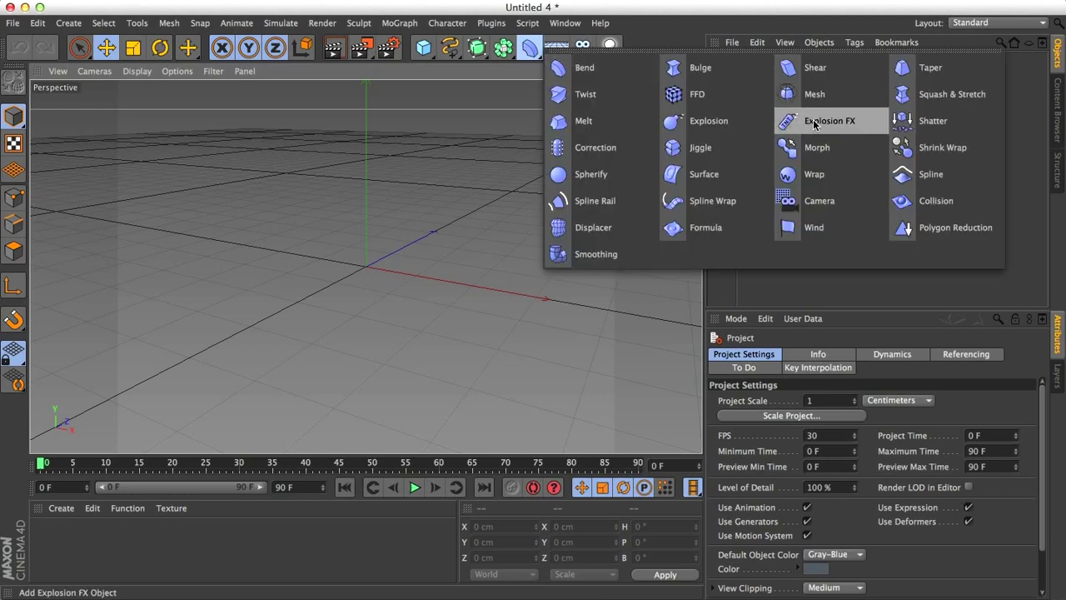
mouse_move(708, 120)
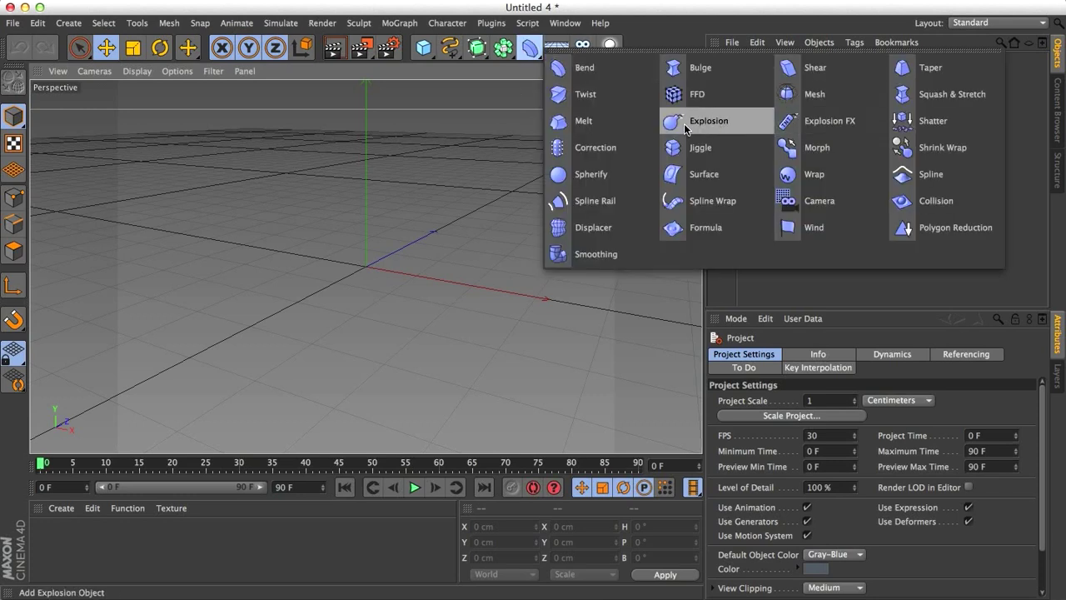
mouse_move(830, 121)
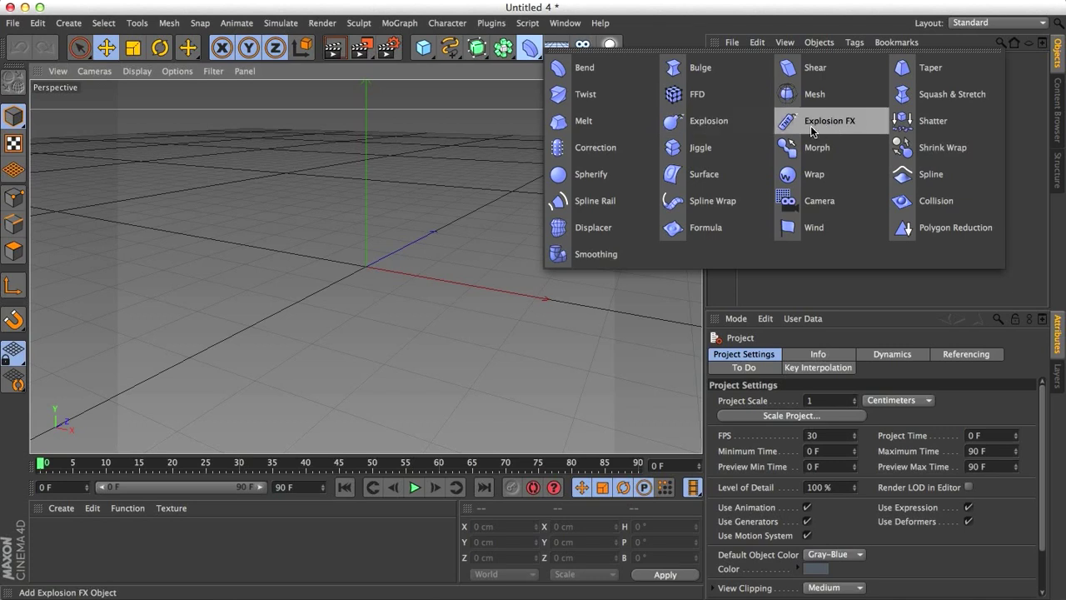
mouse_move(840, 129)
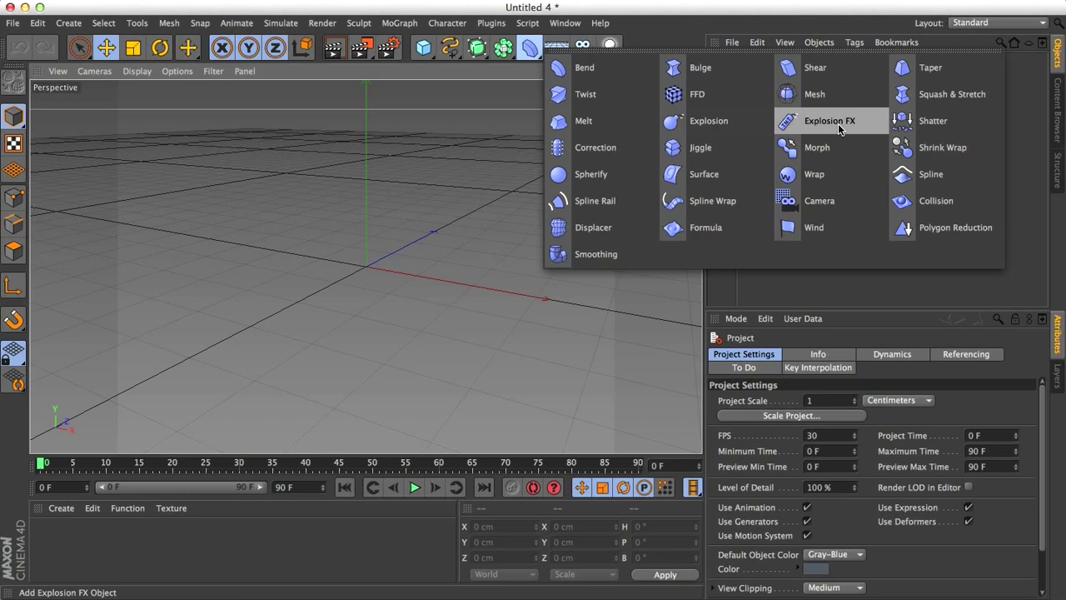
- Add an Explosion FX deformer and a Text spline reading 'TEXT'
click(829, 121)
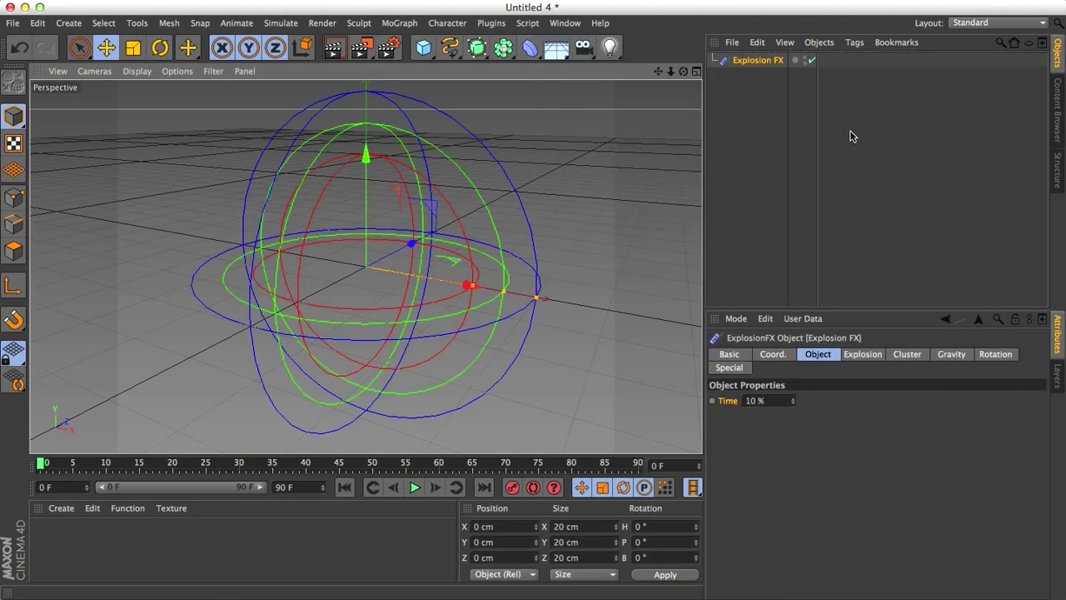
mouse_move(448, 47)
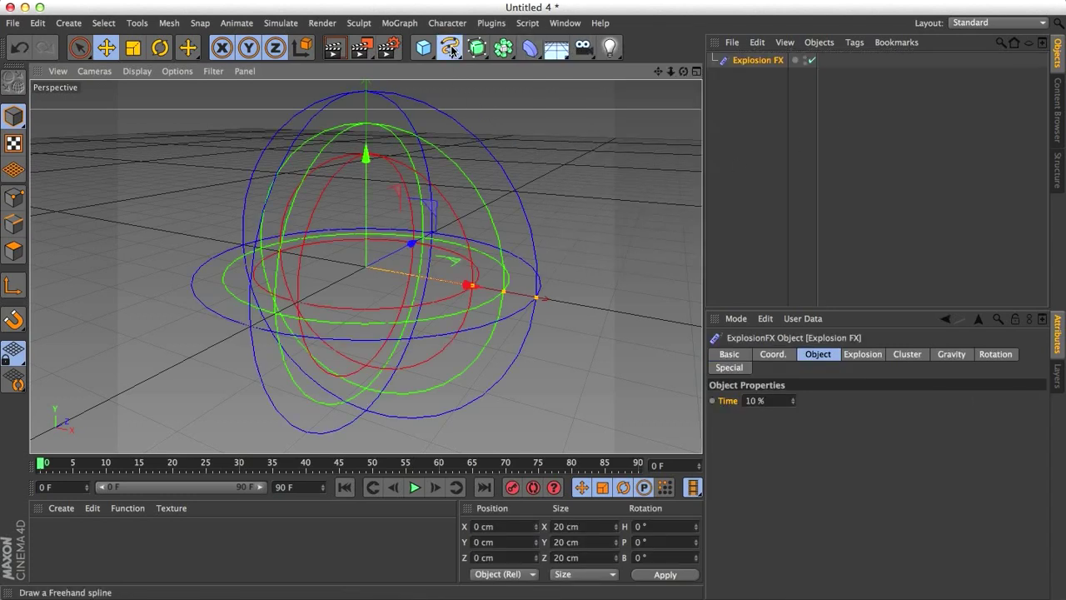
click(422, 48)
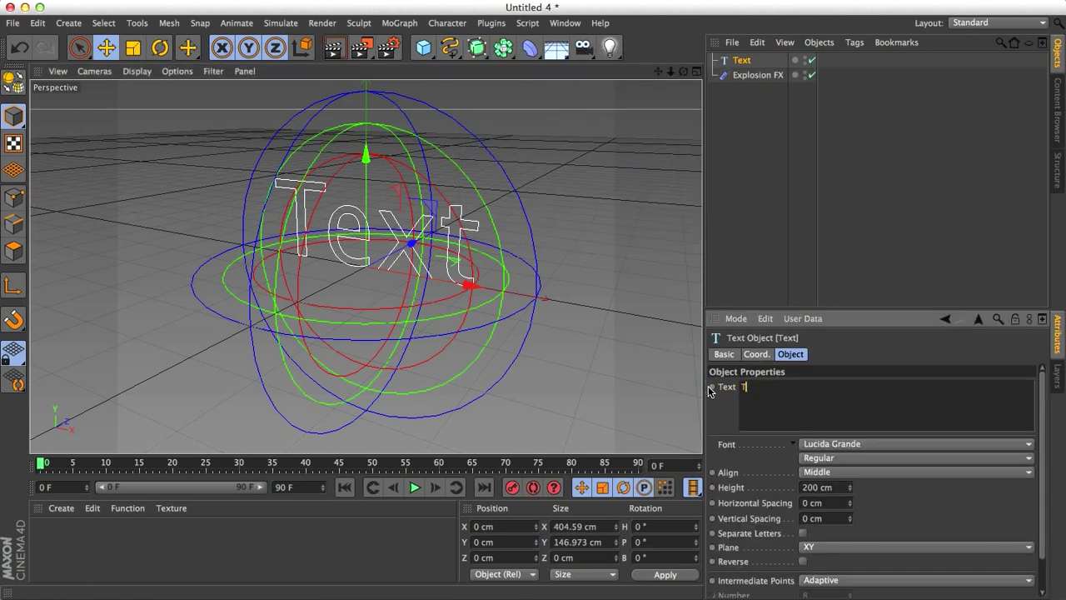
text(EXT)
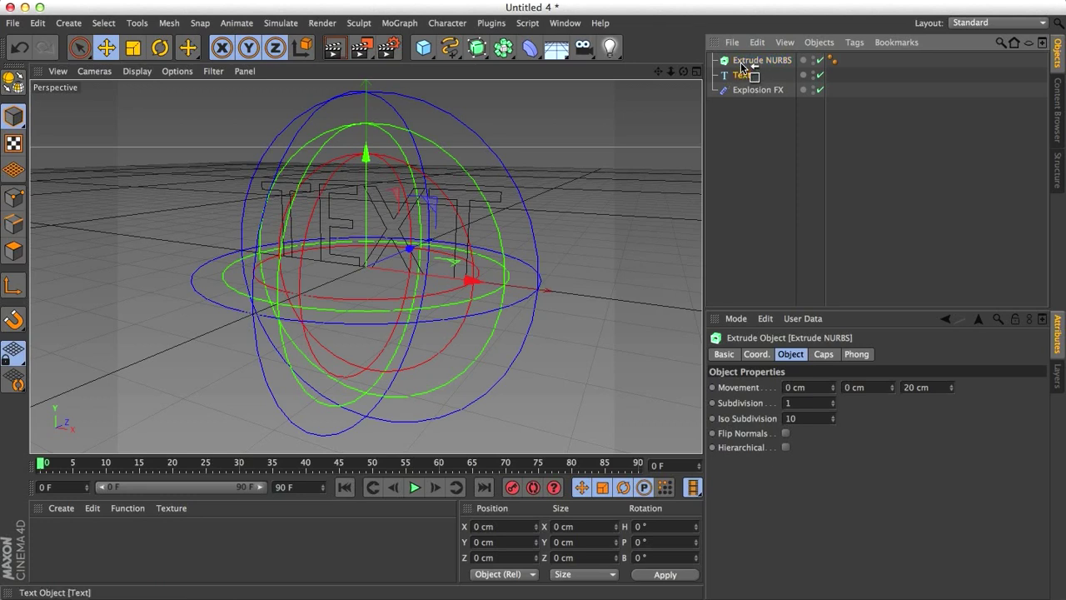
- Nest the Text spline under Extrude NURBS and set the cap type to Triangles
click(761, 60)
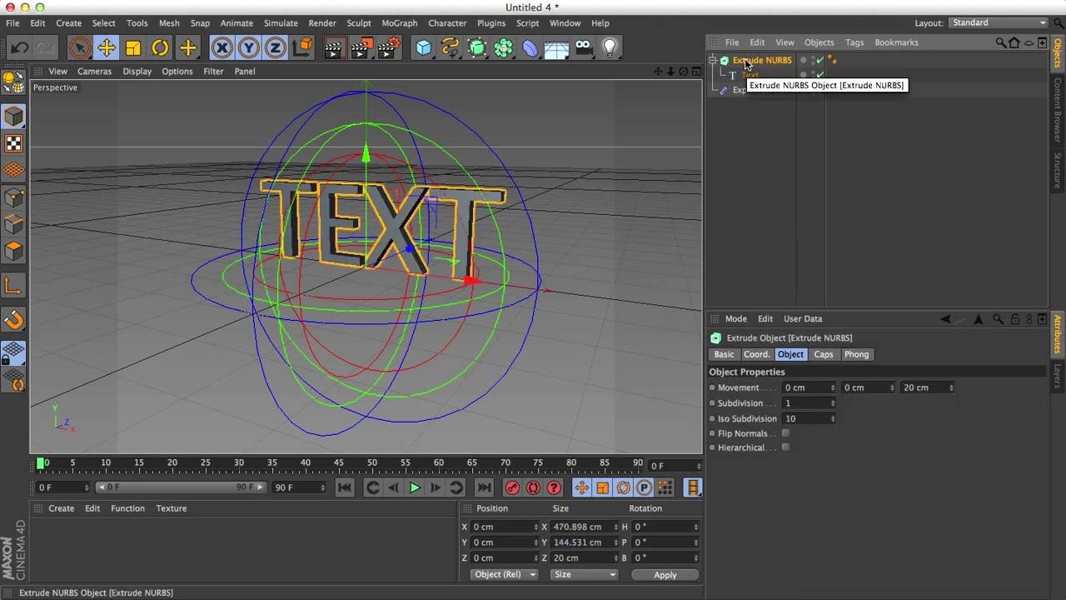
click(822, 354)
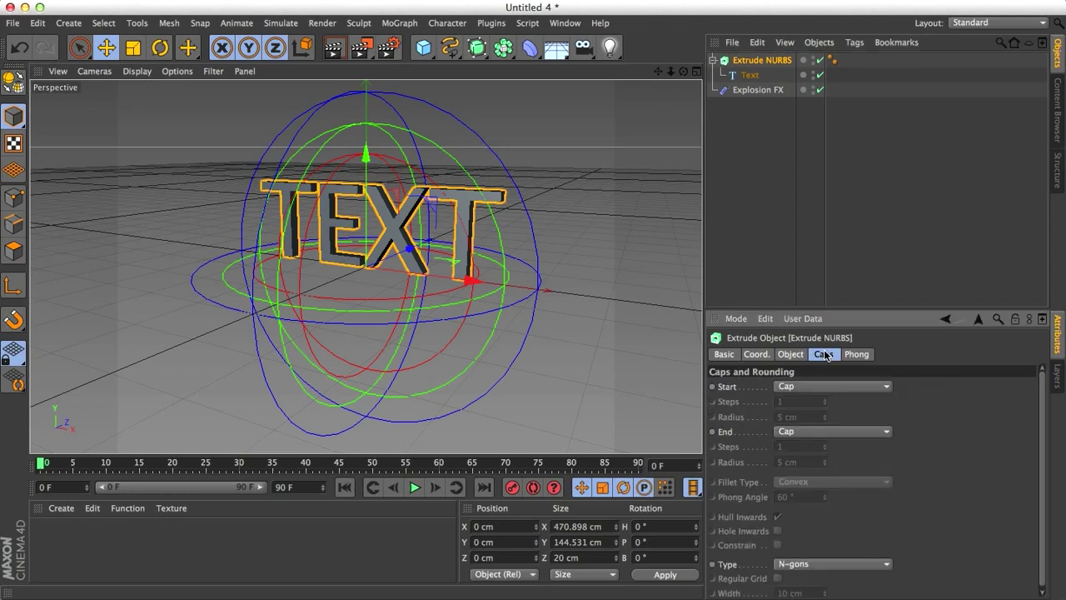
click(822, 354)
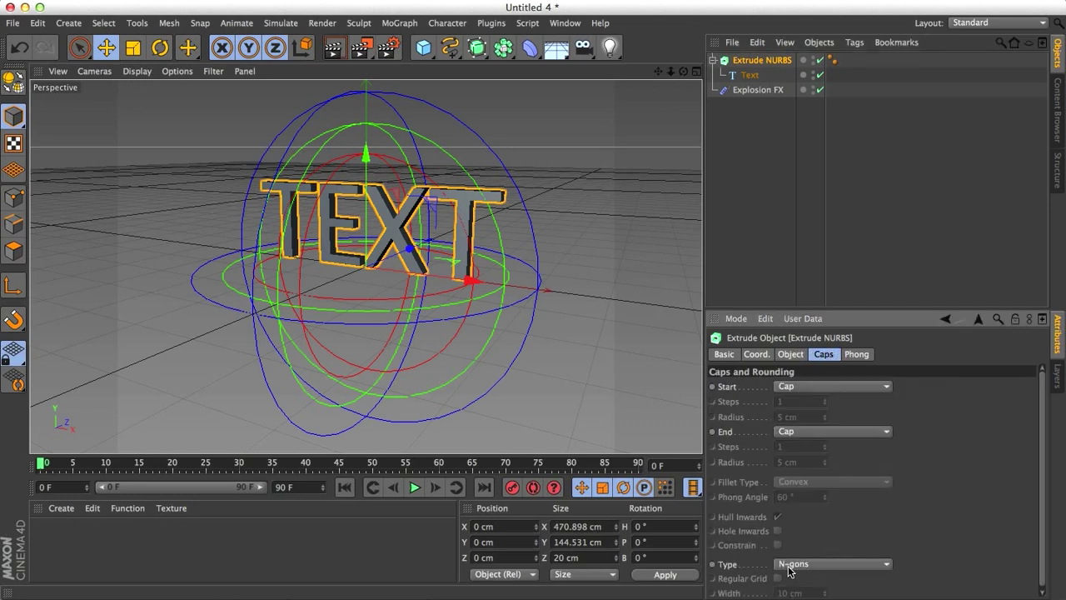
click(833, 564)
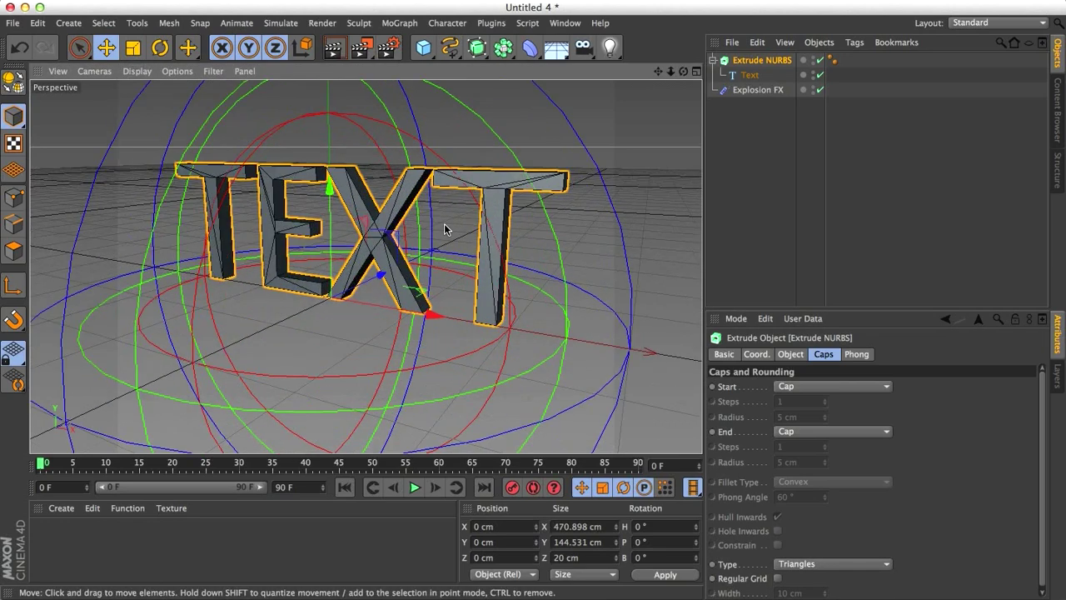
mouse_move(495, 242)
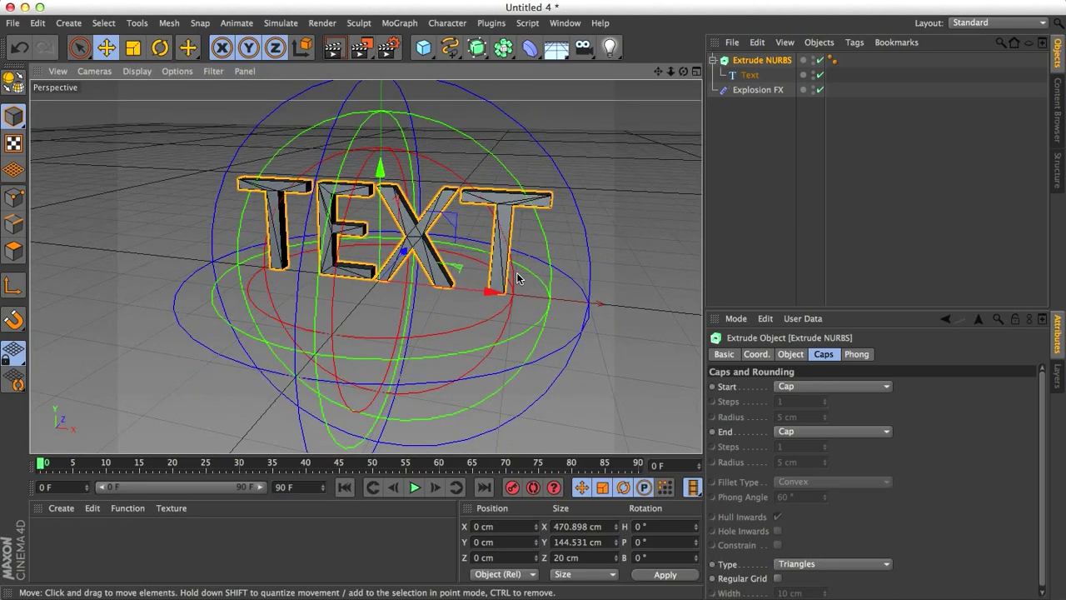
mouse_move(556, 236)
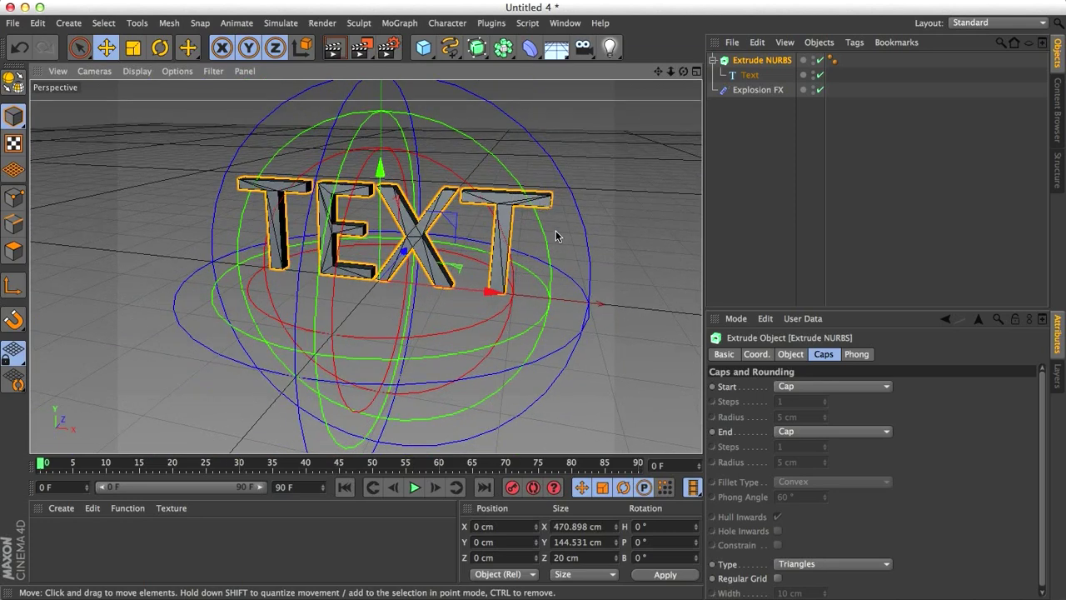
click(831, 60)
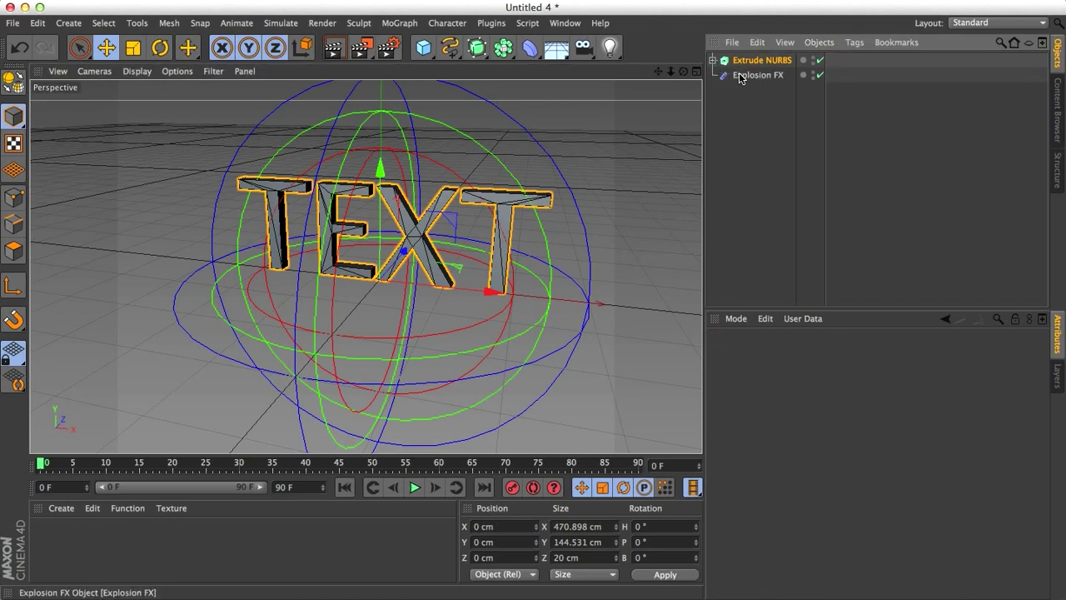
- Merge the extruded TEXT into one polygon object, Extrude NURBS.1, with Connect Objects + Delete
click(758, 74)
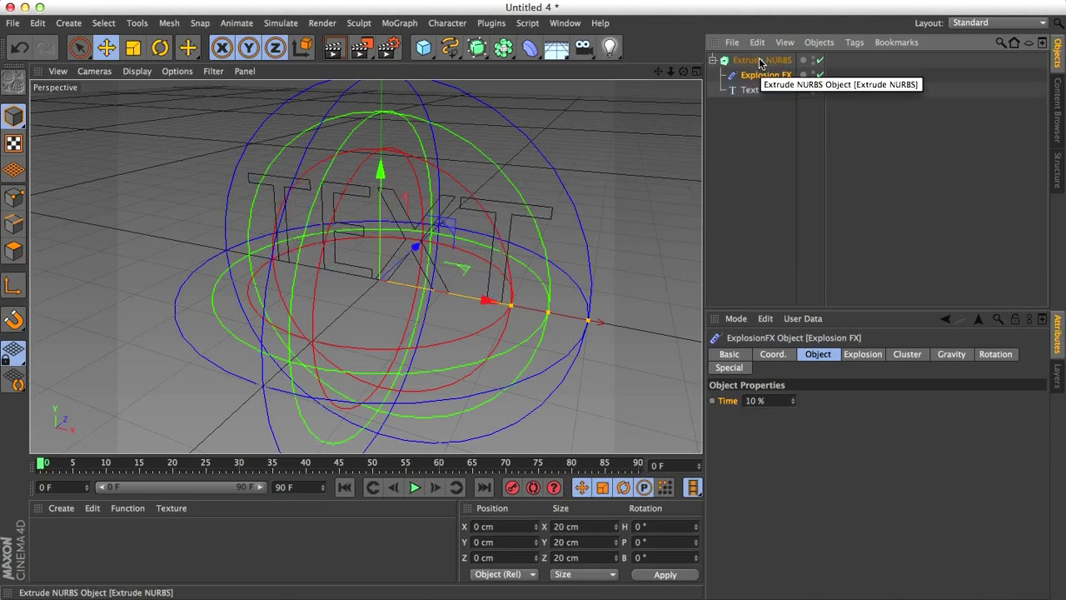
click(762, 60)
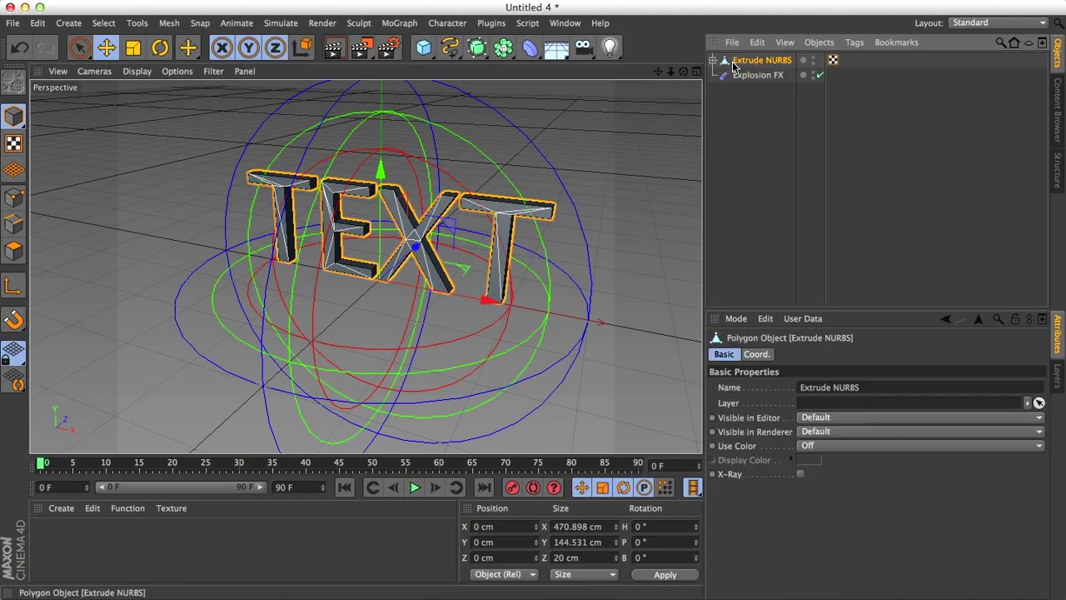
right_click(761, 59)
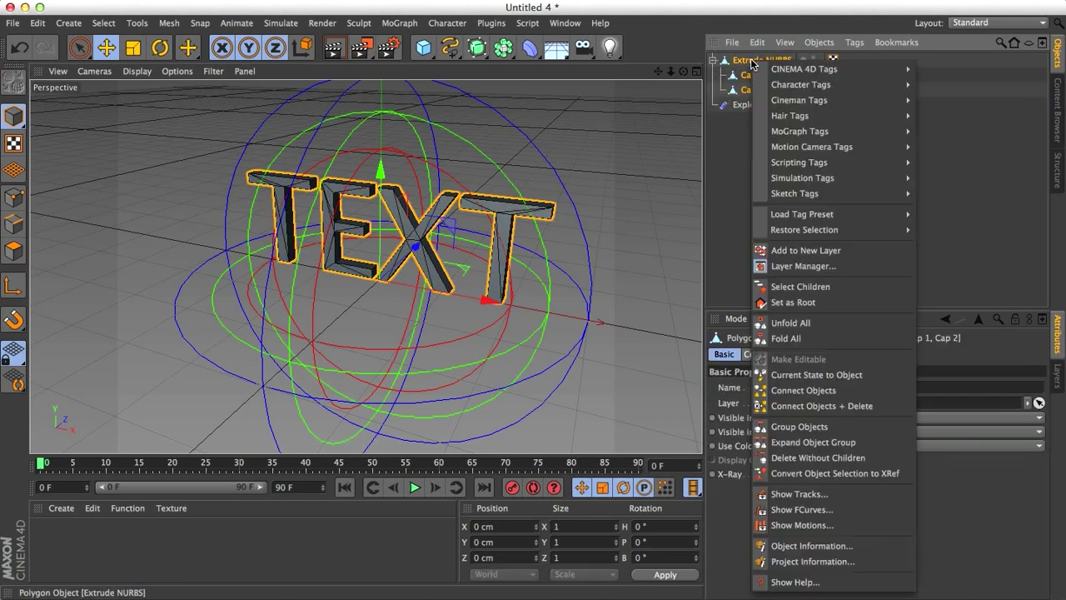
mouse_move(821, 405)
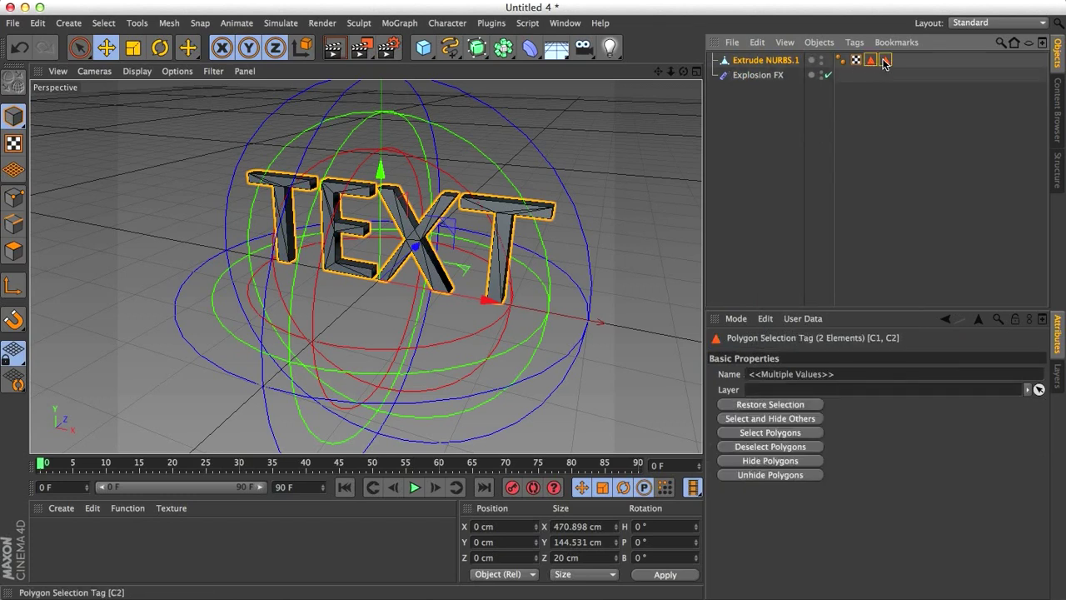
click(758, 75)
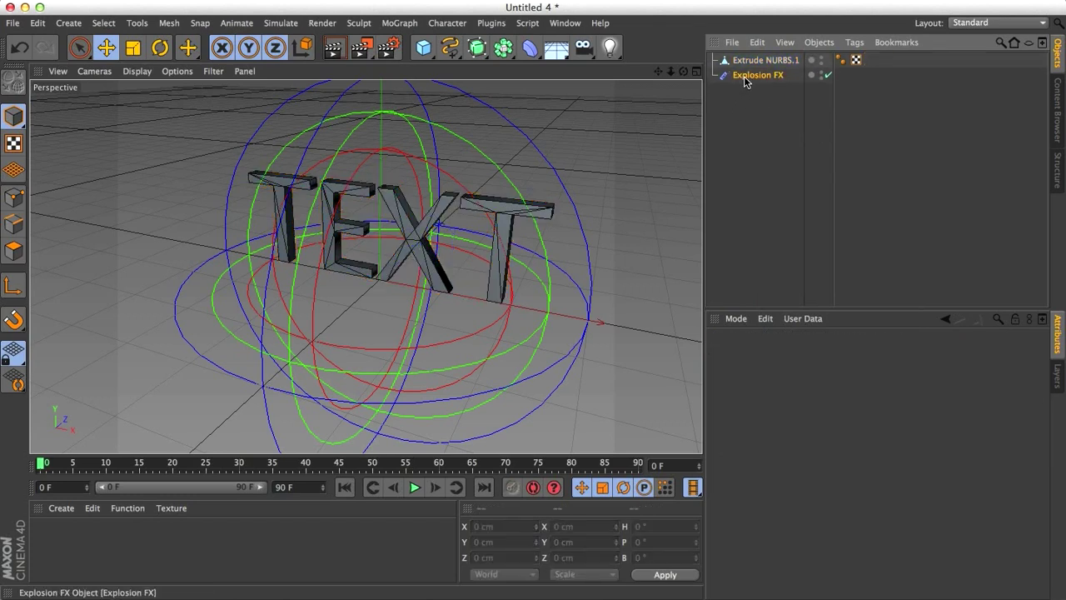
- Parent Explosion FX under Extrude NURBS.1 so the letters break into fragments
click(765, 59)
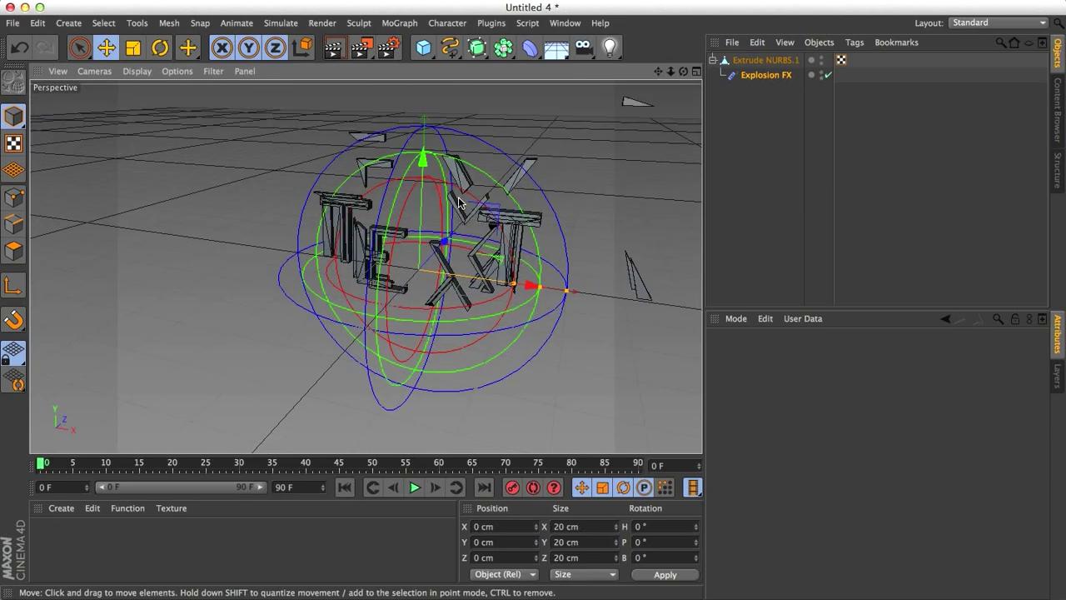
mouse_move(384, 312)
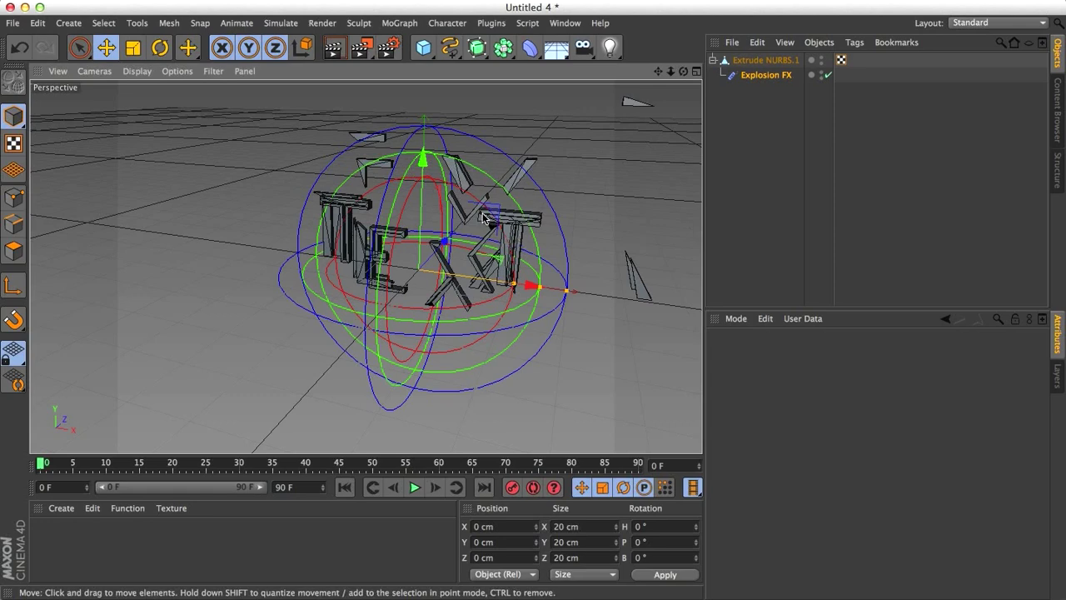
mouse_move(500, 165)
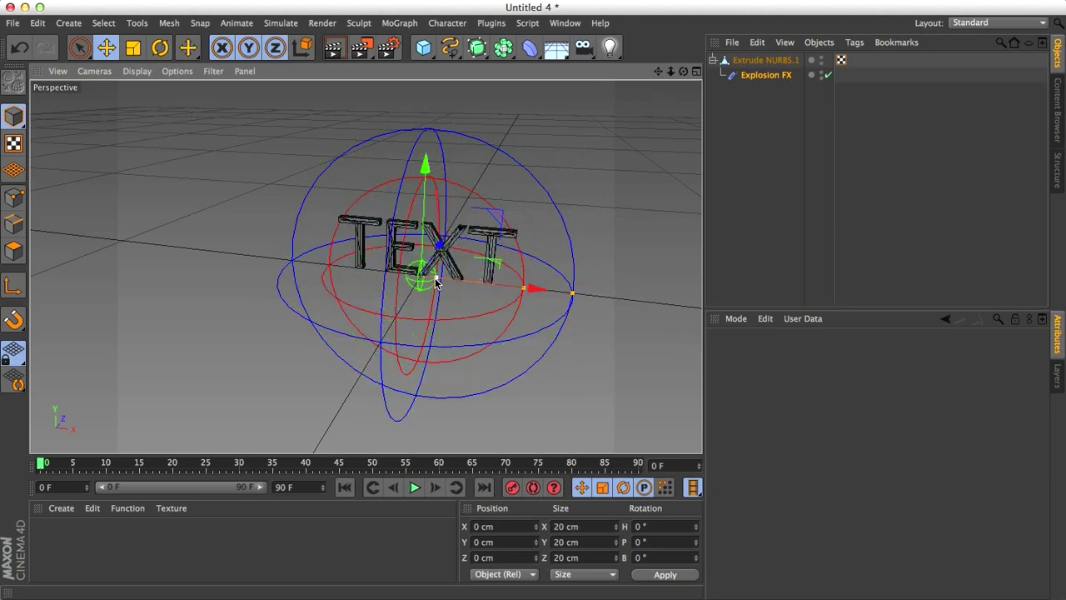
- Keyframe Explosion FX Time from 0% at frame 0 to 30% at frame 50
click(765, 75)
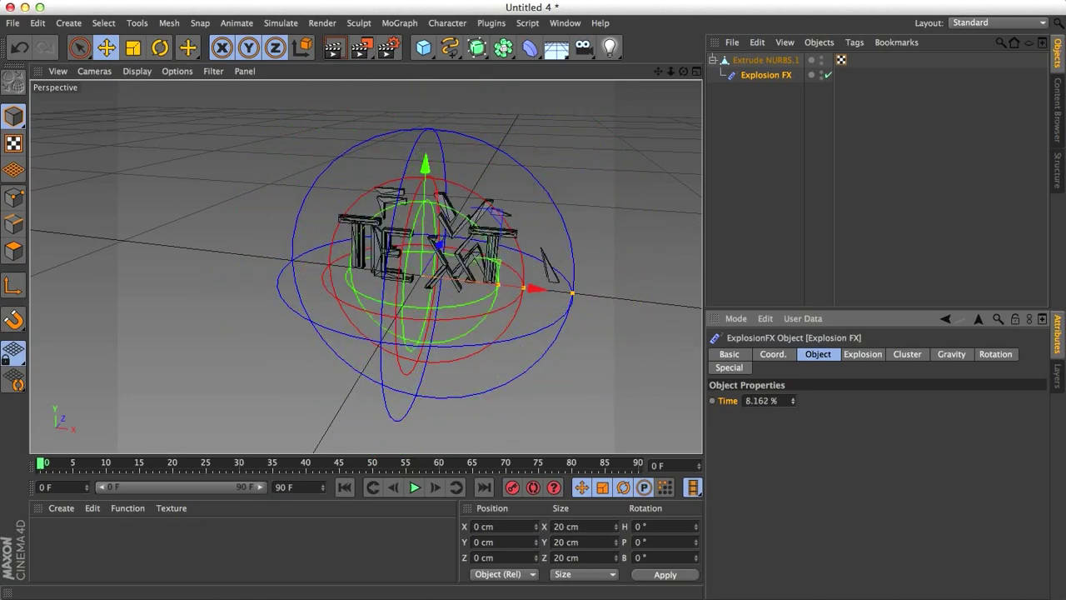
click(762, 401)
text(0)
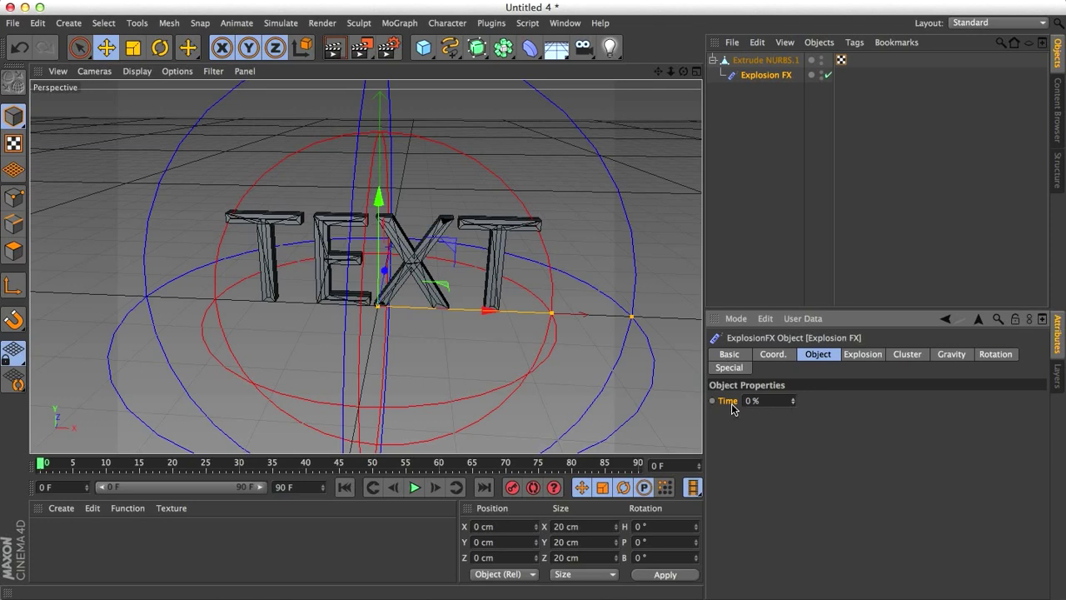
mouse_move(712, 409)
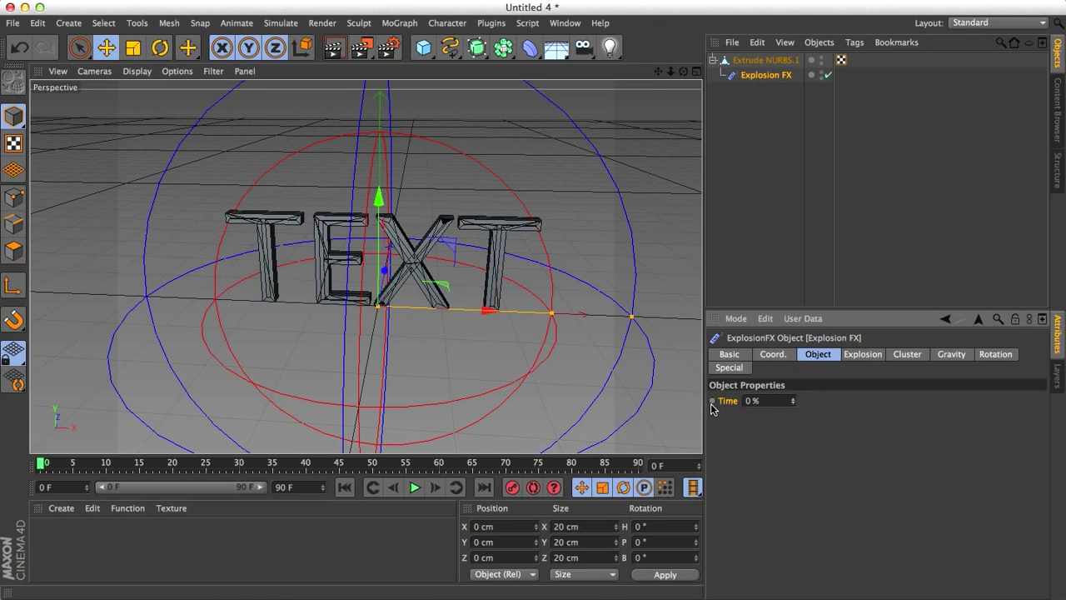
right_click(727, 401)
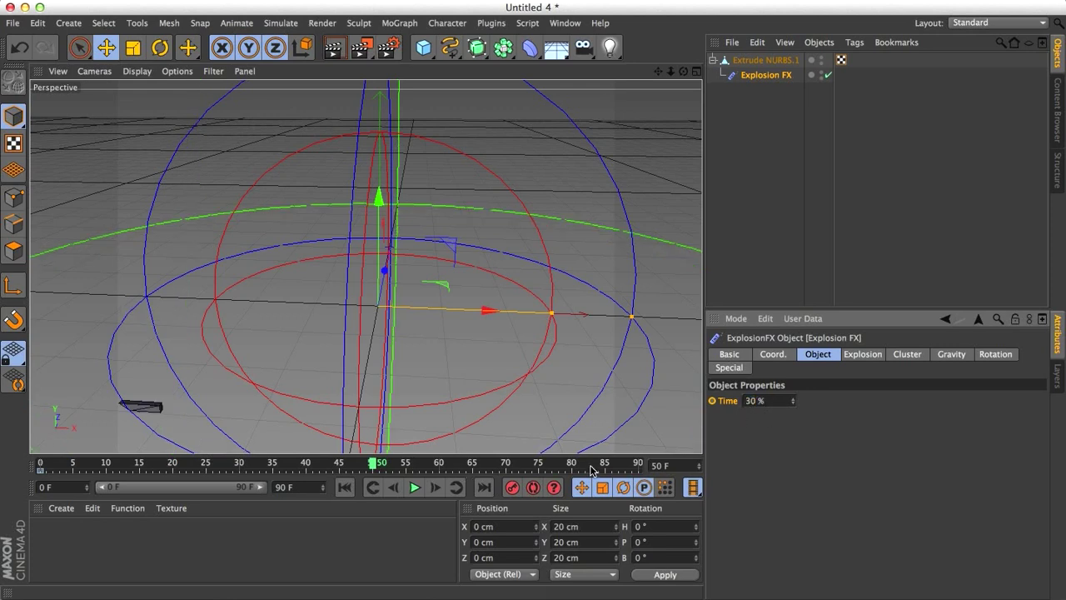
right_click(753, 401)
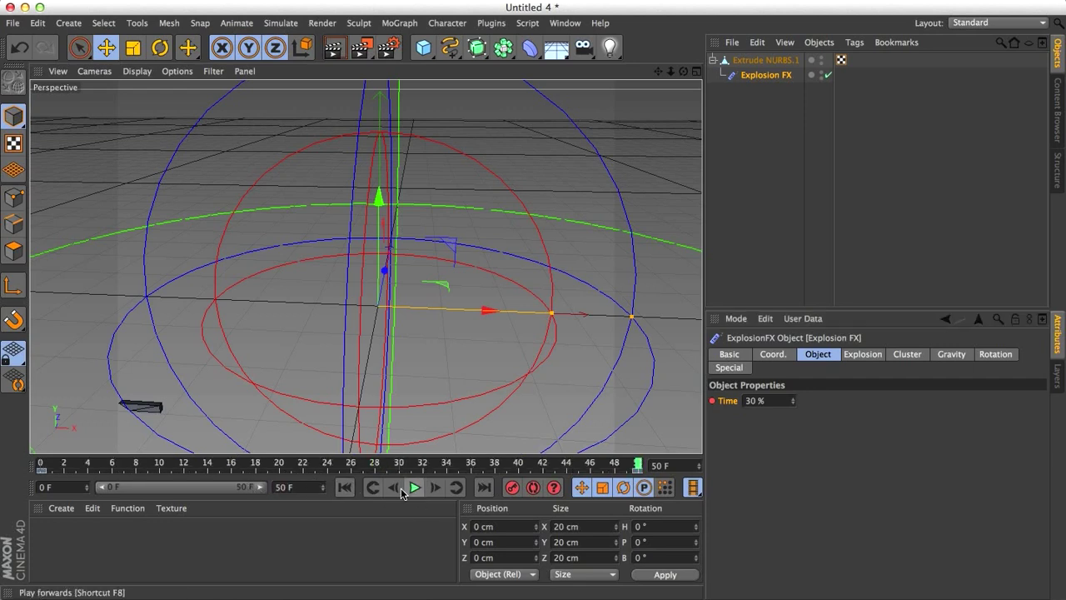
click(413, 487)
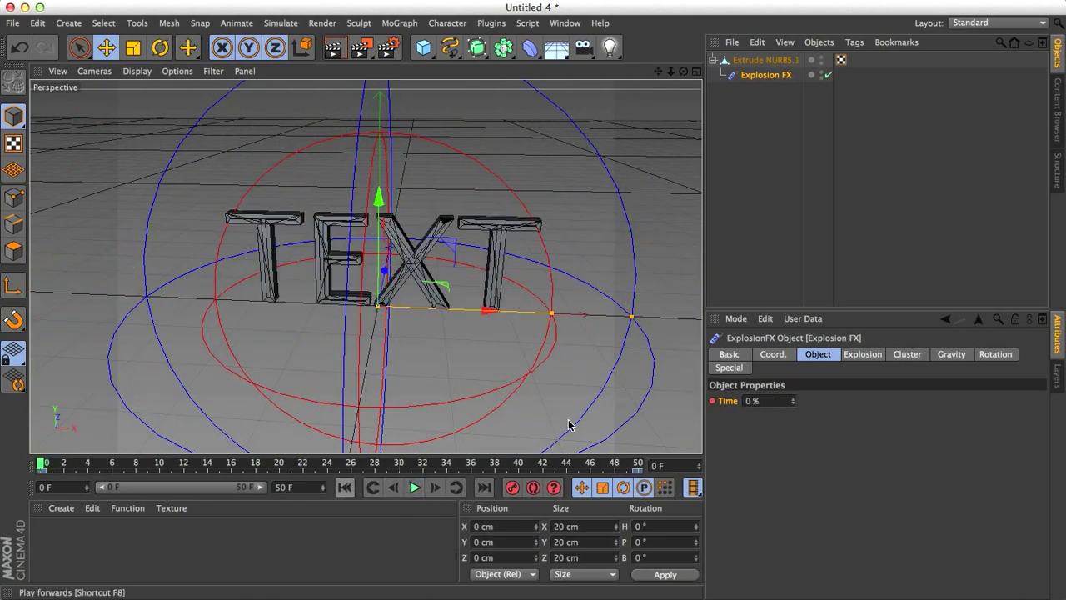
- Test a weaker Strength 10 explosion by playing the animation
click(863, 354)
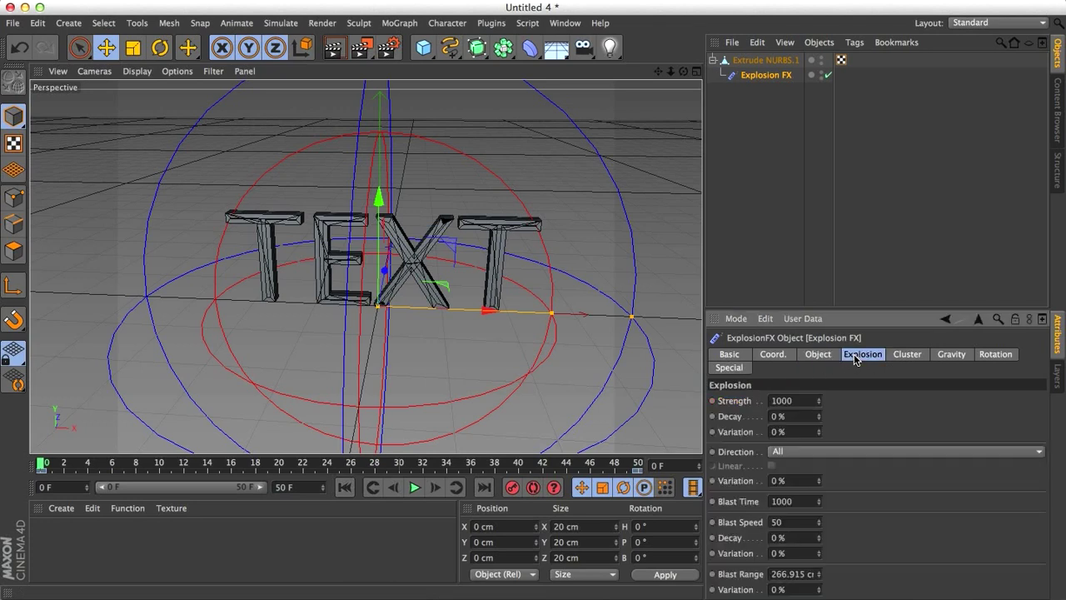
mouse_move(889, 437)
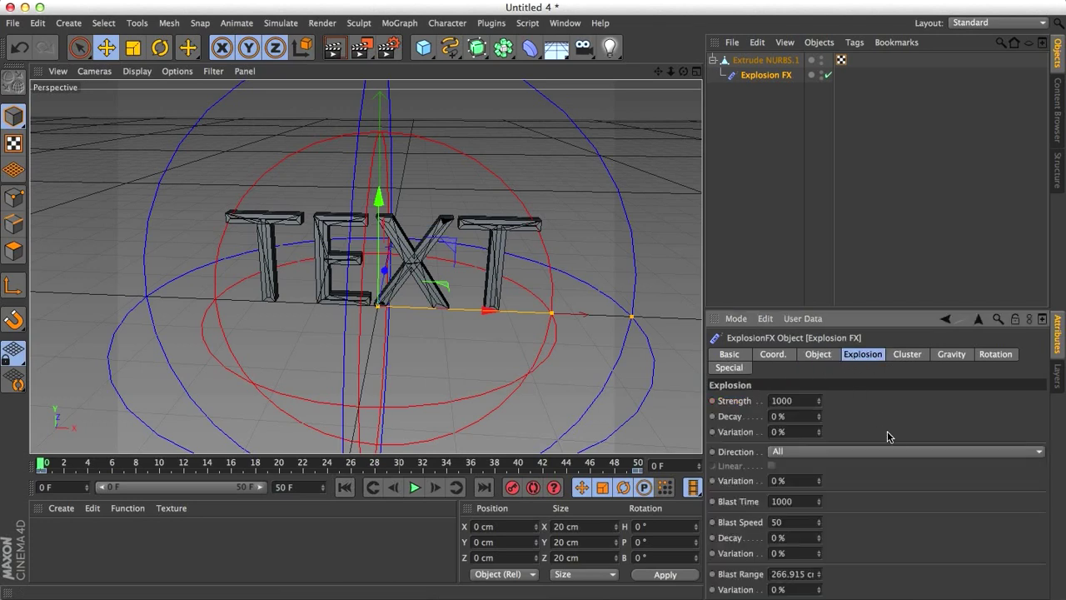
click(783, 400)
text(10)
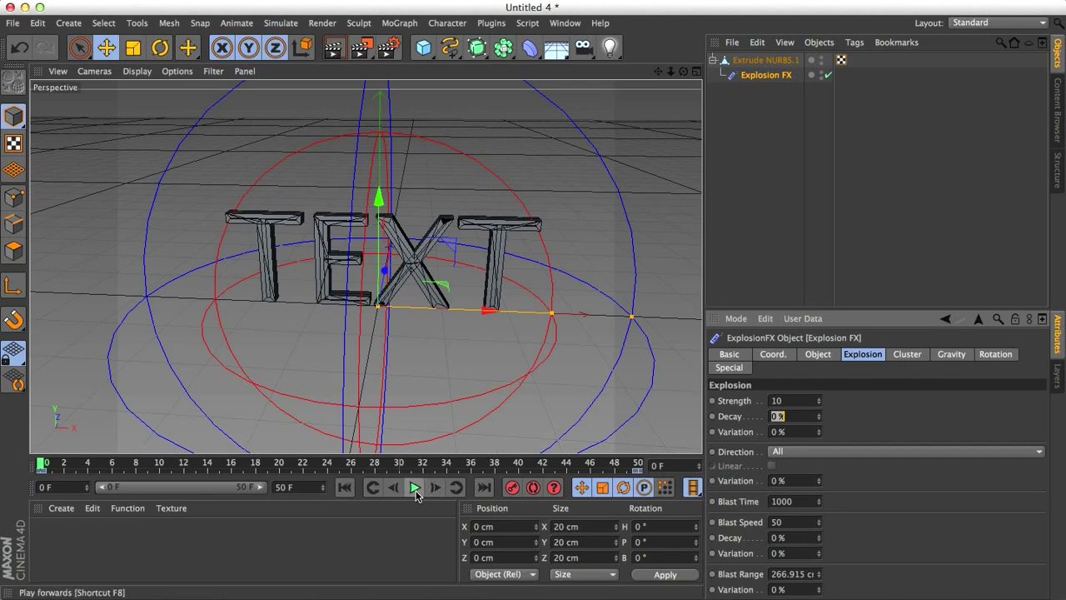
click(414, 487)
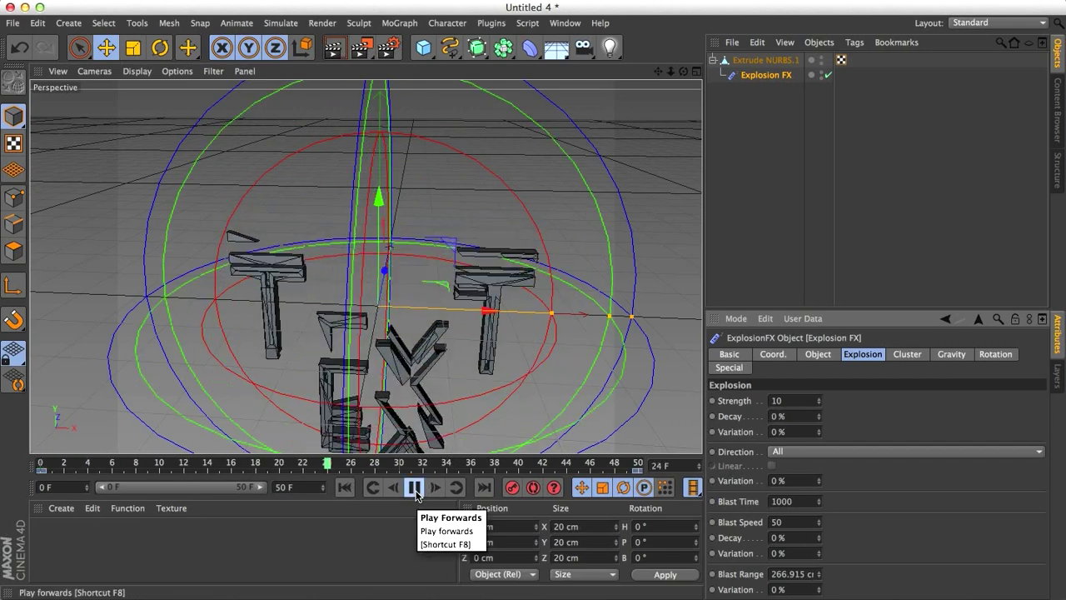
click(343, 487)
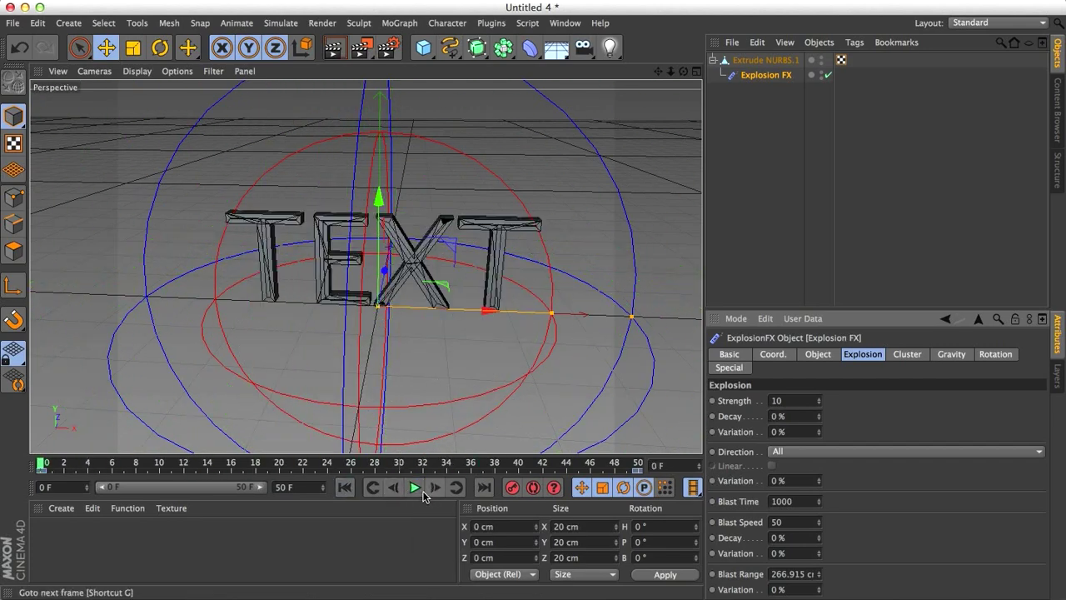
click(414, 487)
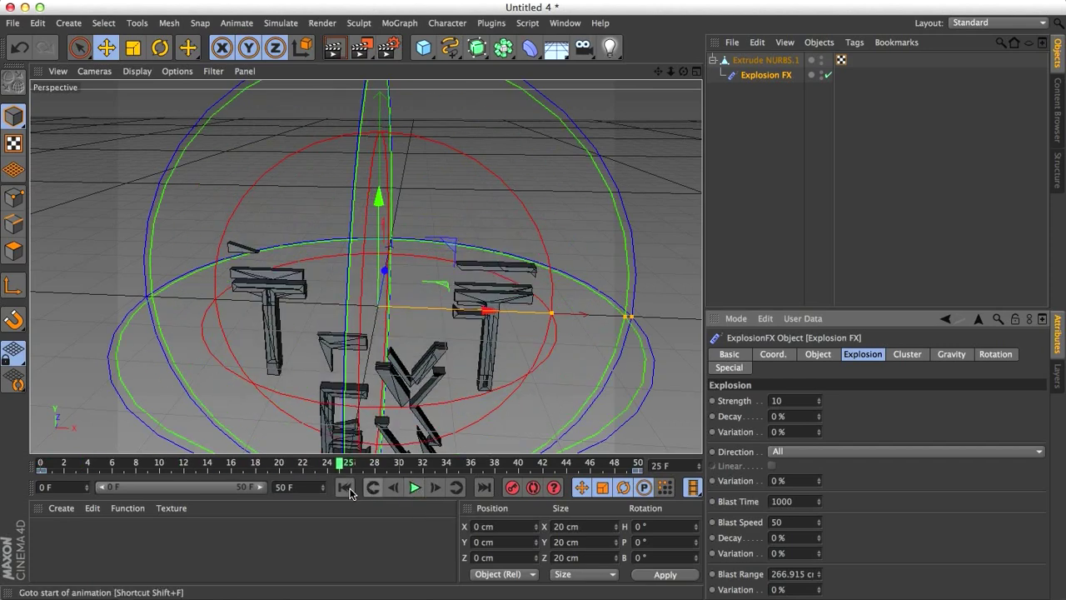
click(345, 487)
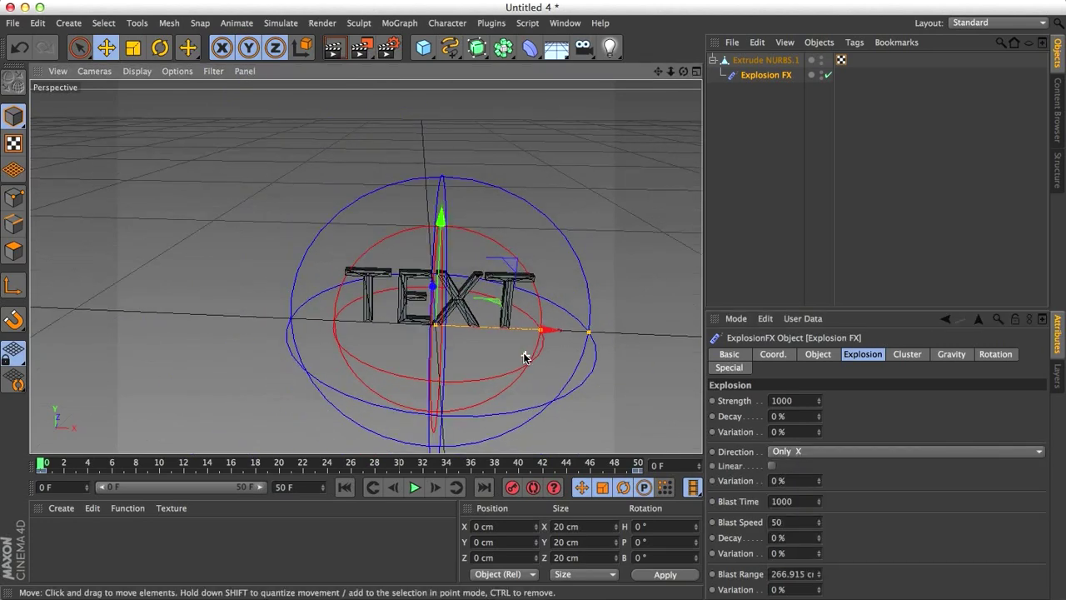
- Test an X-only explosion direction, then restore Strength 1000 in all directions
click(415, 487)
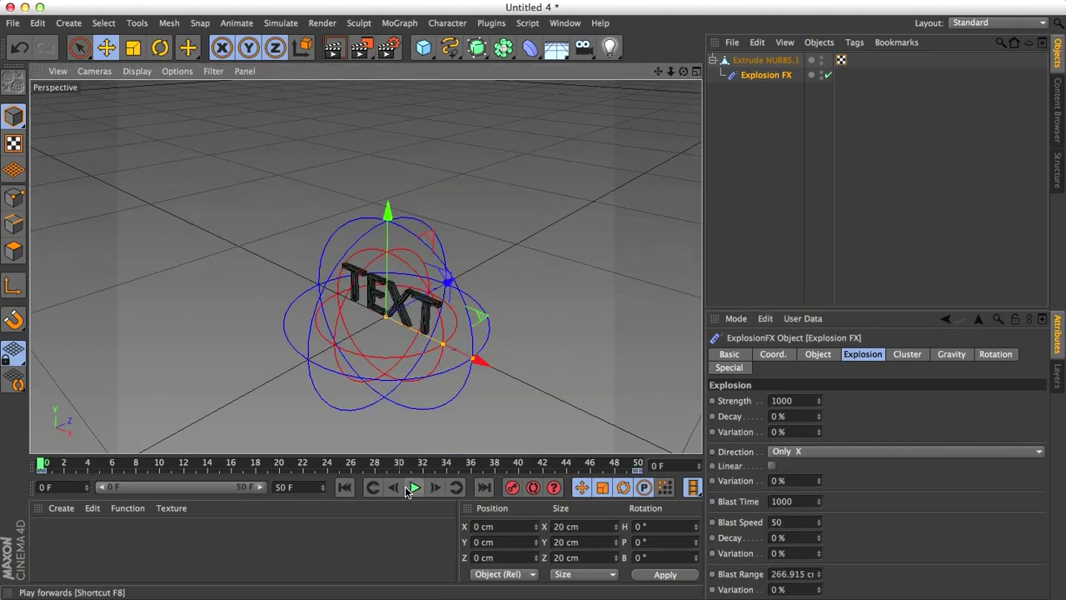
click(414, 487)
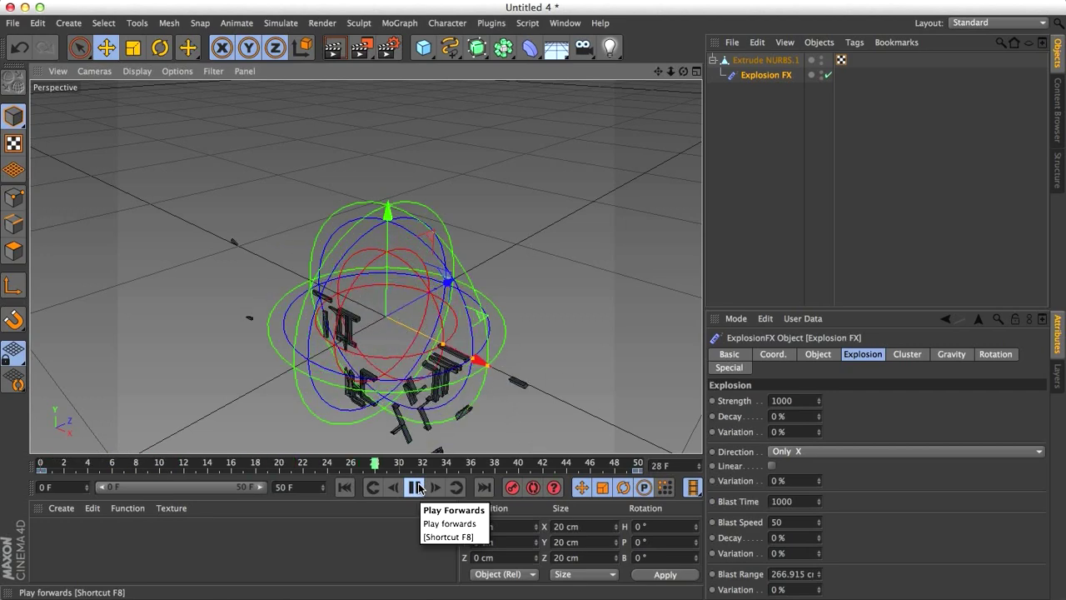
click(416, 487)
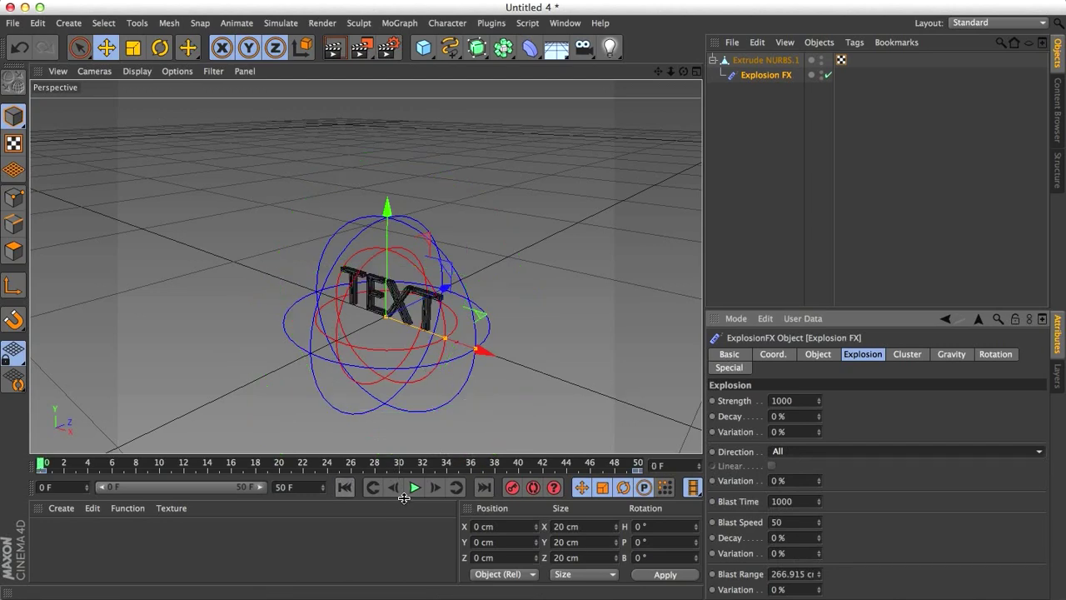
click(415, 488)
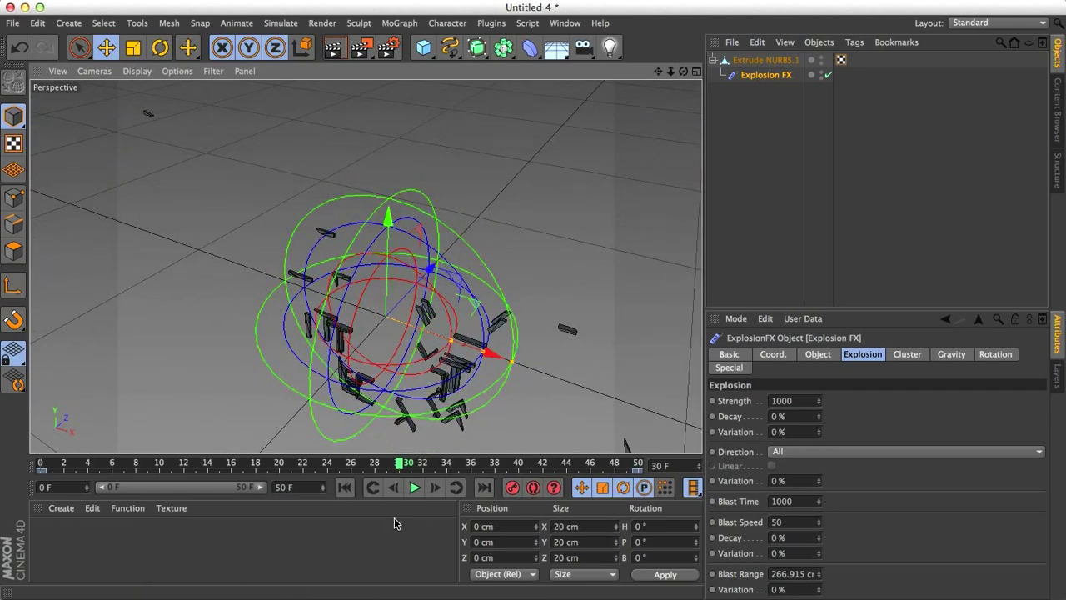
click(344, 487)
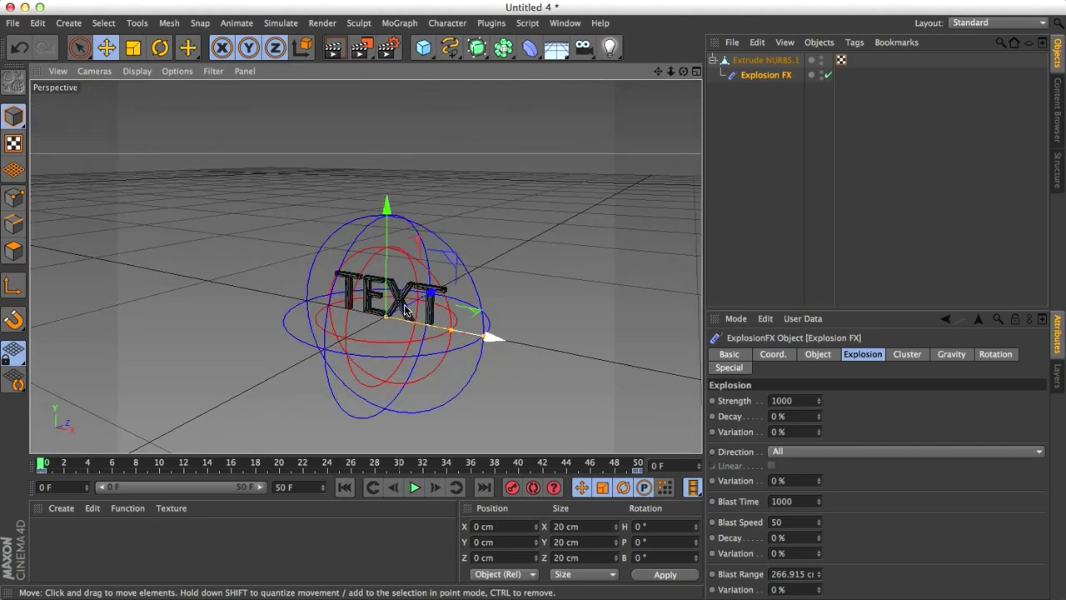
click(906, 354)
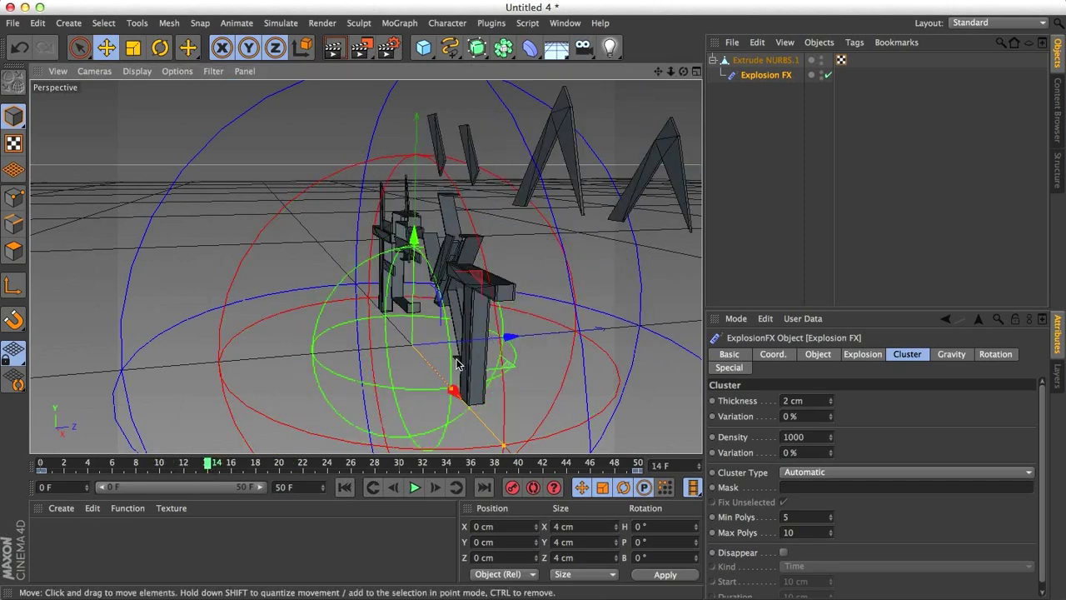
- Set cluster thickness variation to 100% and inspect the 2 cm fragments at an early frame
drag(454, 362, 458, 404)
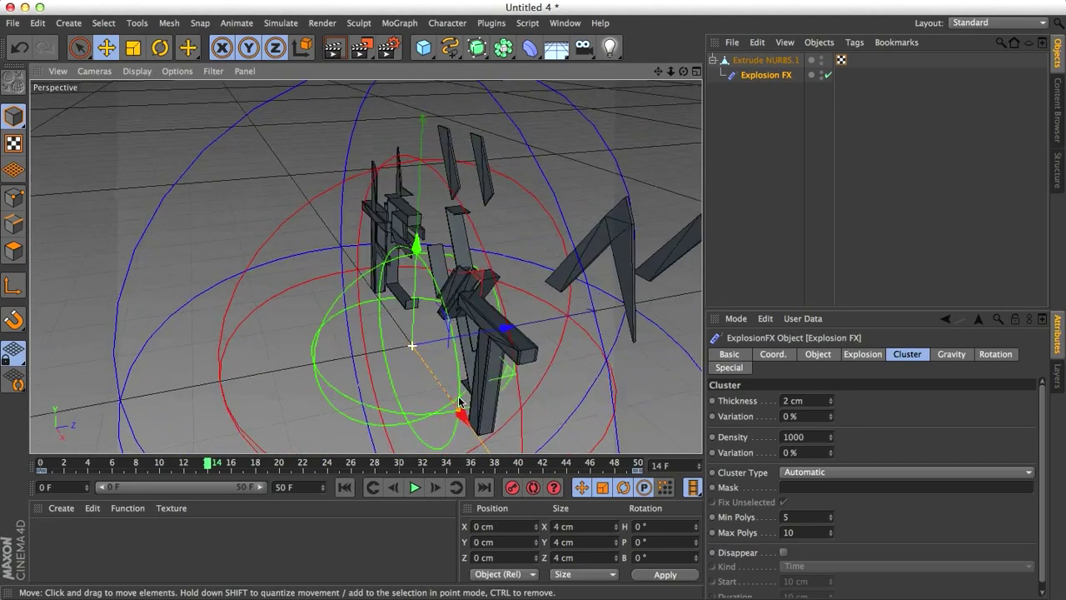
drag(458, 400, 637, 373)
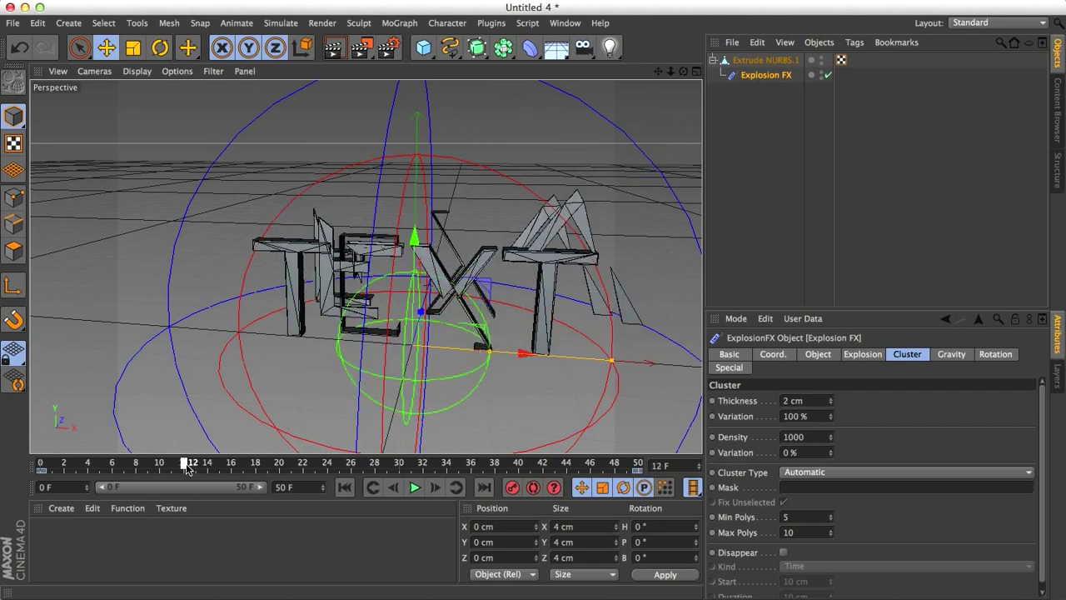
click(824, 436)
text(0)
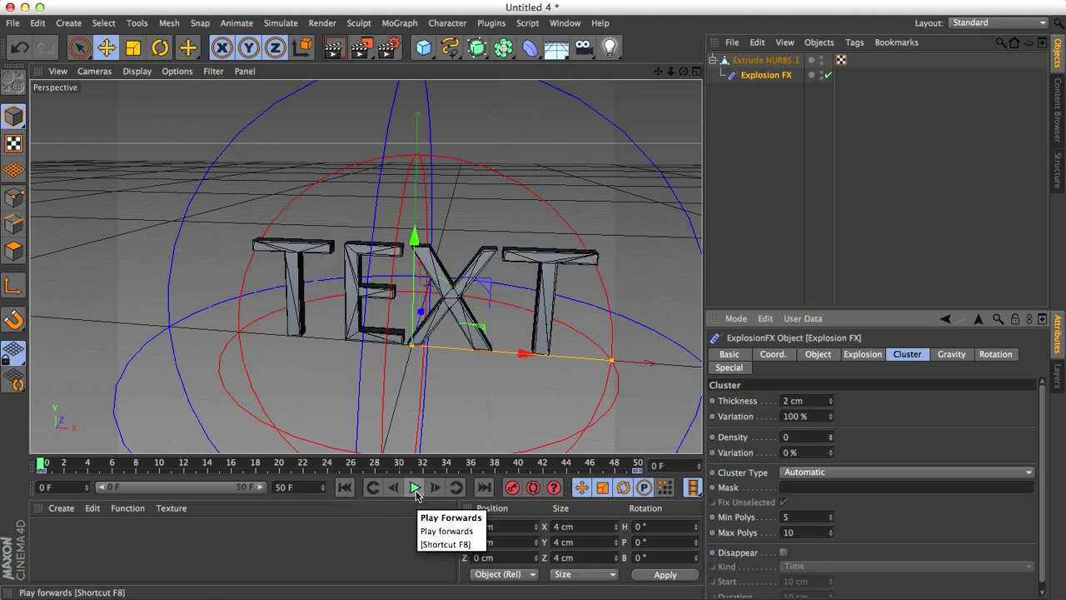
click(415, 487)
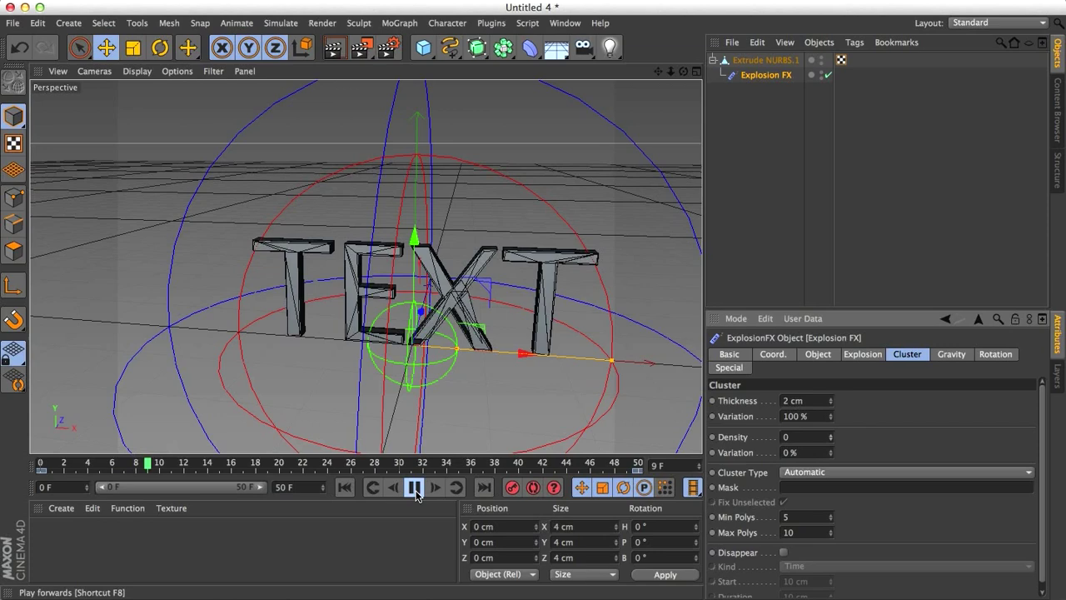
click(414, 487)
text(1000)
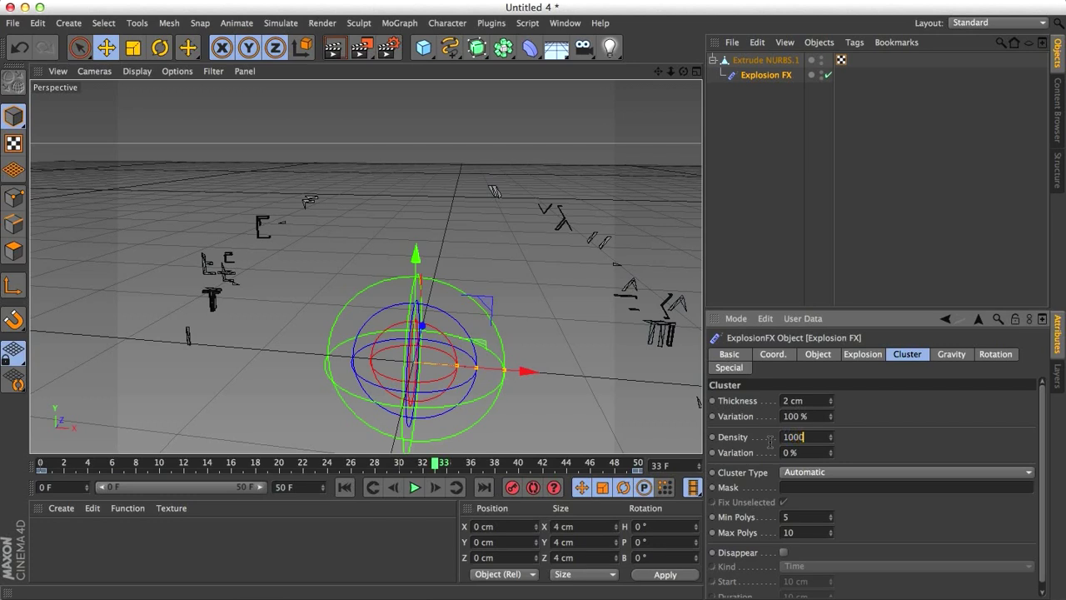
click(414, 487)
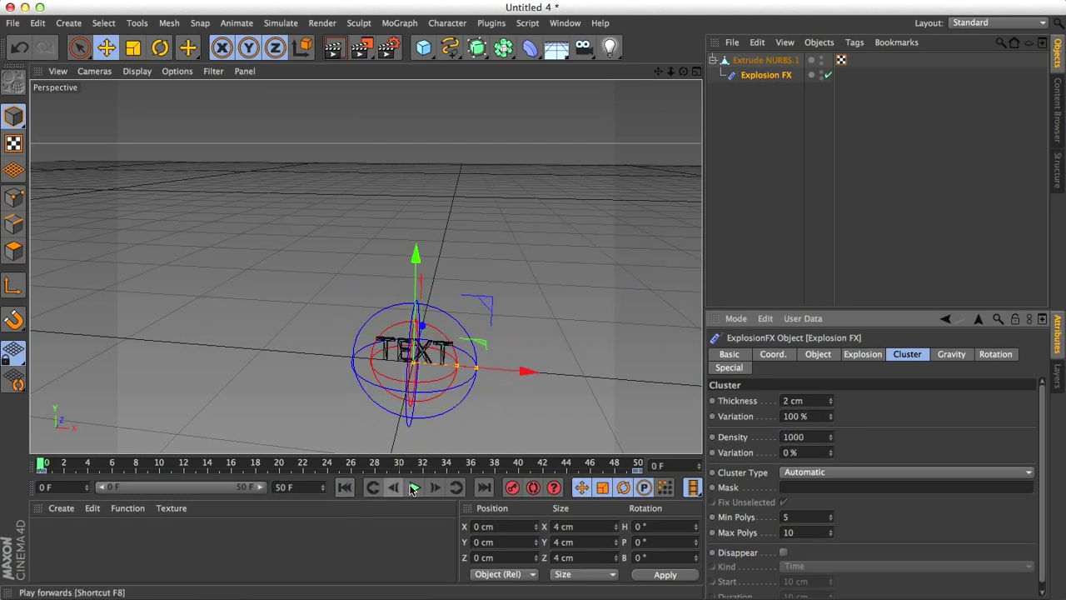
click(415, 487)
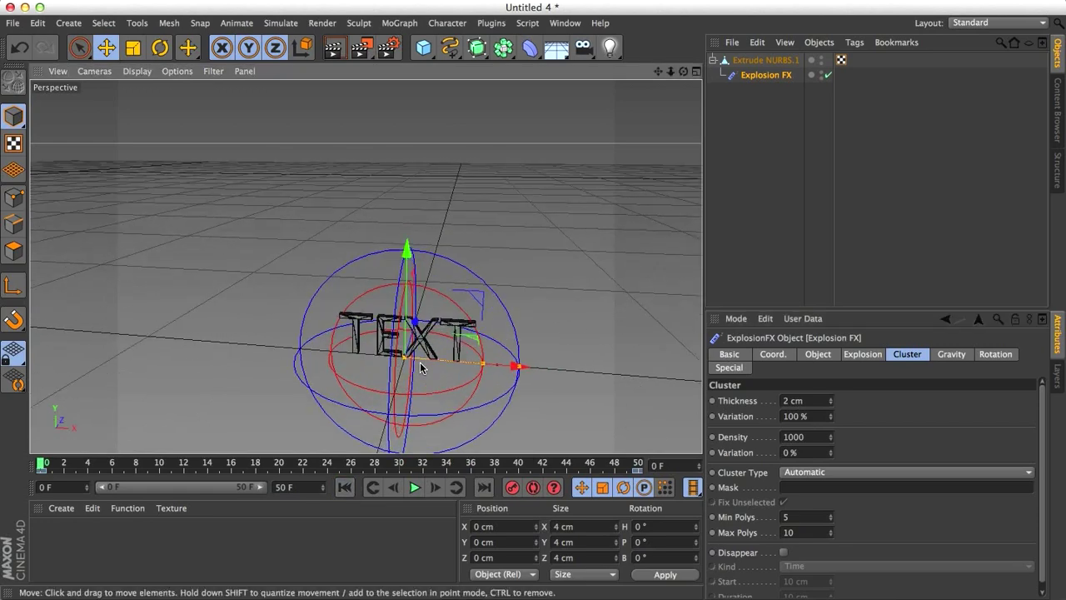
click(903, 472)
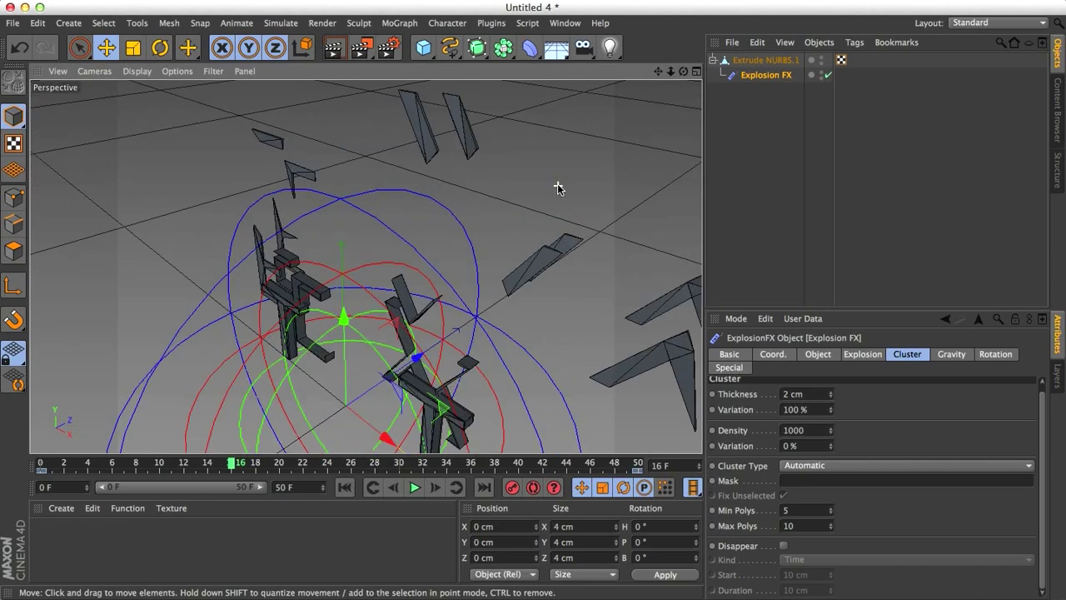
- Limit clusters to 1–5 polygons and replay the explosion to view the smaller shards
drag(558, 187, 432, 219)
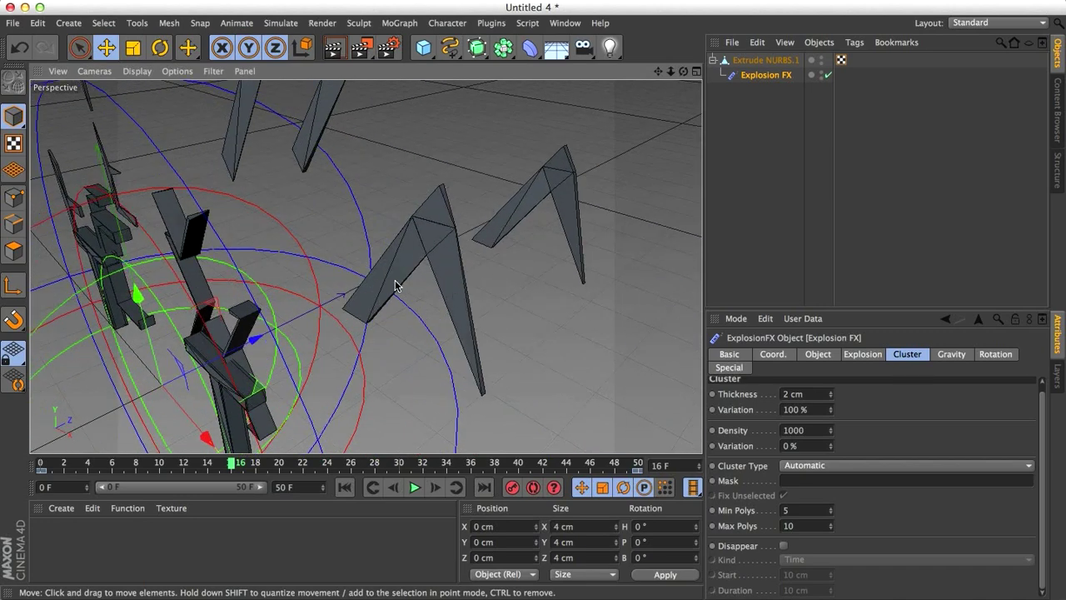
mouse_move(400, 274)
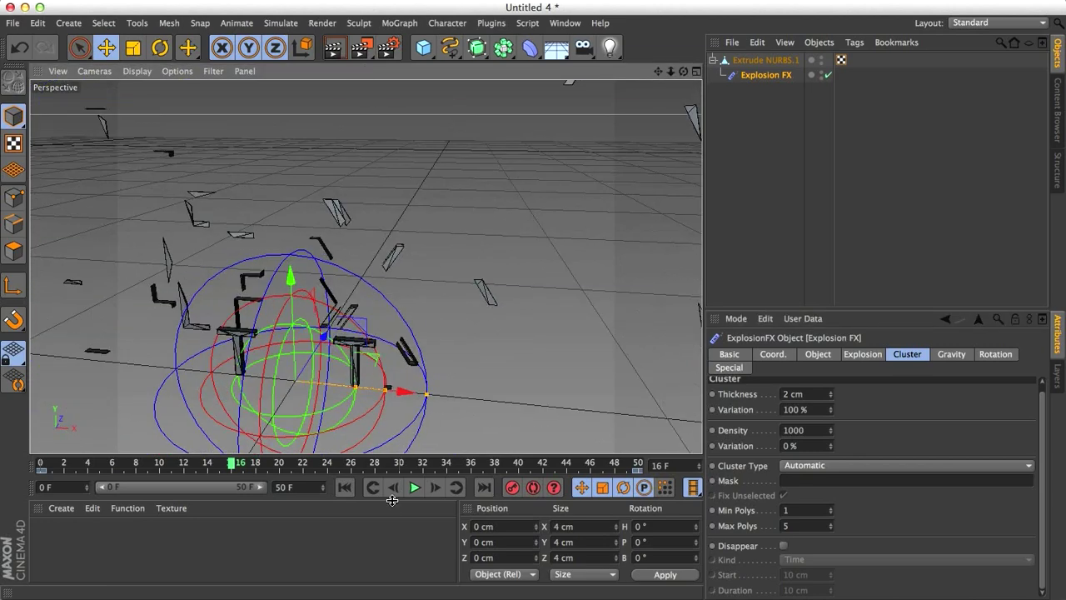
click(392, 487)
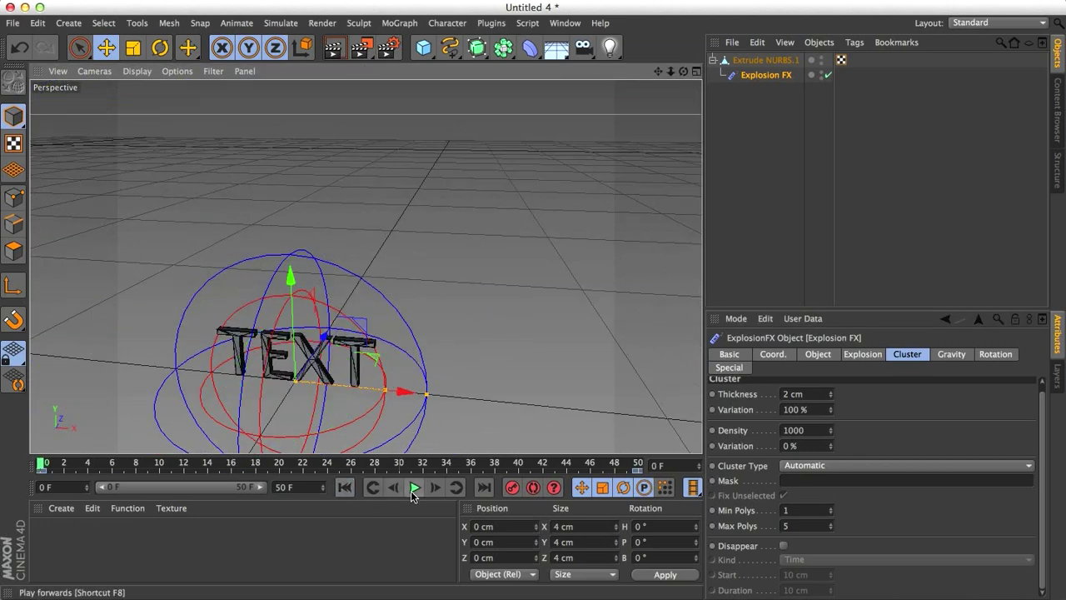
click(415, 487)
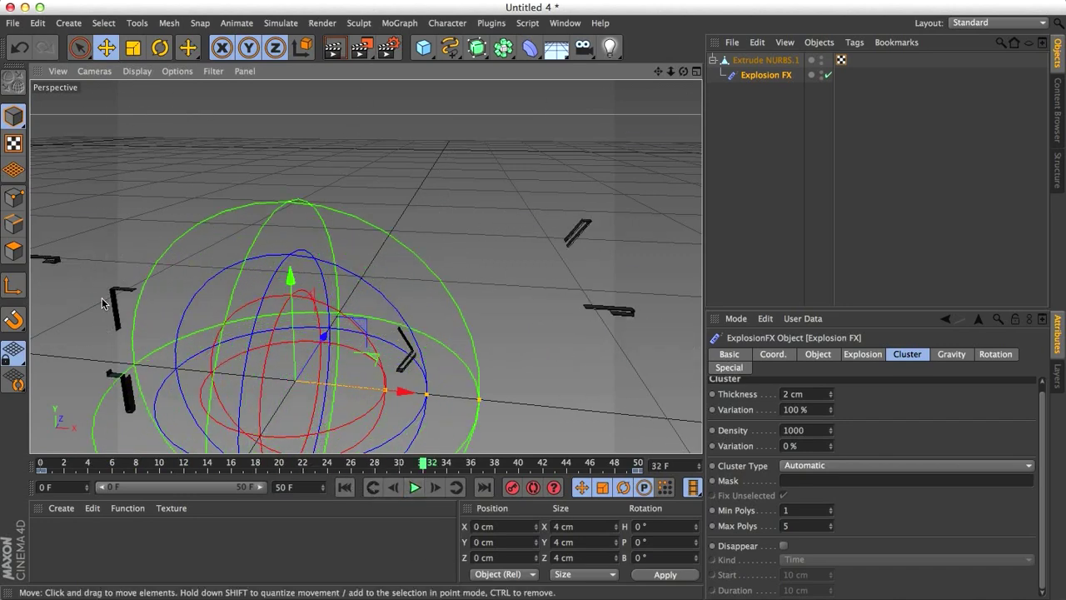
click(344, 487)
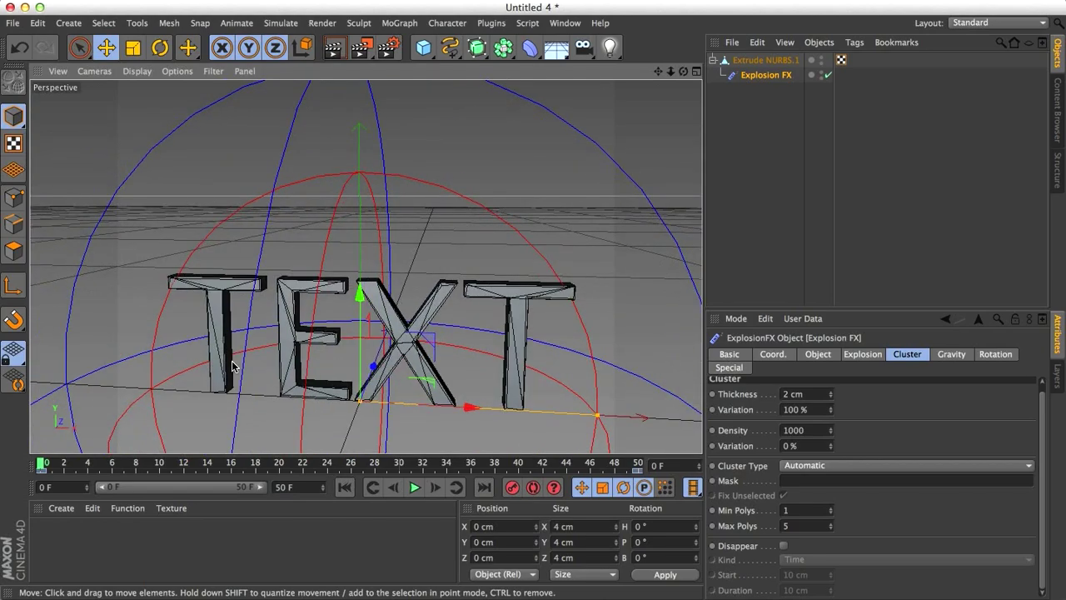
click(764, 60)
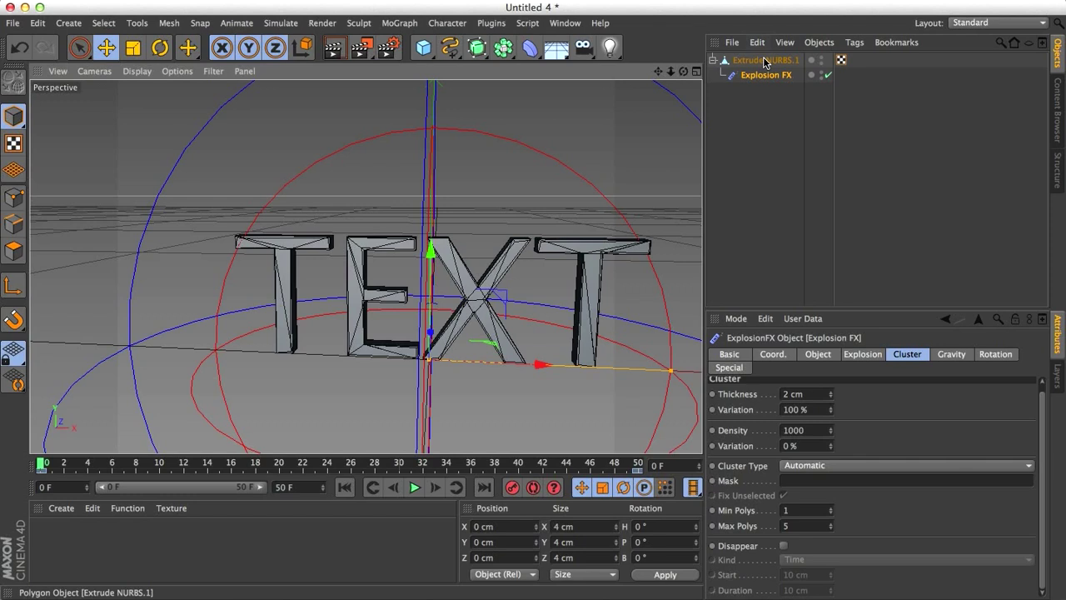
- Knife-cut lines across the TEXT letters with Visible Only and Create N-gons off
click(764, 59)
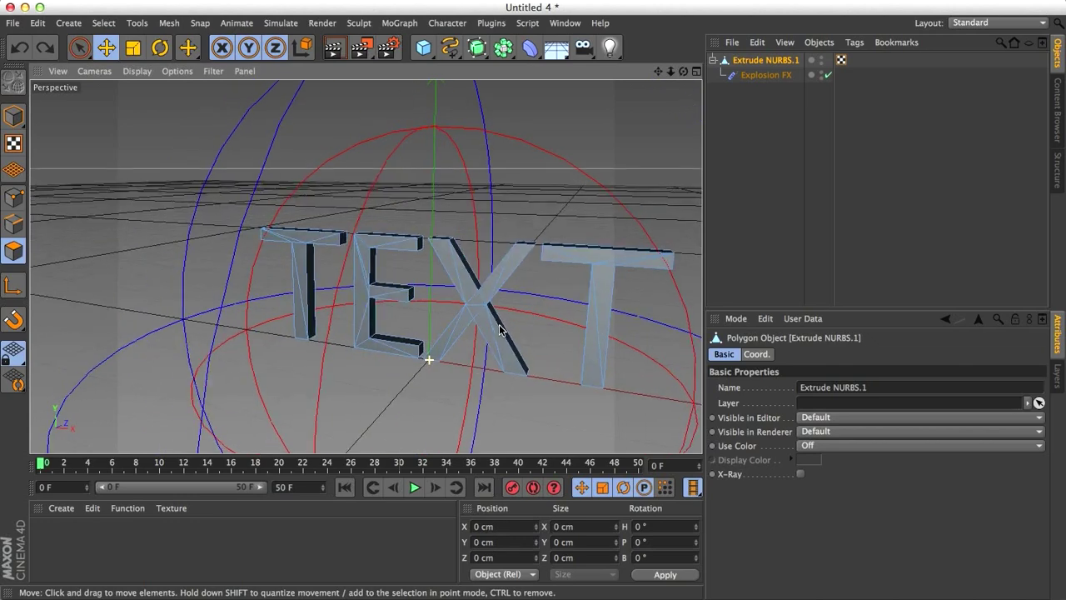
drag(500, 329, 512, 329)
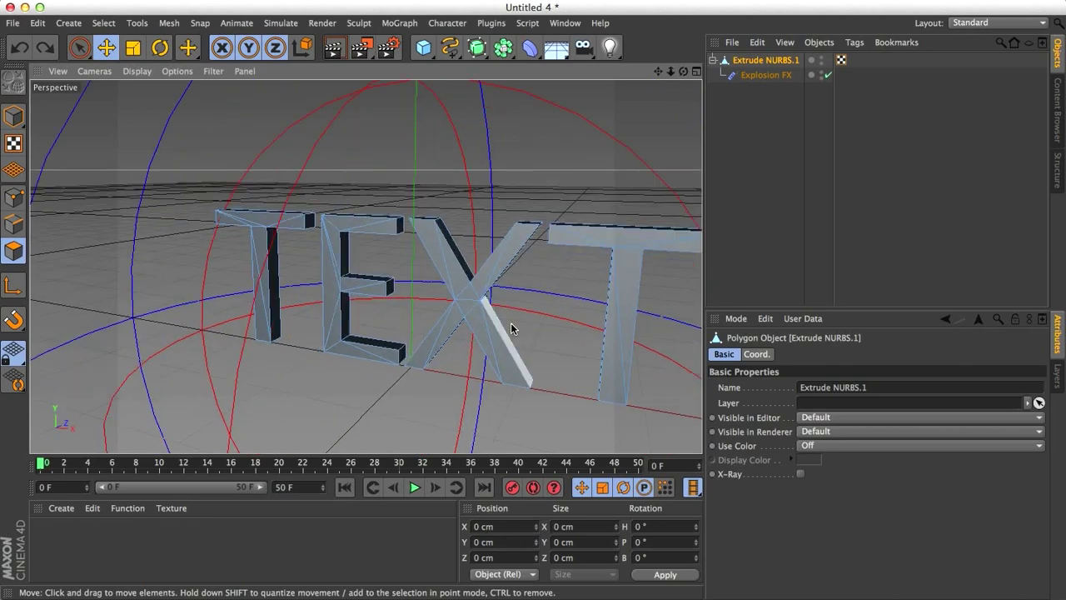
click(188, 47)
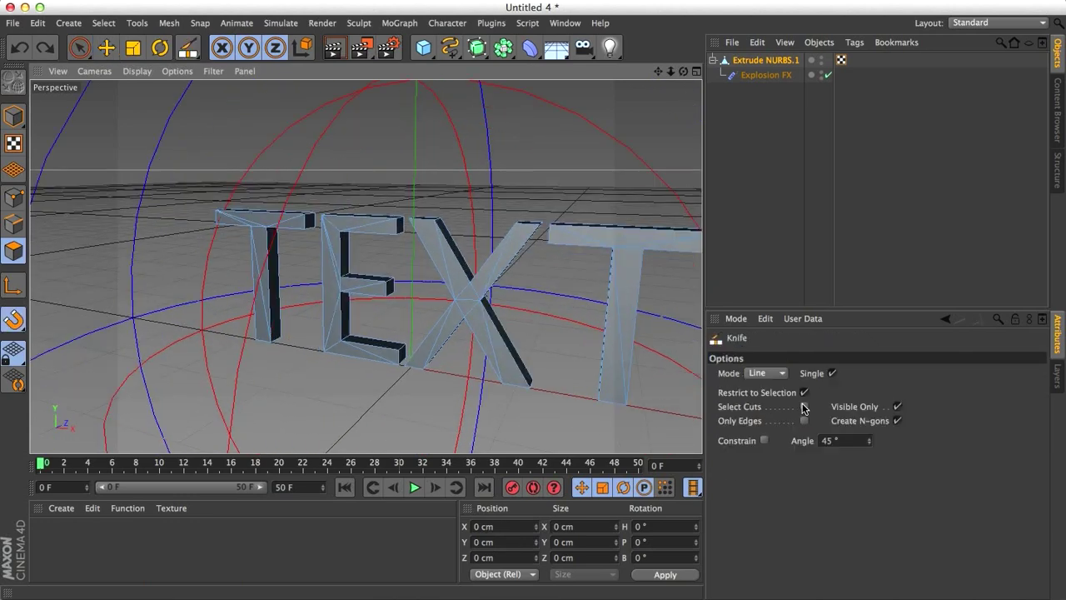
click(897, 406)
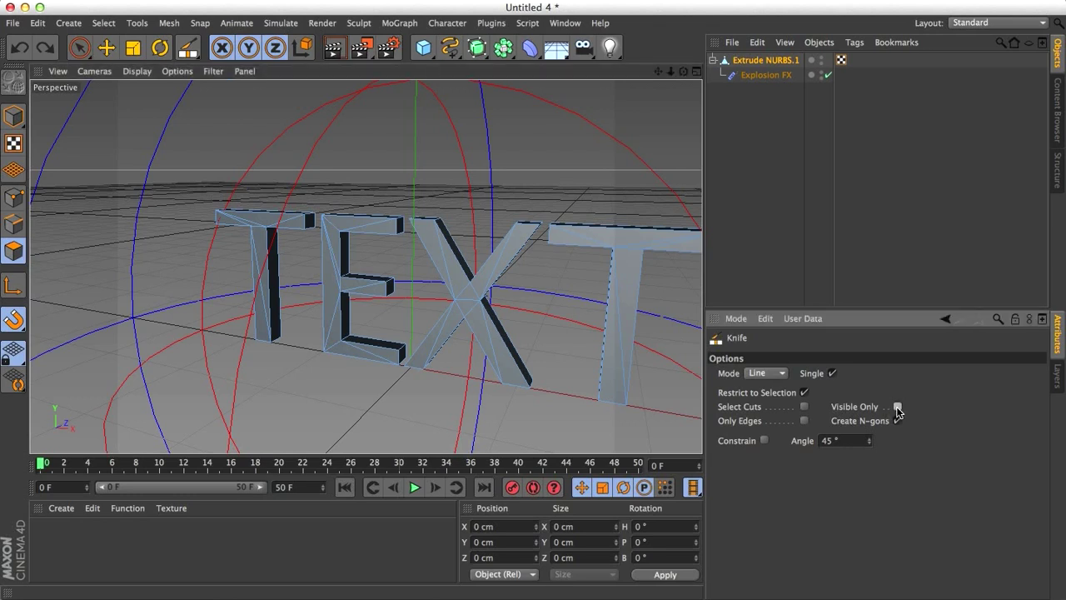
click(898, 407)
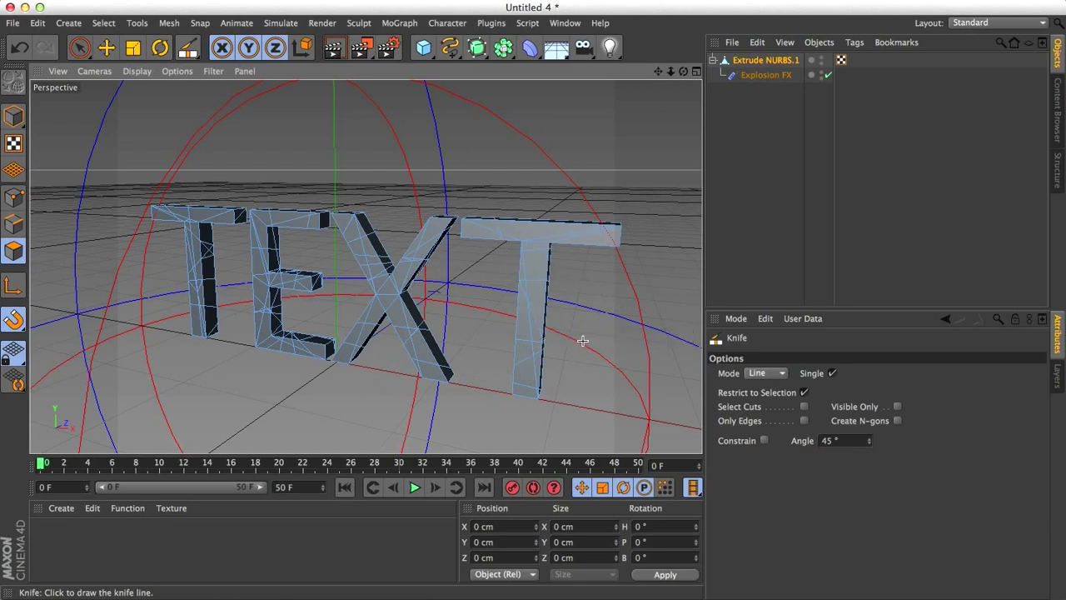
mouse_move(573, 208)
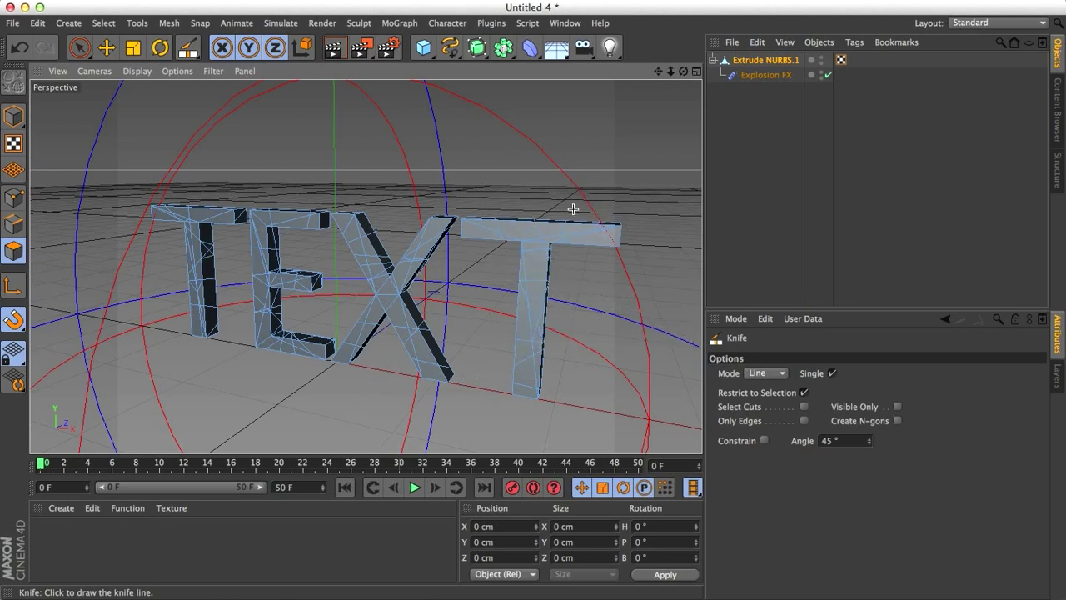
click(414, 488)
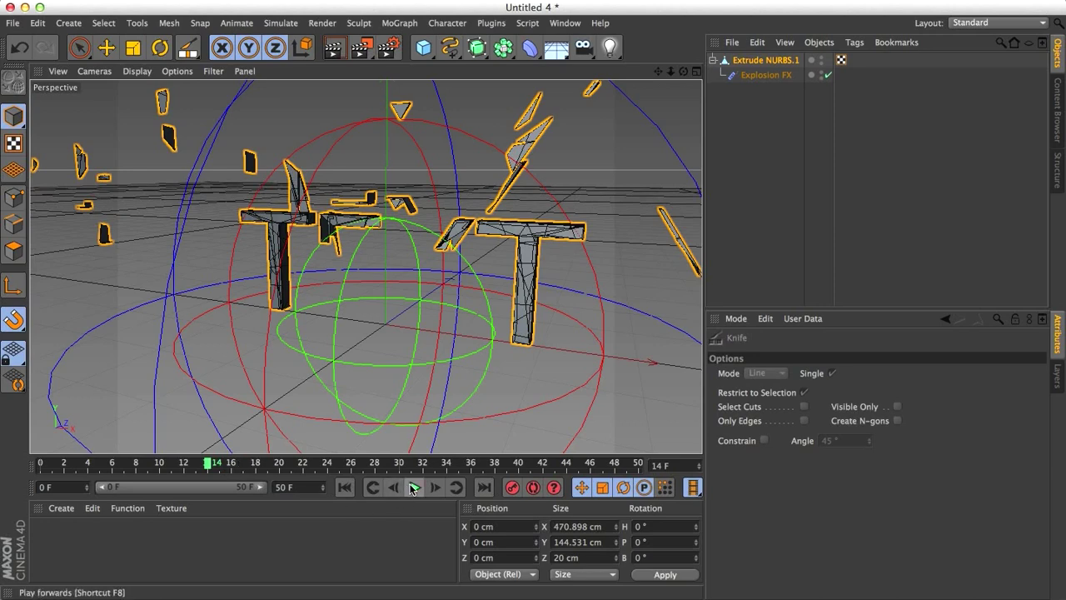
- Raise Explosion FX cluster density to 3000 with 0% variation and preview the smaller shards
click(414, 487)
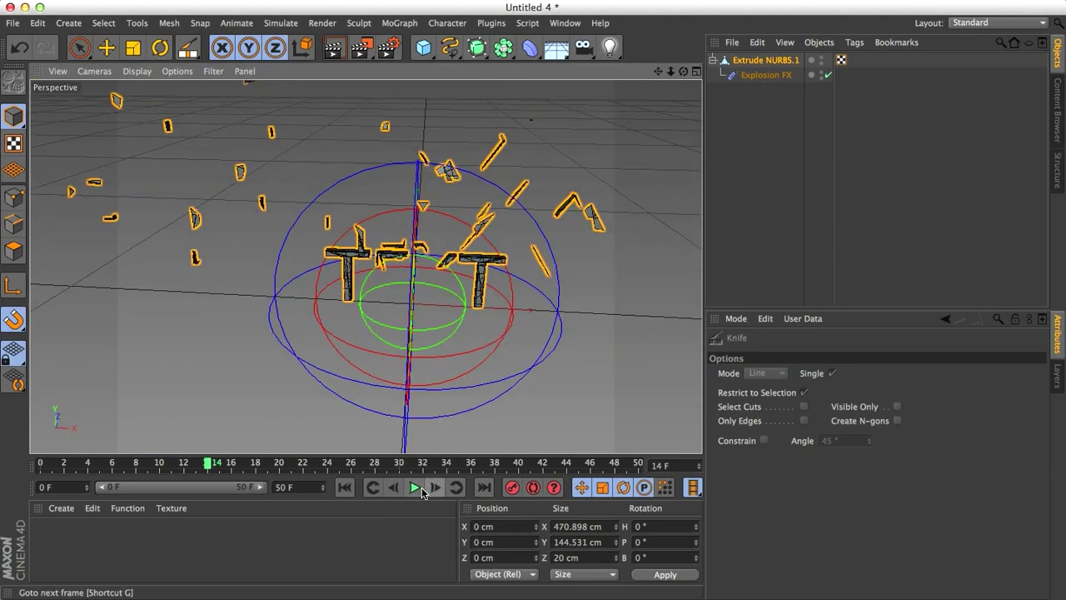
click(414, 487)
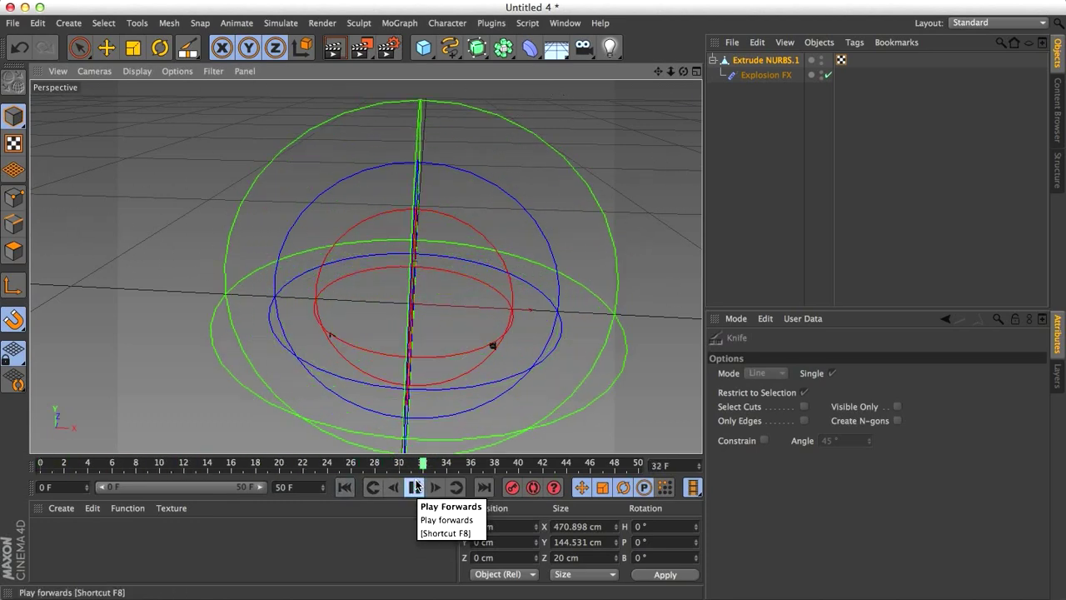
click(415, 487)
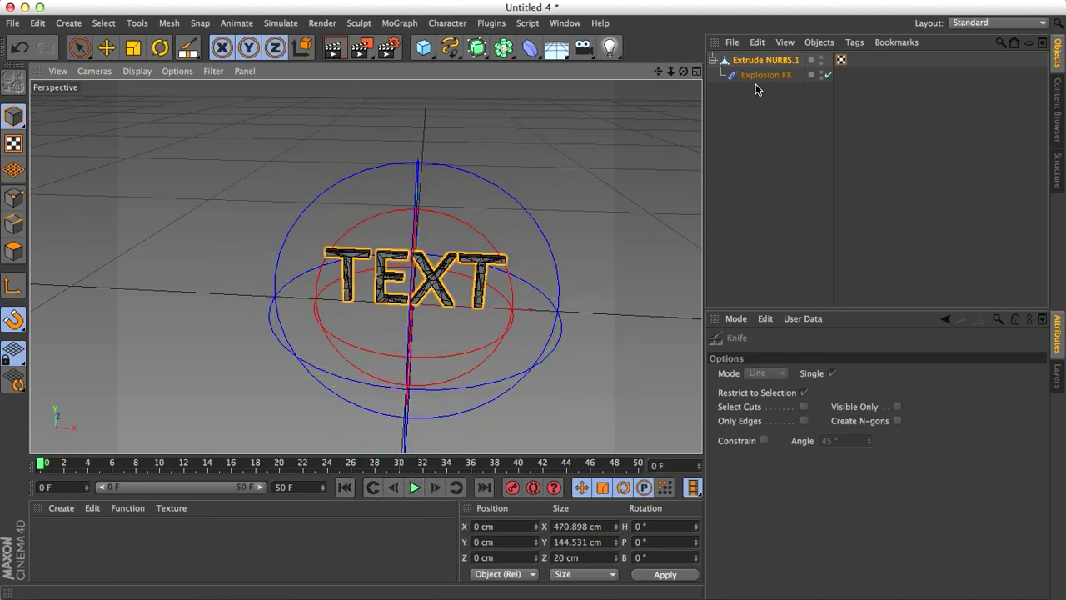
click(765, 74)
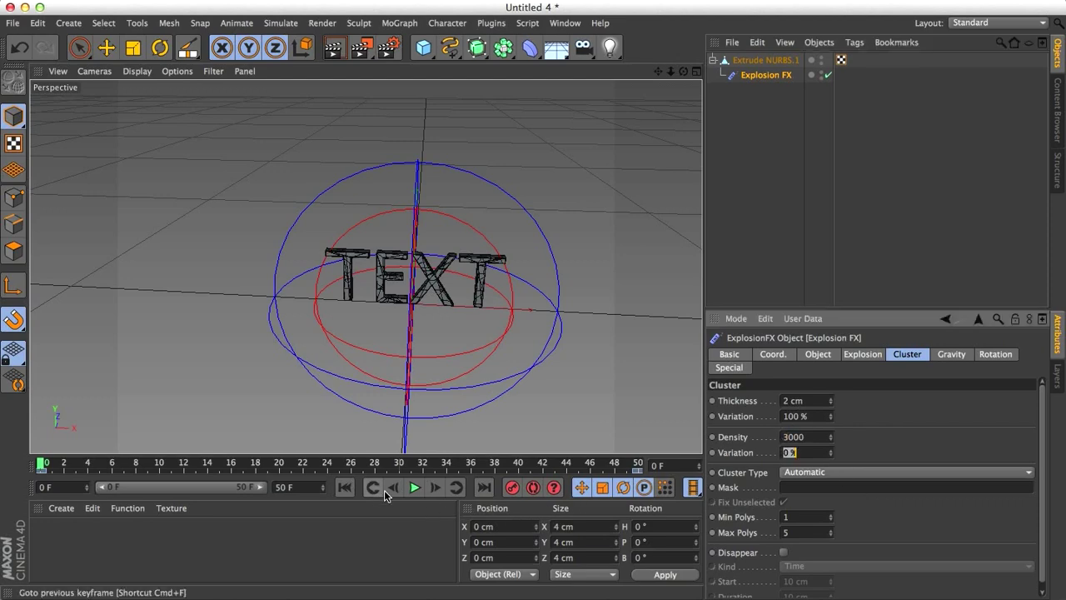
click(415, 488)
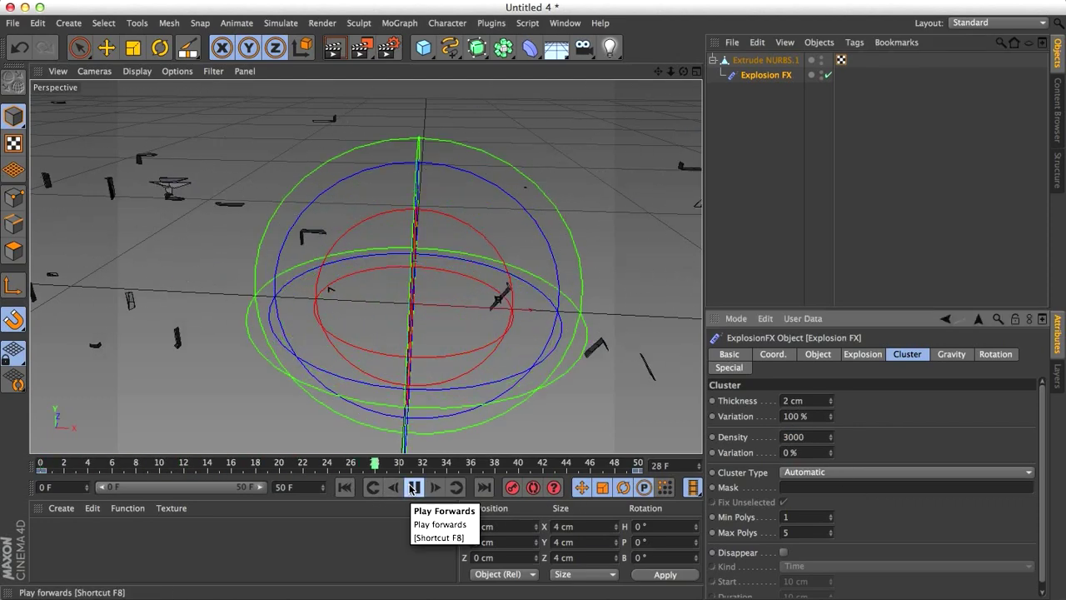
click(414, 487)
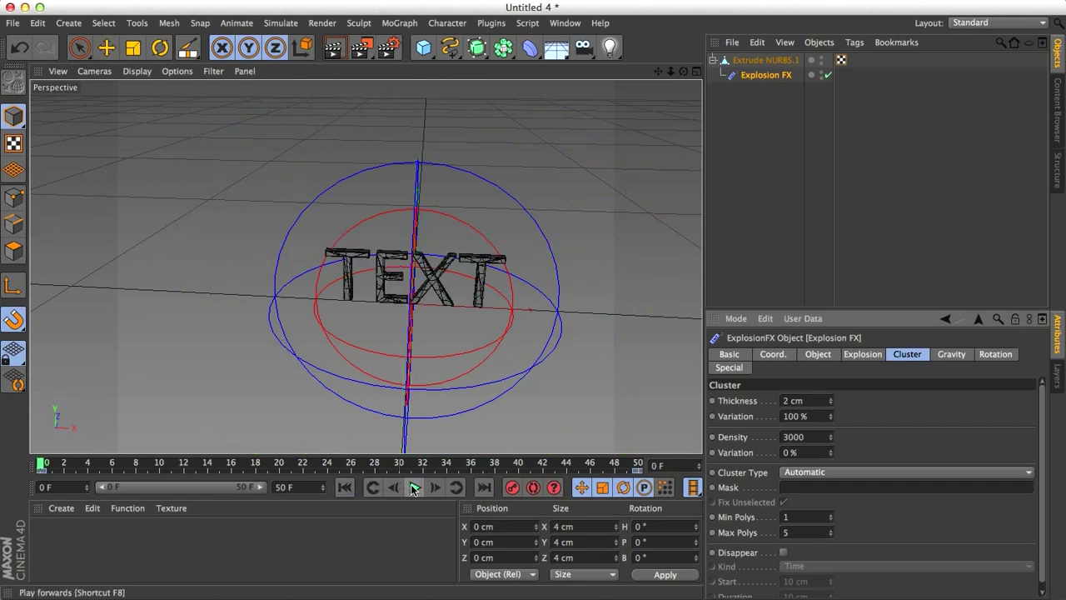
click(414, 487)
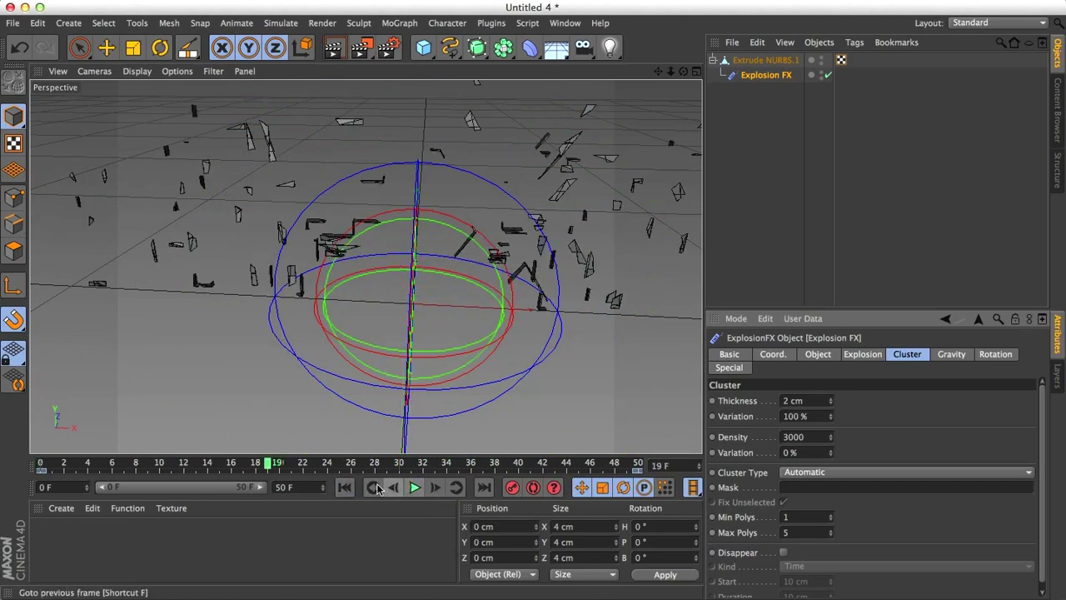
click(344, 487)
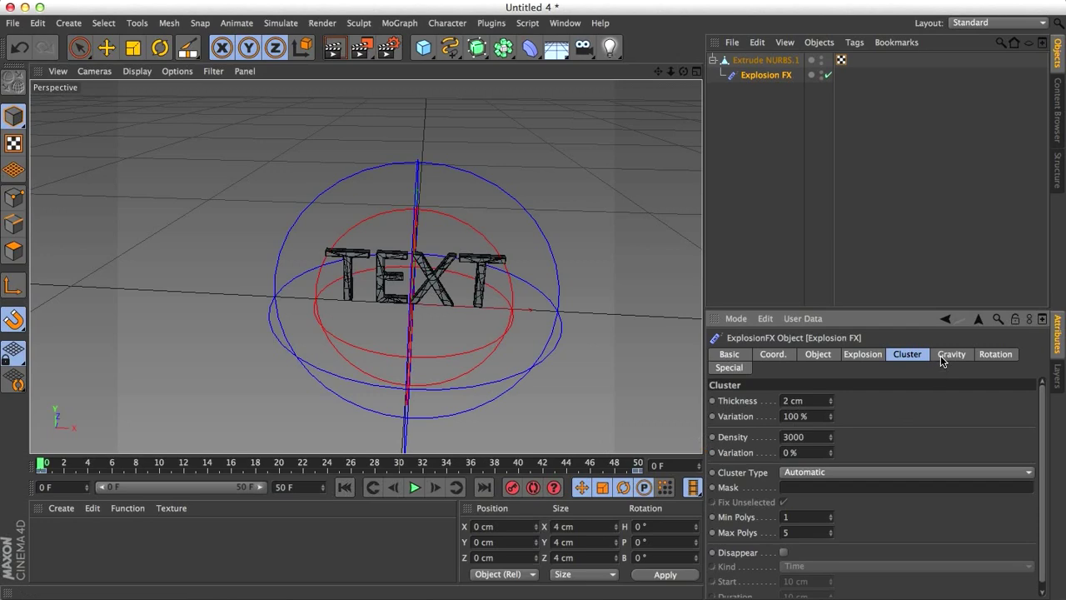
- Set the Explosion FX gravity acceleration to 0 and preview fragments that no longer fall
click(951, 354)
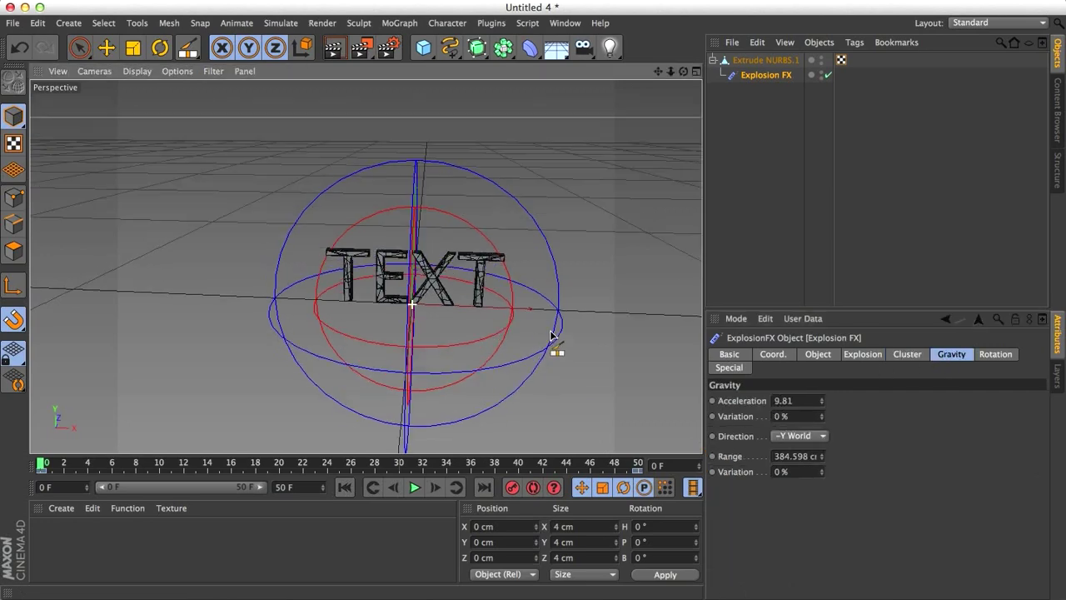
click(414, 487)
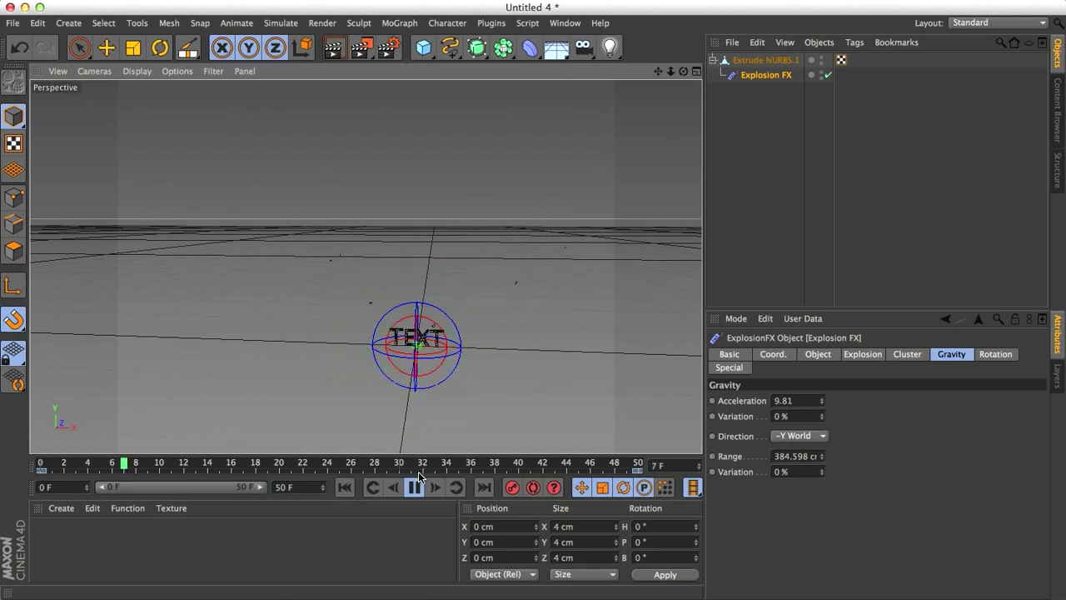
click(414, 487)
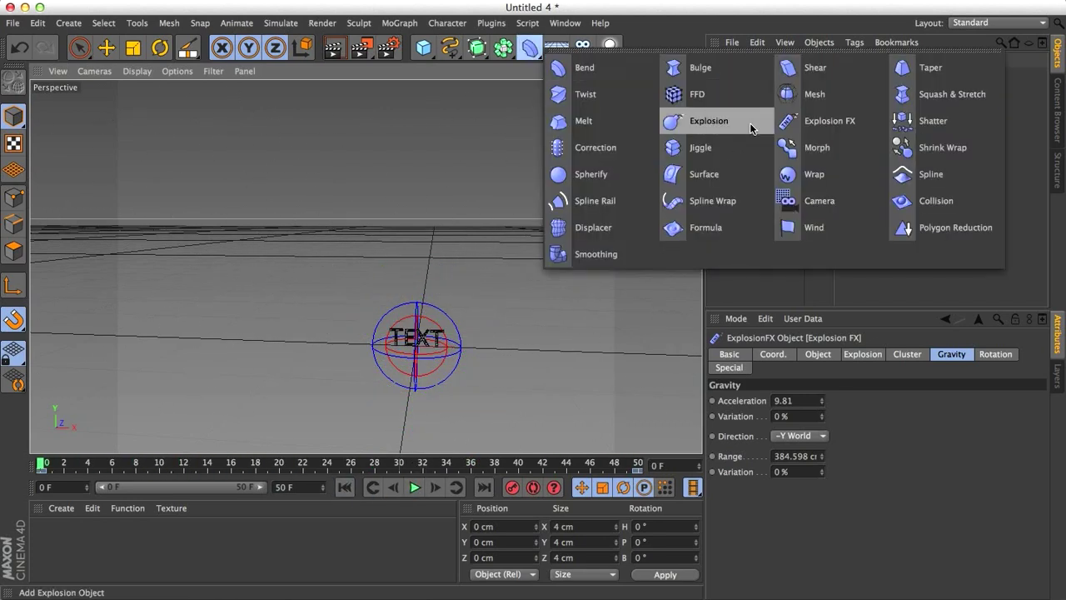
click(830, 121)
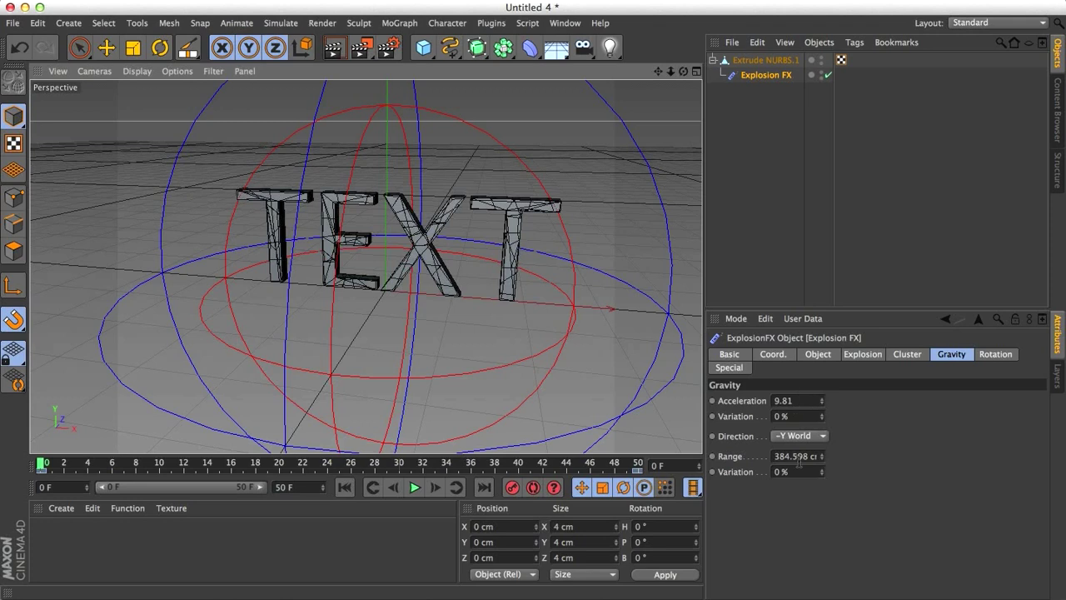
click(798, 434)
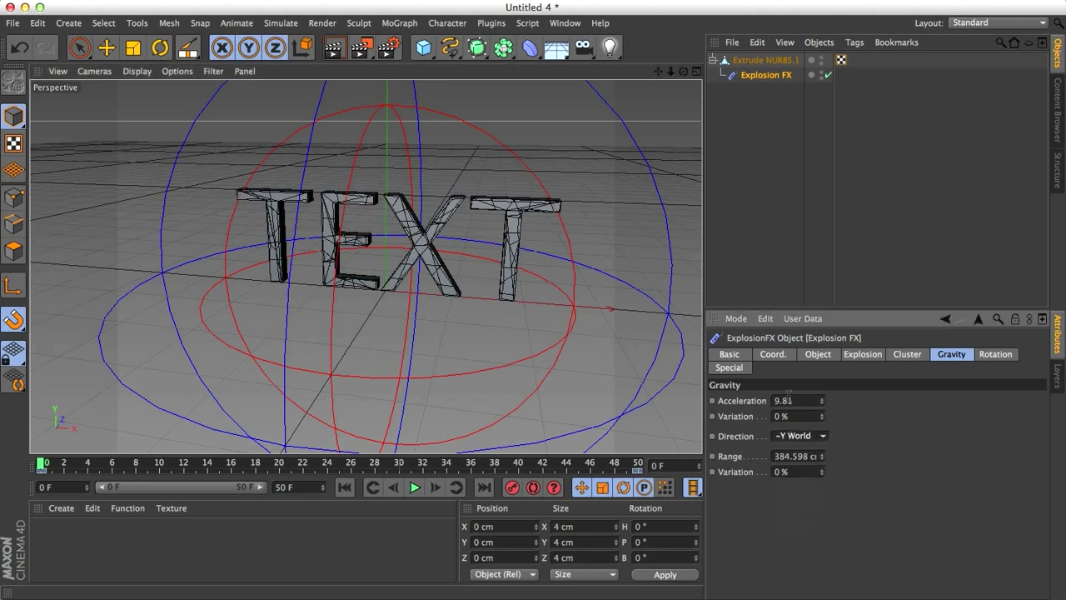
triple_click(783, 401)
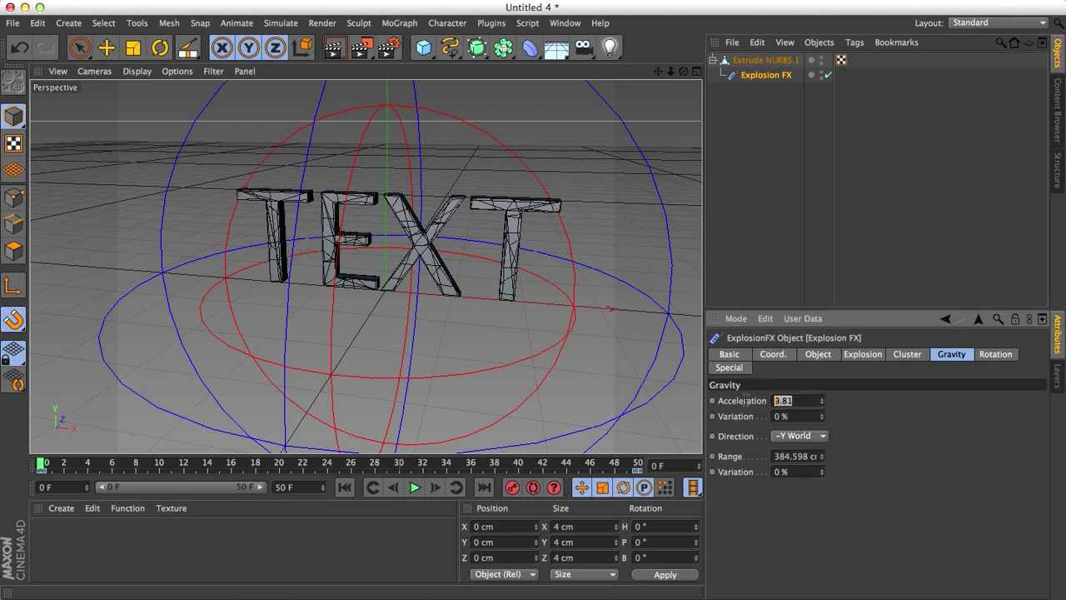
click(414, 487)
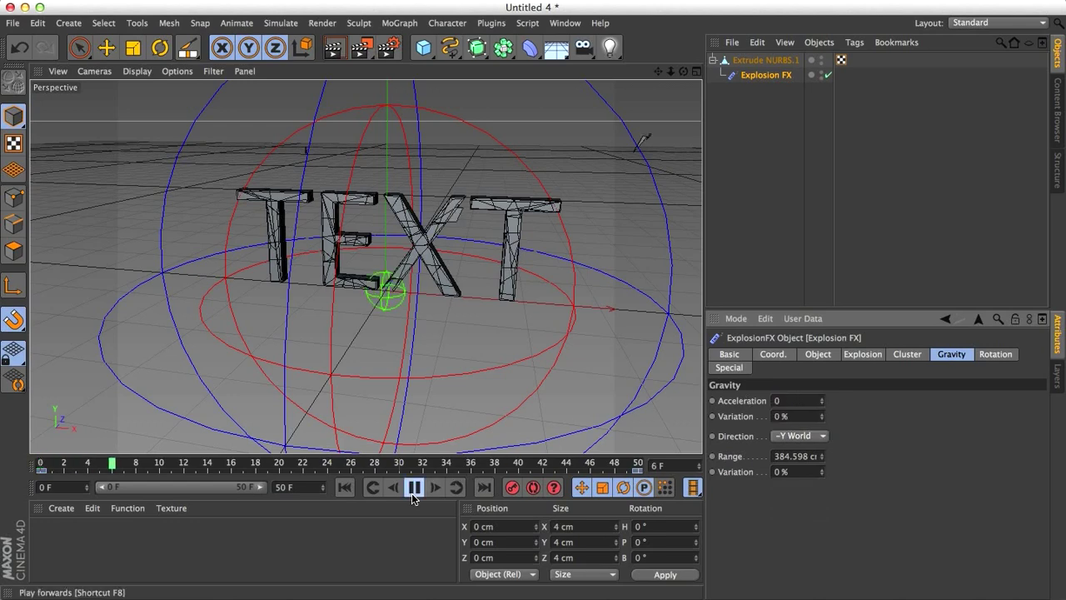
click(414, 487)
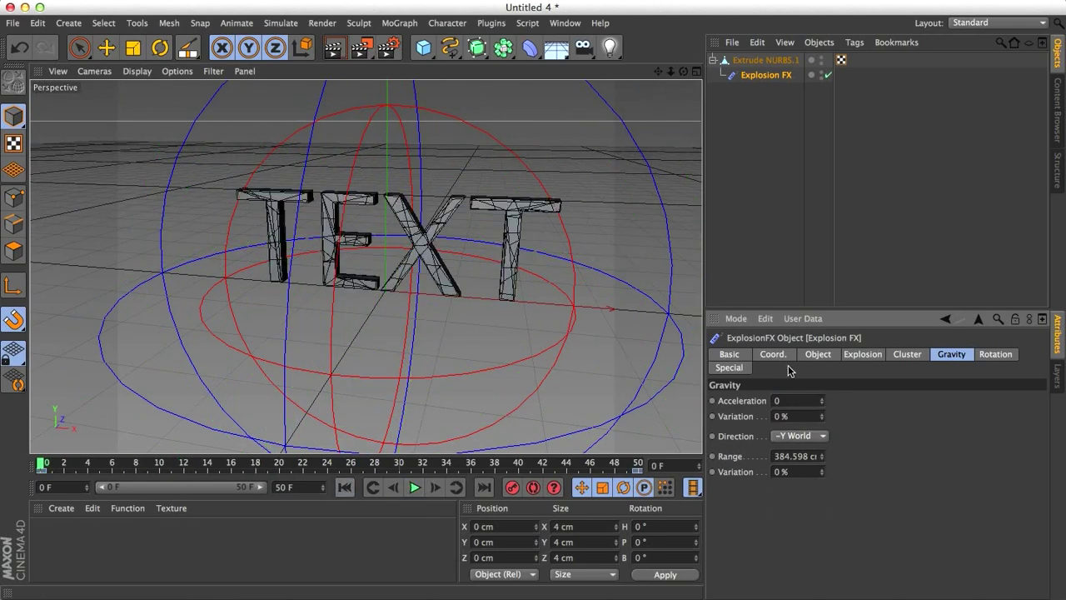
- Set explosion Strength to 1000 and key Time back to 0% at frame 50
click(862, 354)
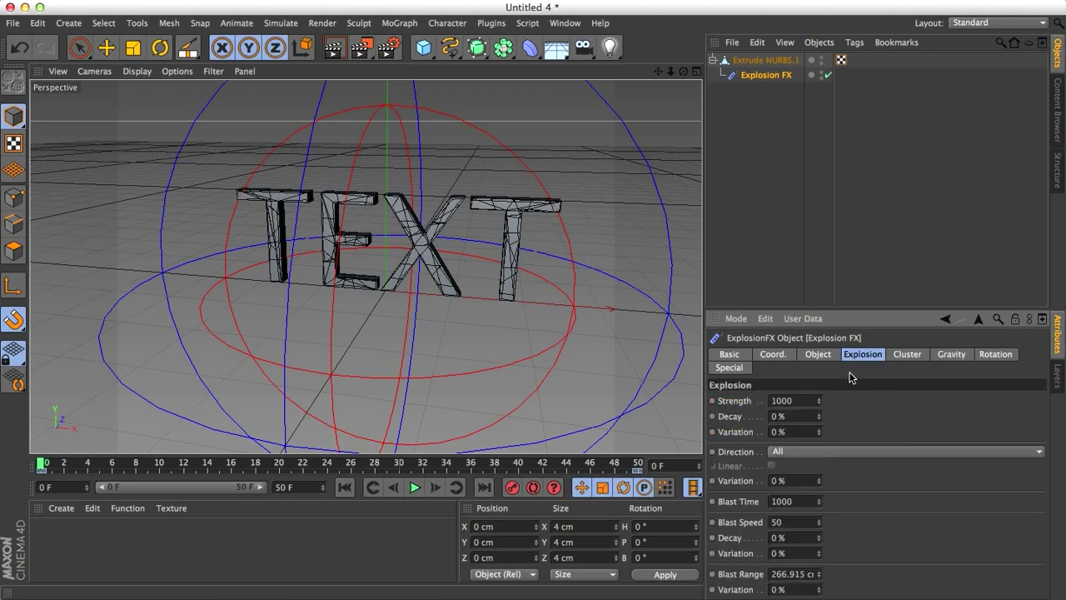
click(903, 451)
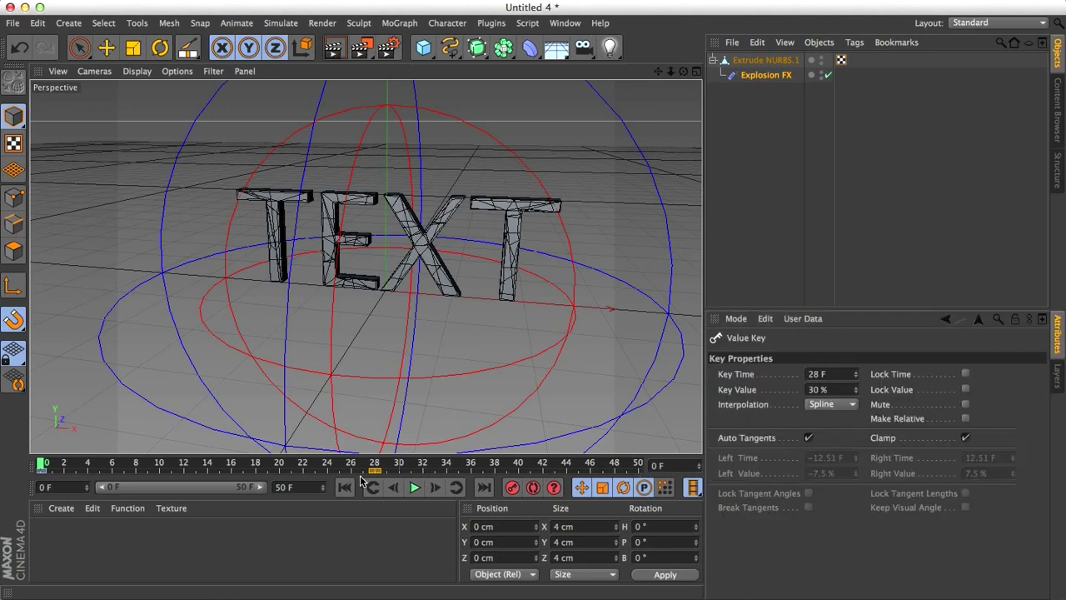
drag(361, 481, 45, 473)
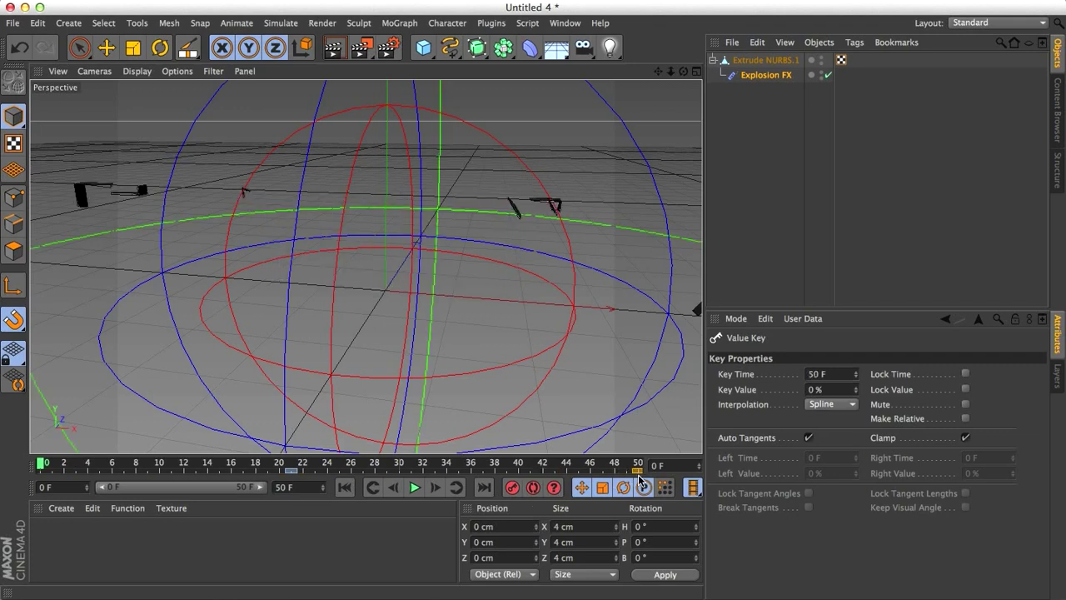
click(182, 470)
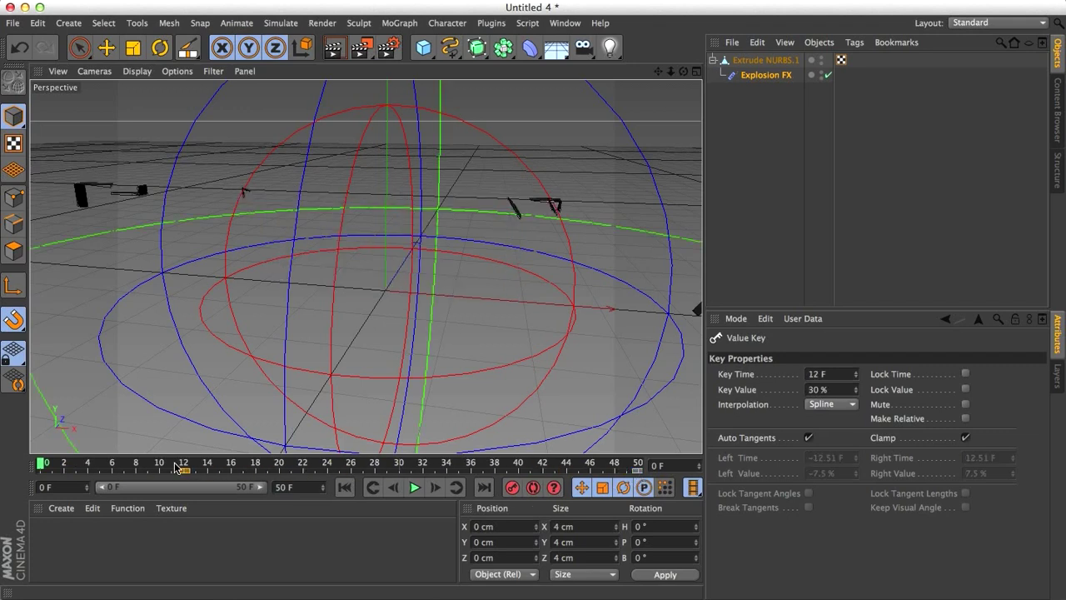
click(765, 75)
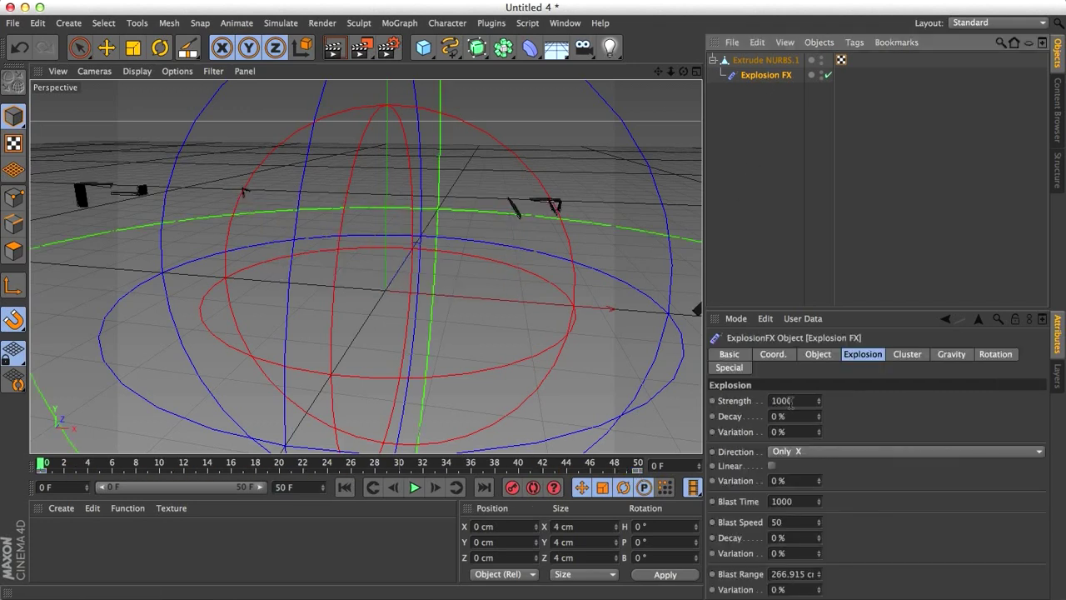
click(817, 354)
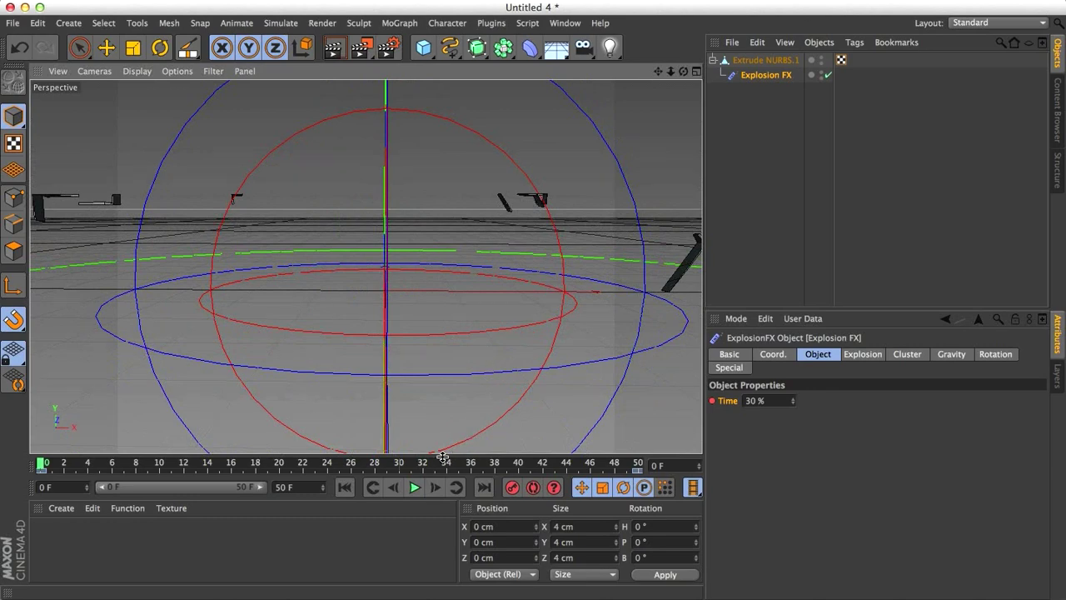
click(414, 488)
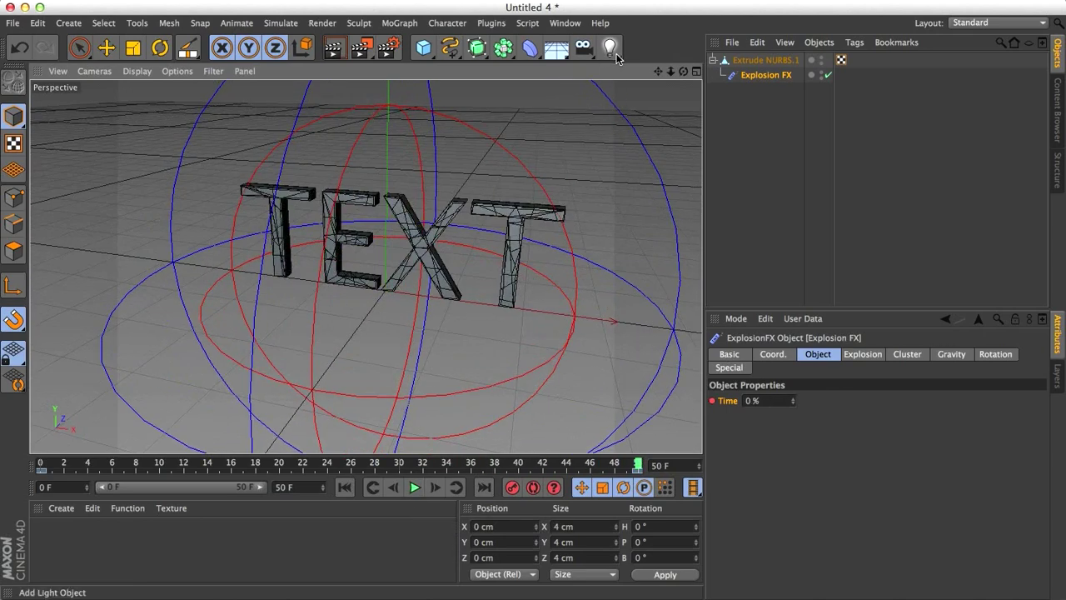
- Add a volumetric spot light behind TEXT and render a preview of the light rays
click(608, 47)
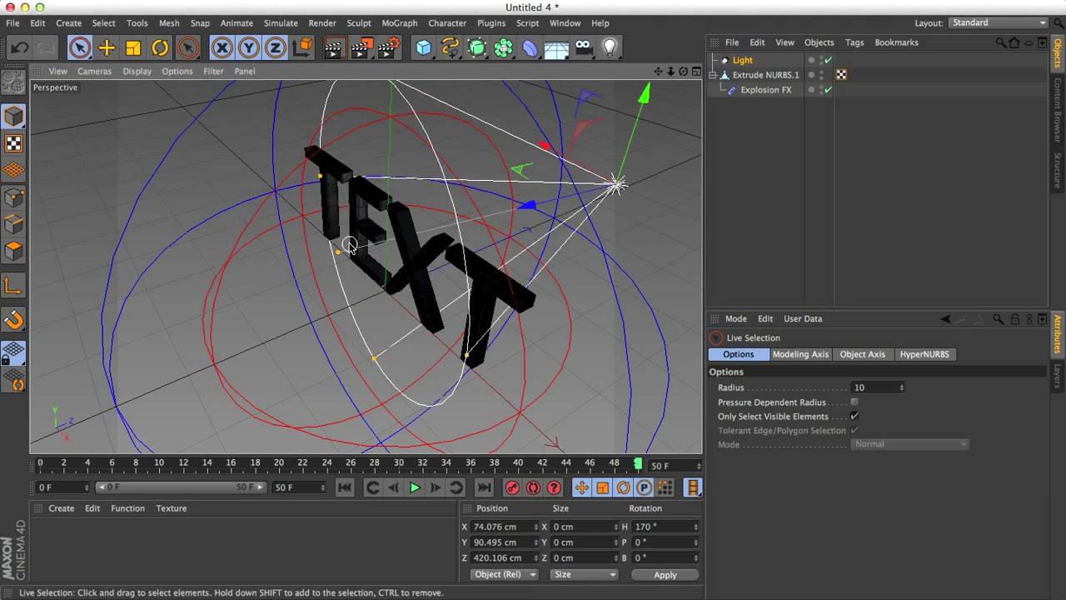
click(765, 89)
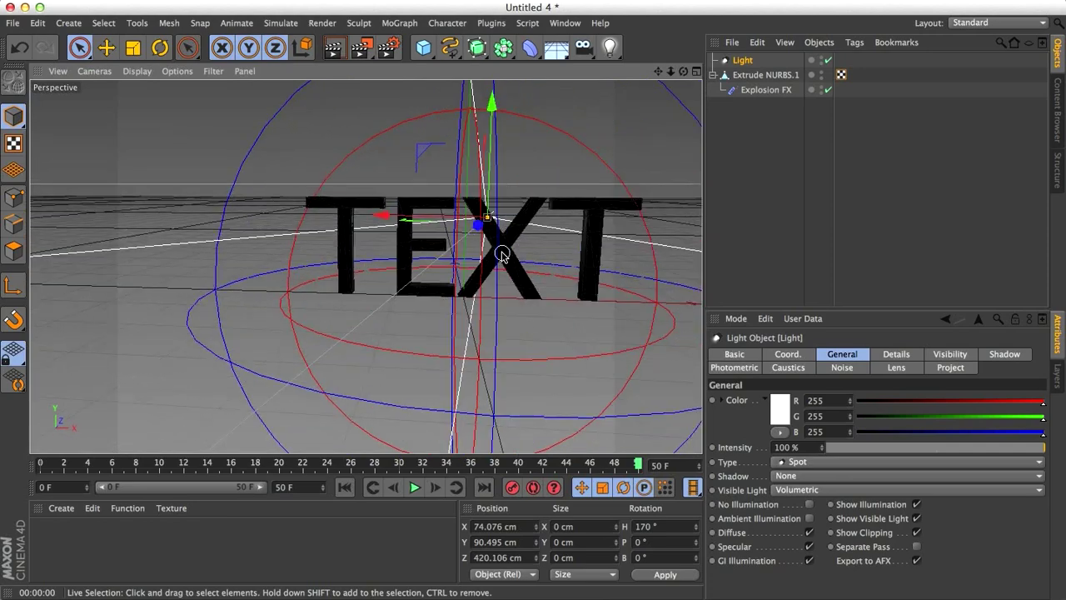
click(415, 487)
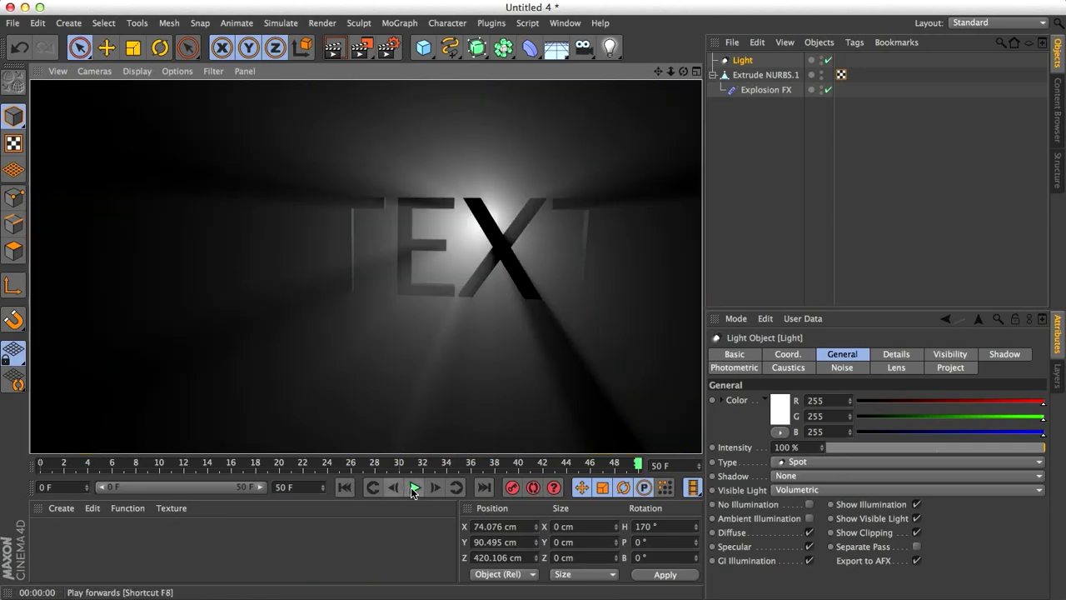
click(414, 487)
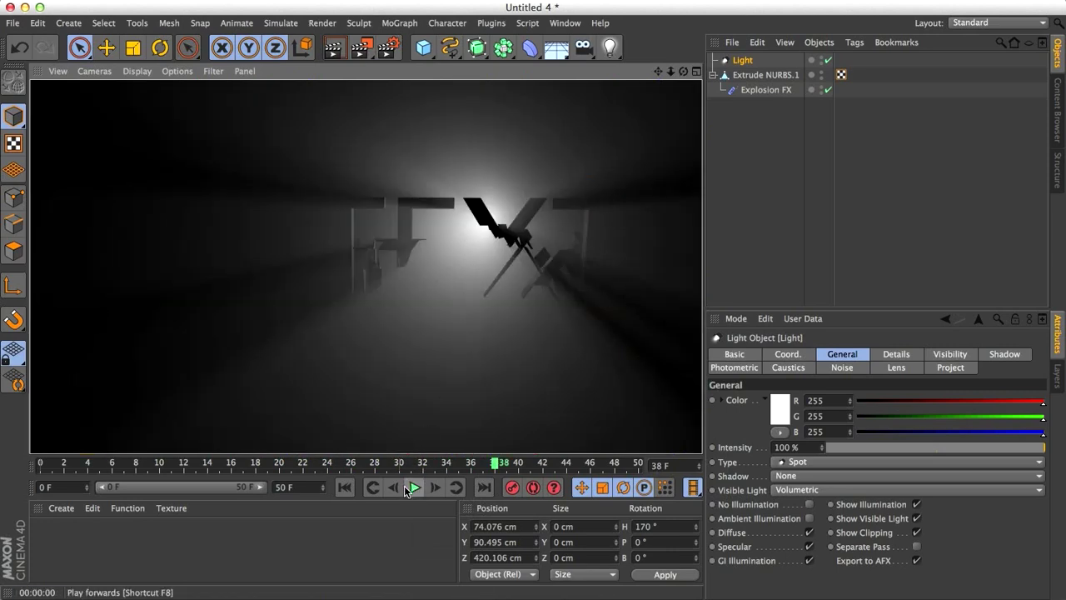
click(414, 487)
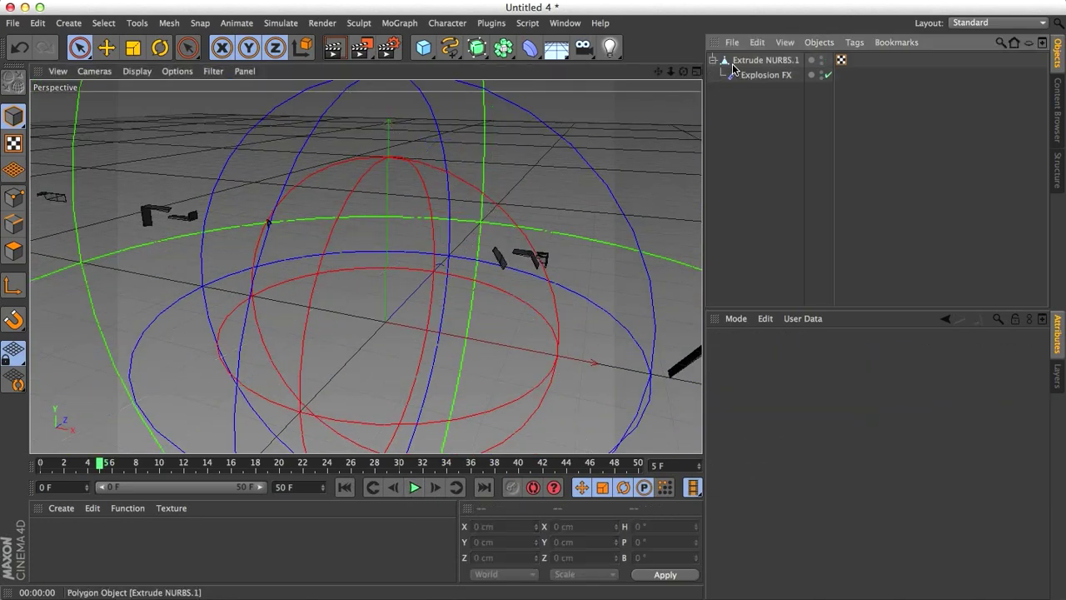
- Select Explosion FX and play the animation to watch the text assemble
click(766, 75)
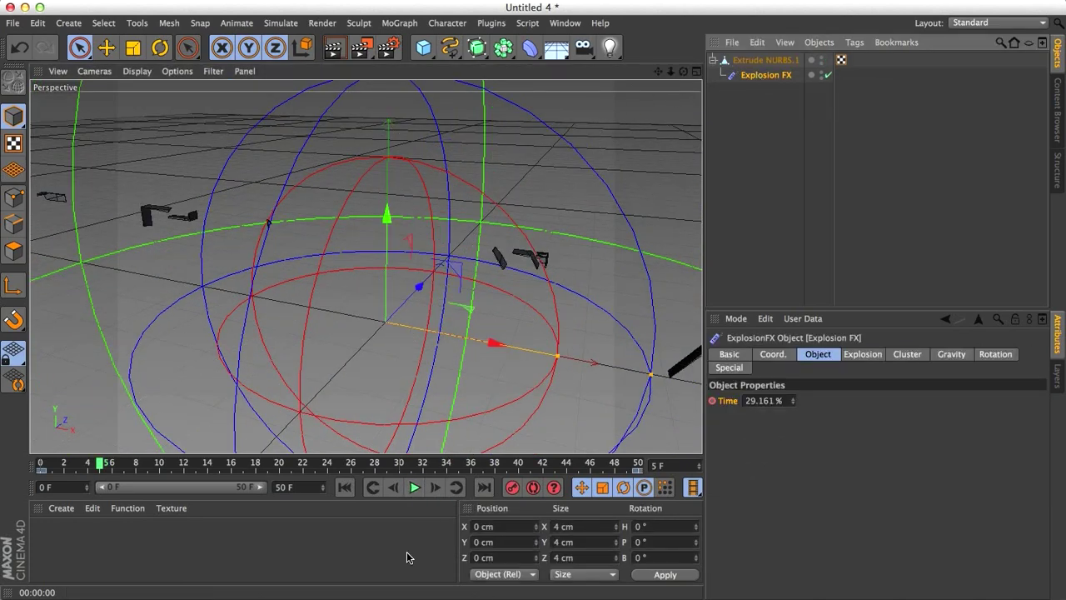
click(414, 487)
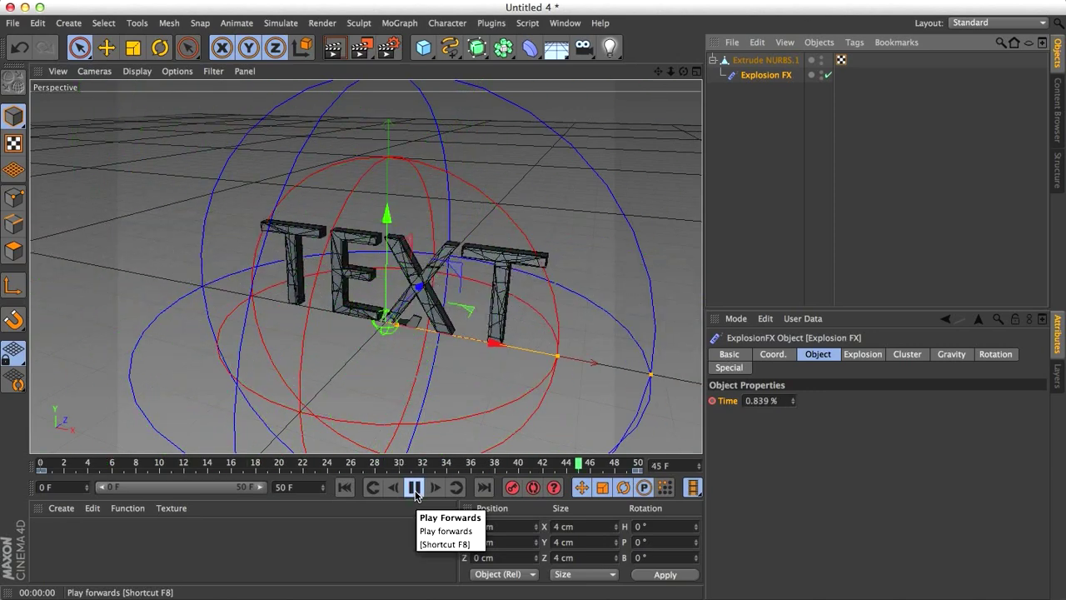
click(951, 354)
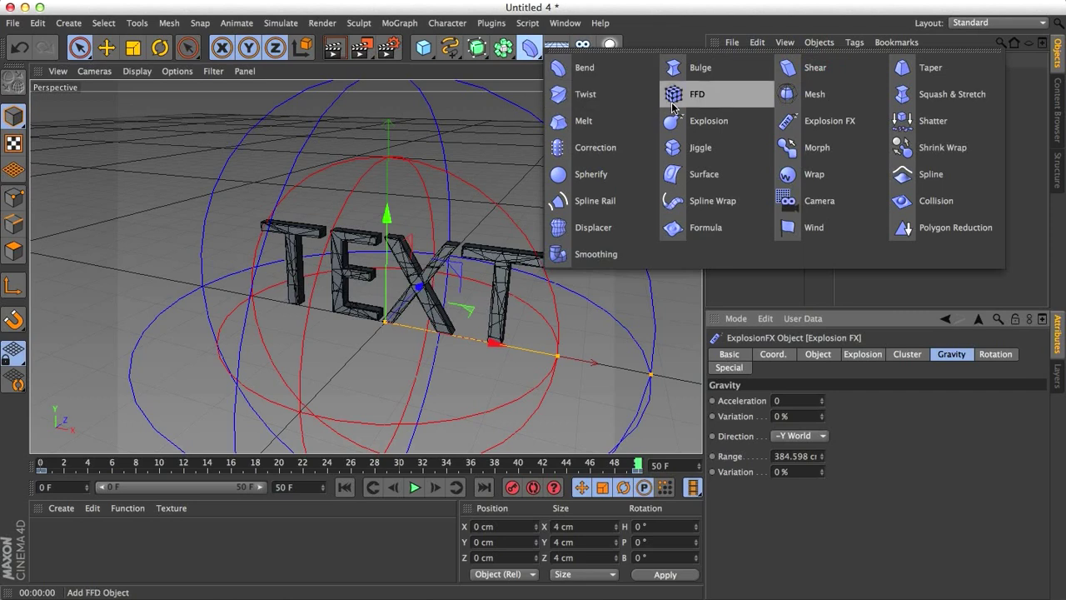
- Add an Explosion deformer under Extrude NURBS, test its strength, then delete it
click(708, 120)
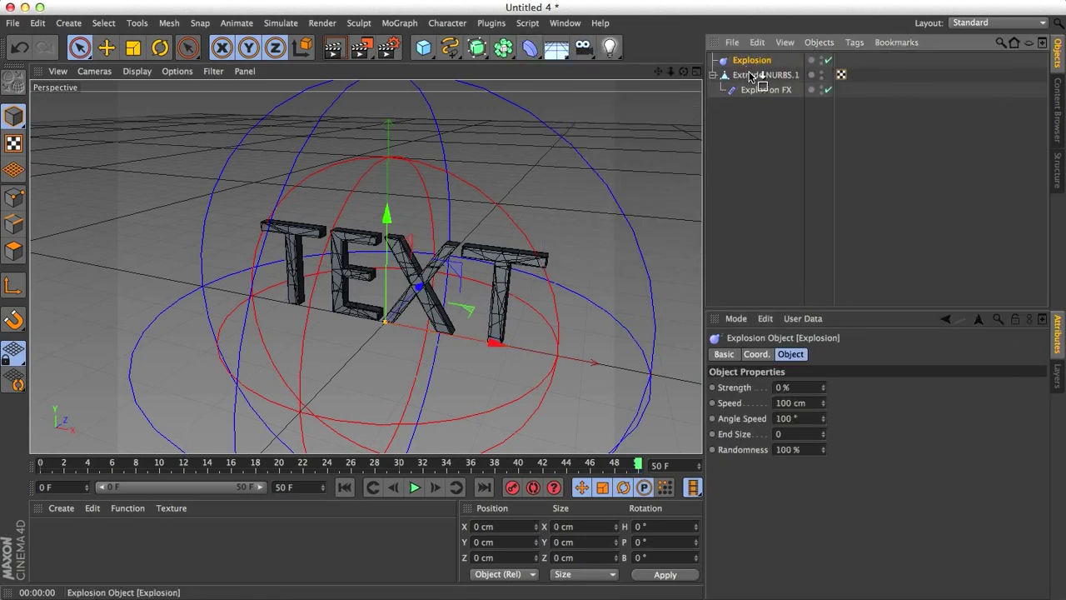
click(758, 89)
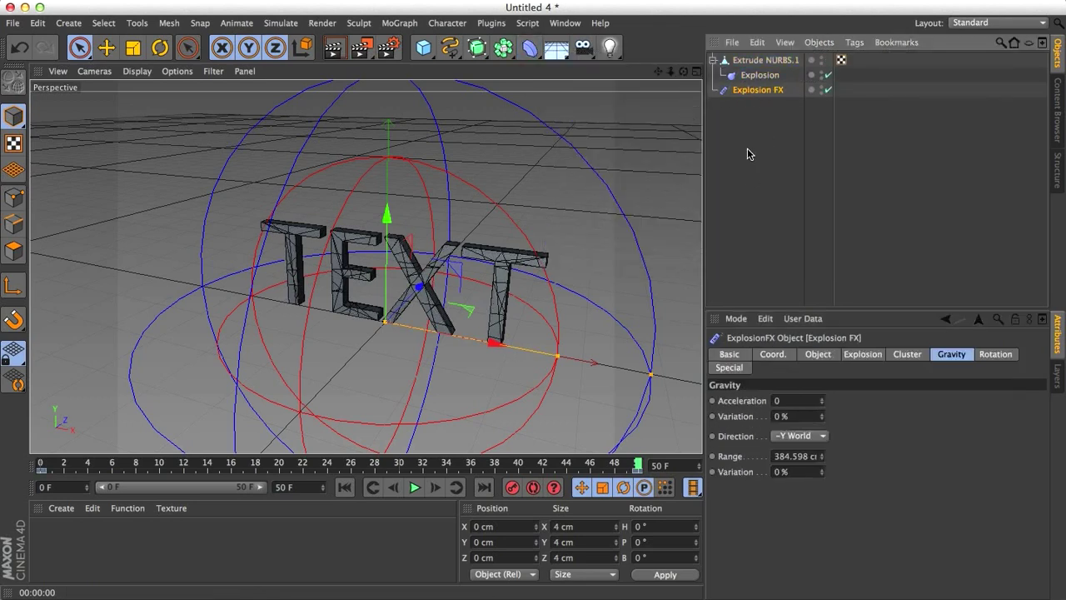
click(758, 74)
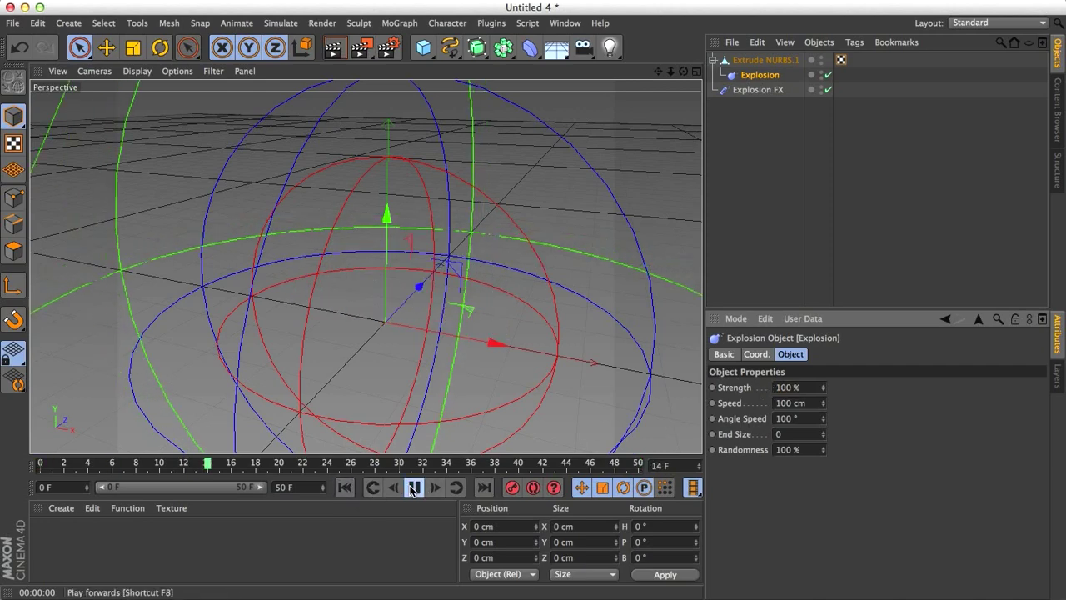
click(414, 487)
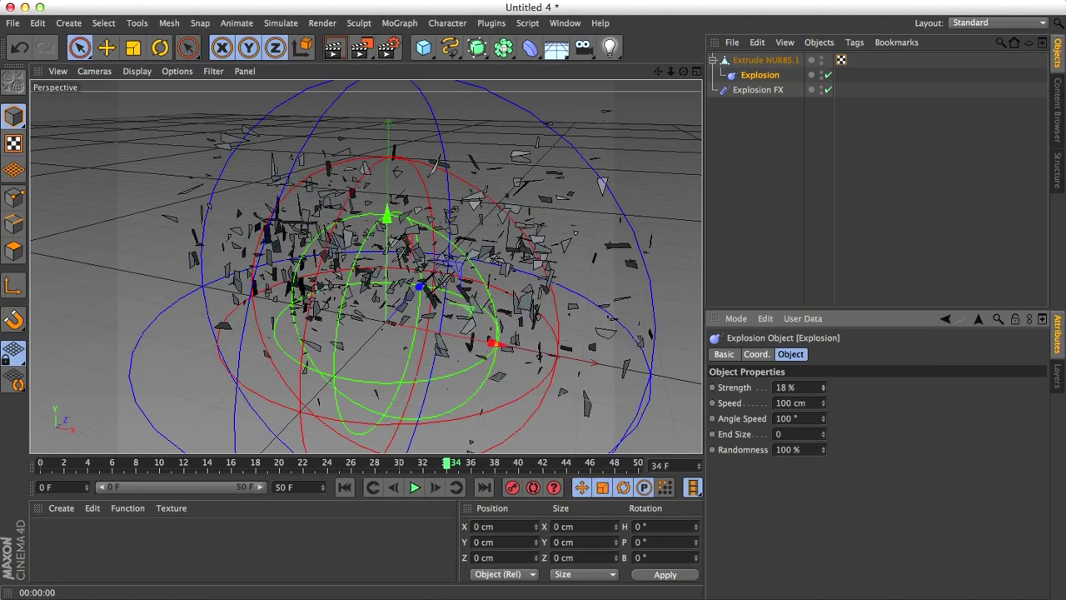
click(823, 387)
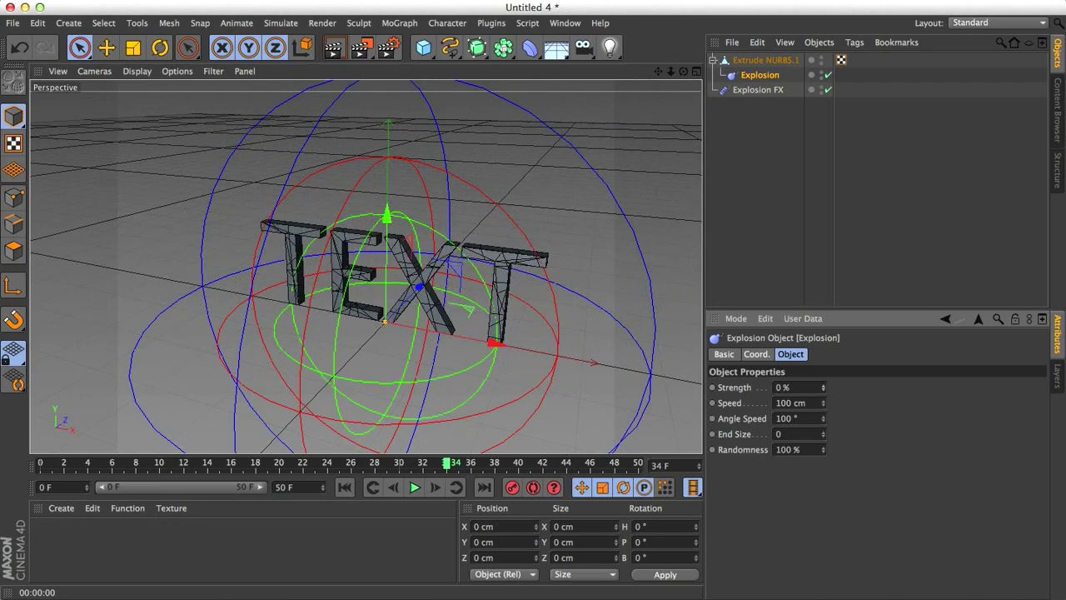
click(759, 74)
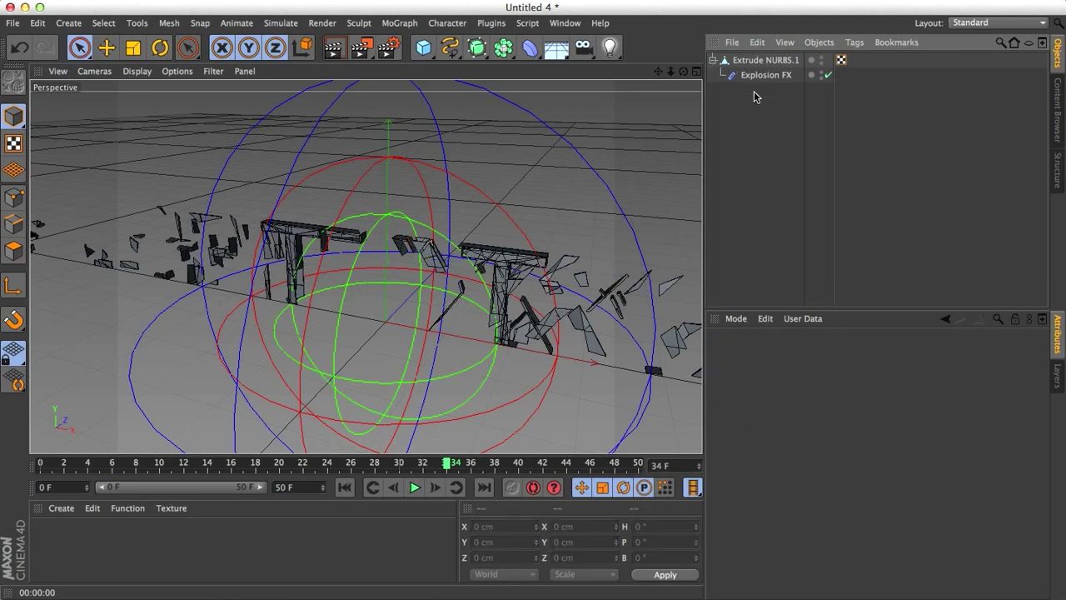
- Set the Explosion FX rotation speed to 60
click(765, 75)
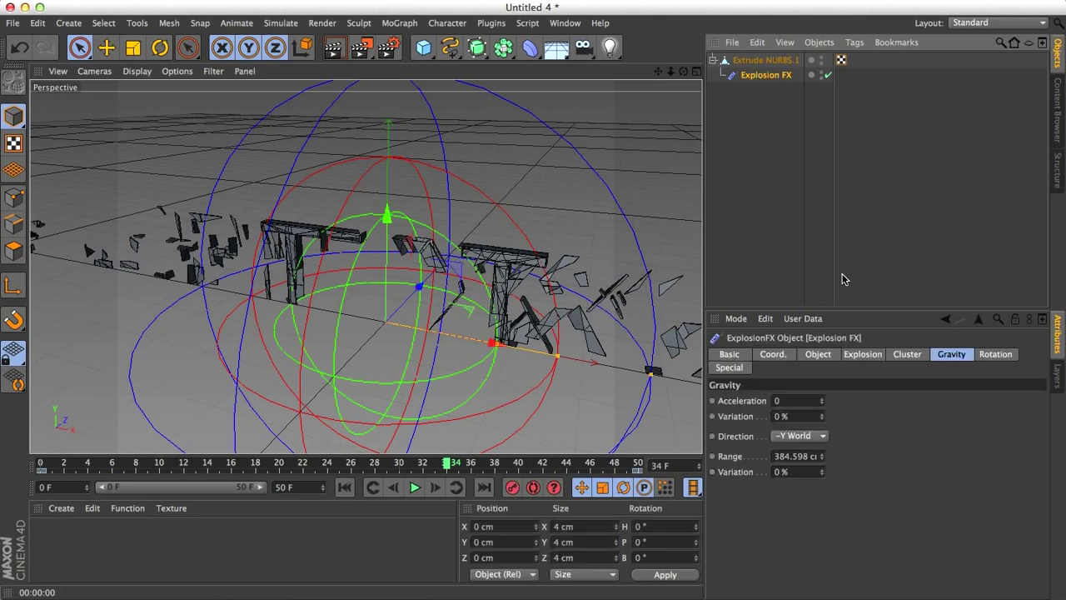
click(995, 354)
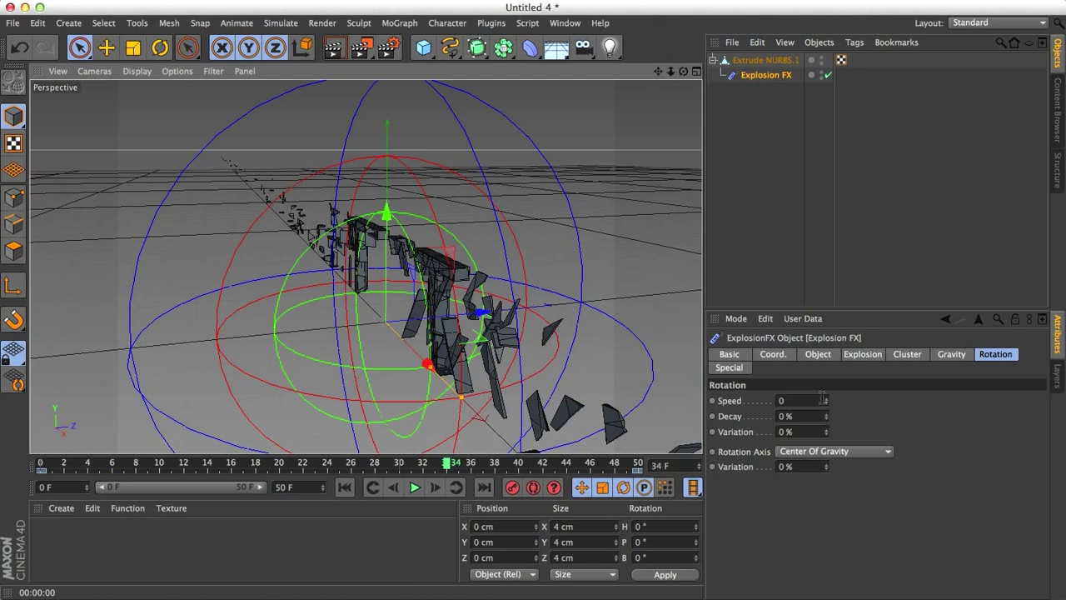
text(47)
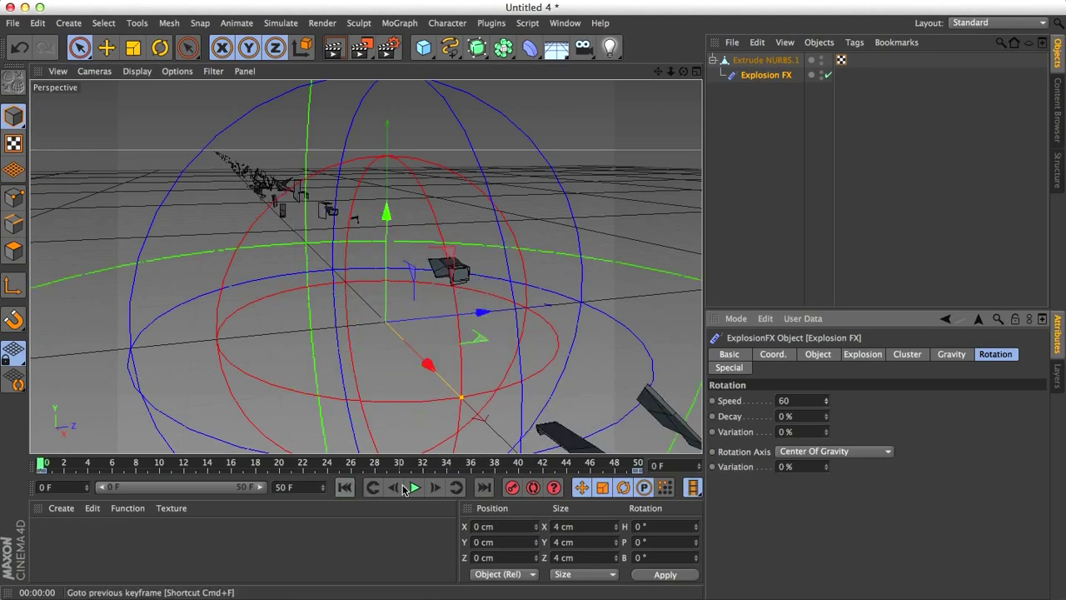
mouse_move(414, 487)
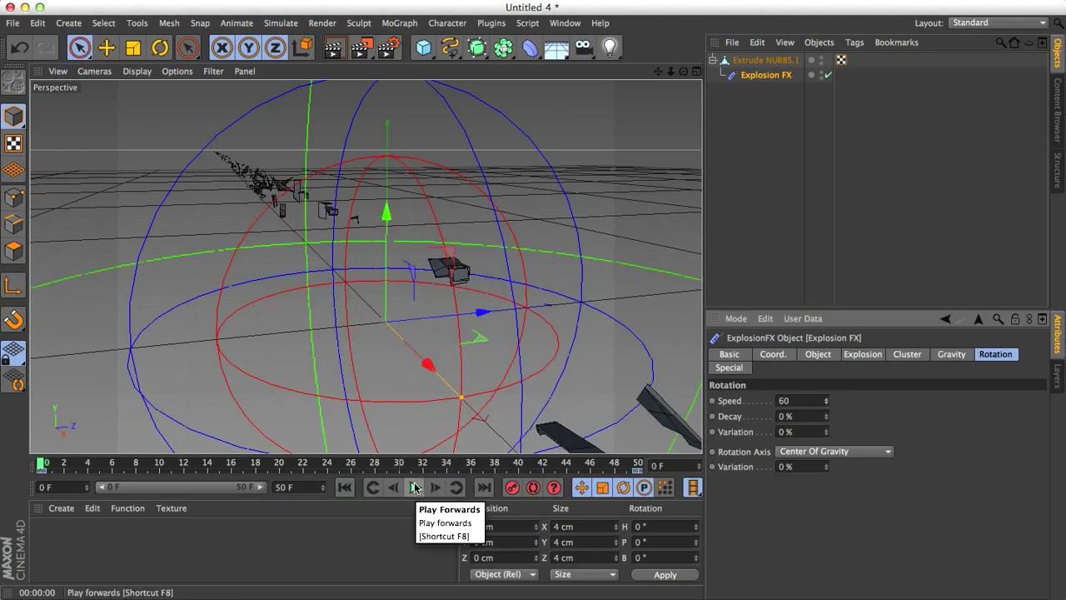
- Play the spinning reassembly and scrub the timeline to frame 39 for the preview
click(414, 487)
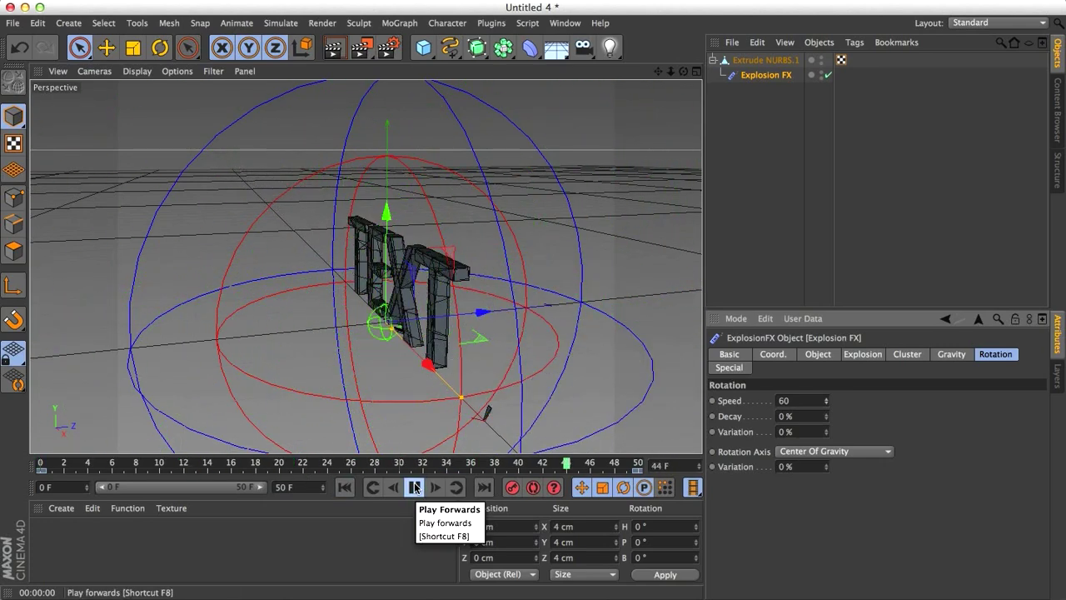
click(414, 487)
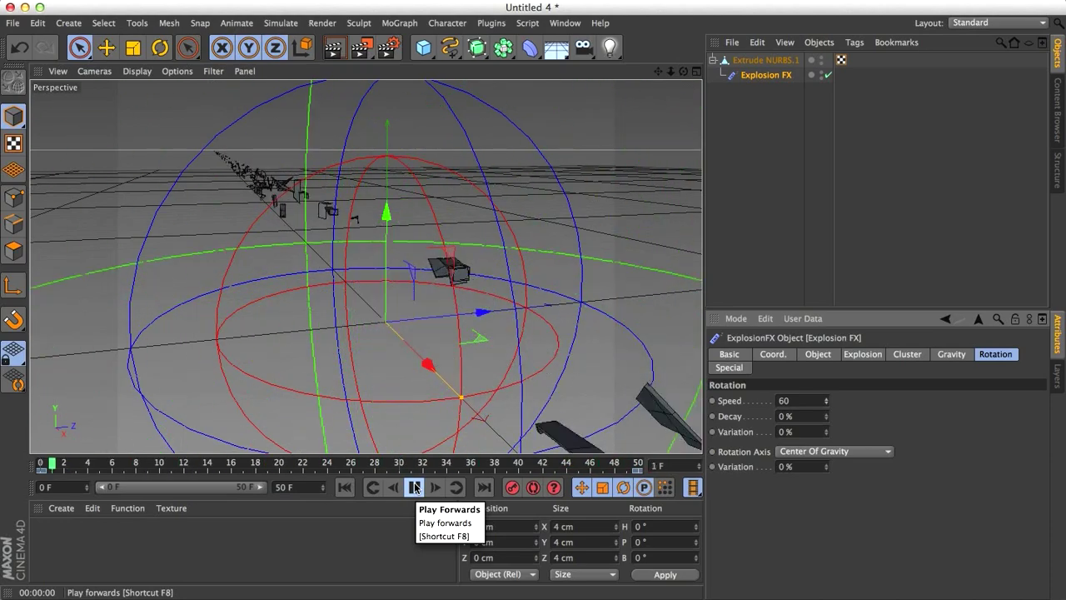
click(414, 487)
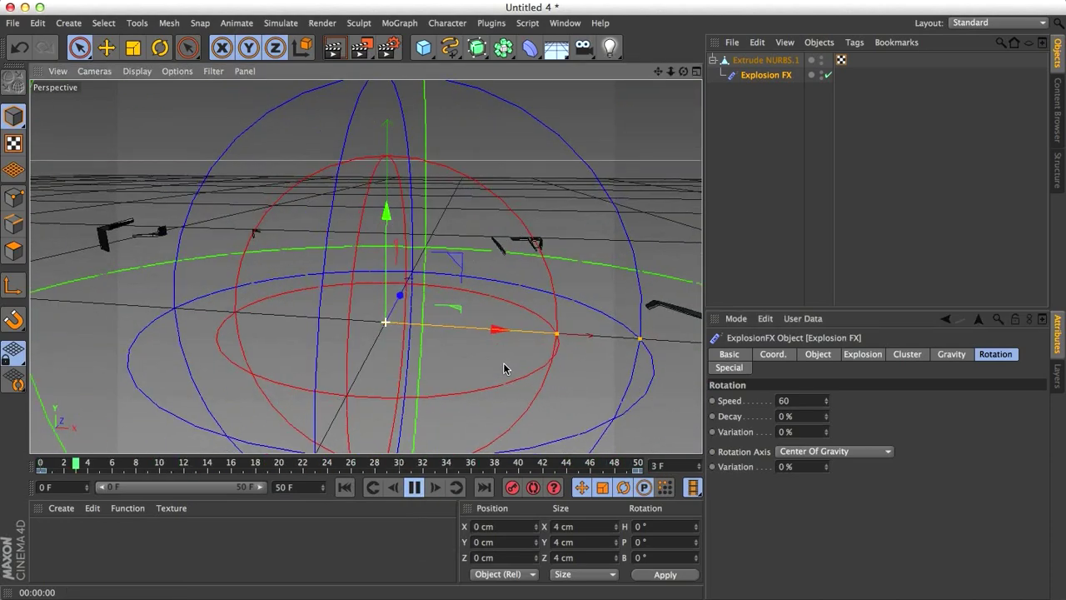
click(414, 487)
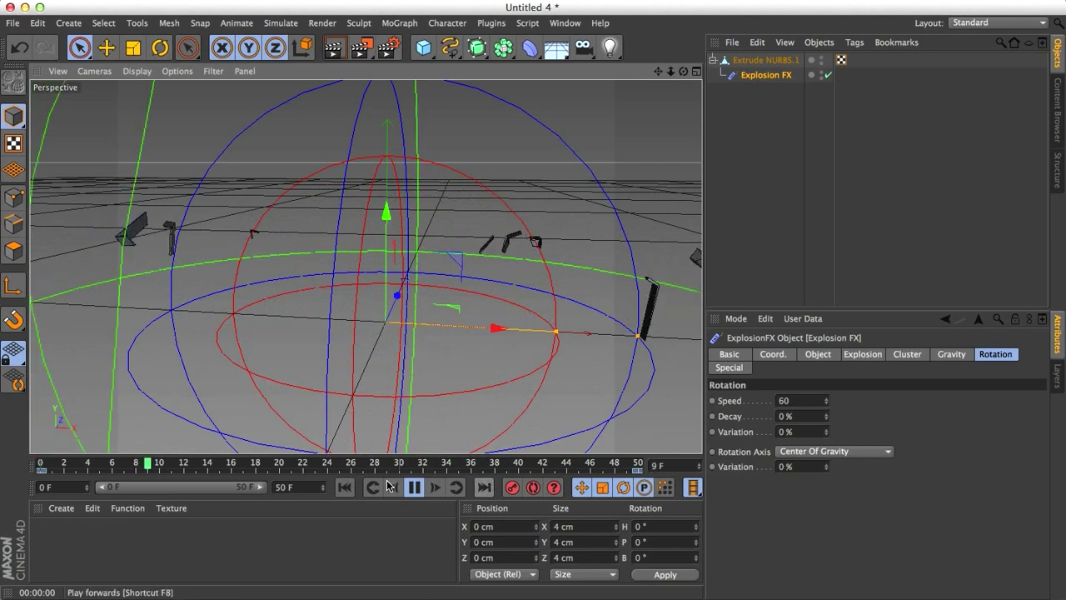
click(414, 487)
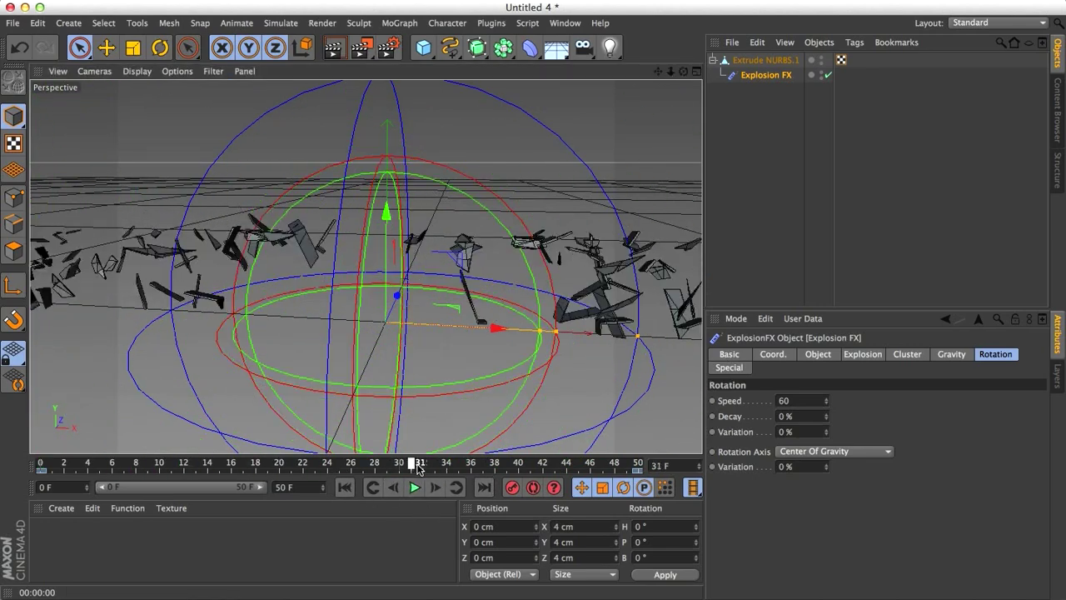
drag(419, 463, 512, 463)
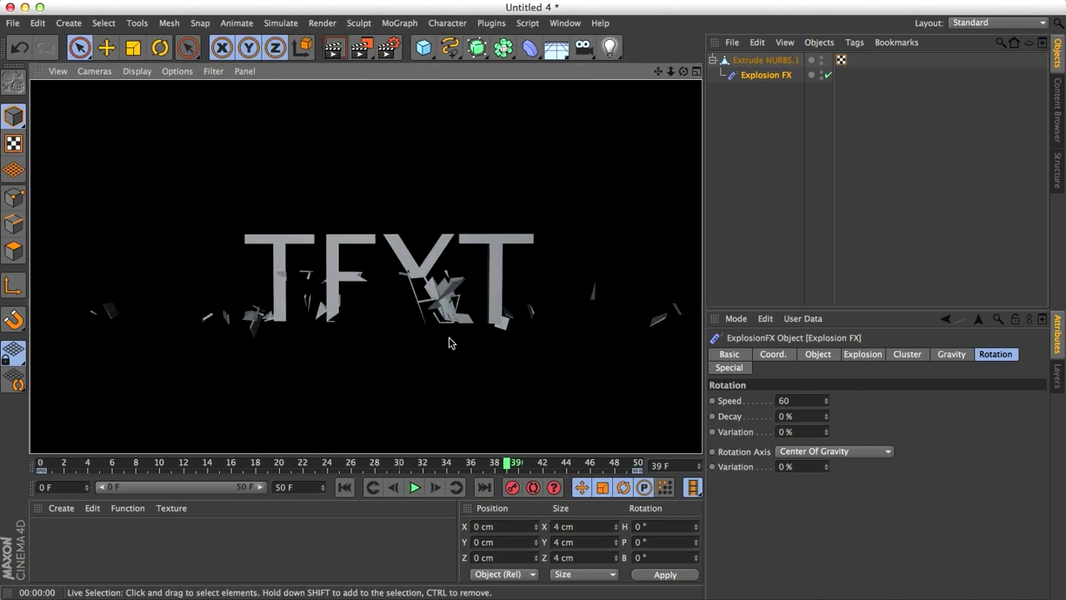
mouse_move(454, 368)
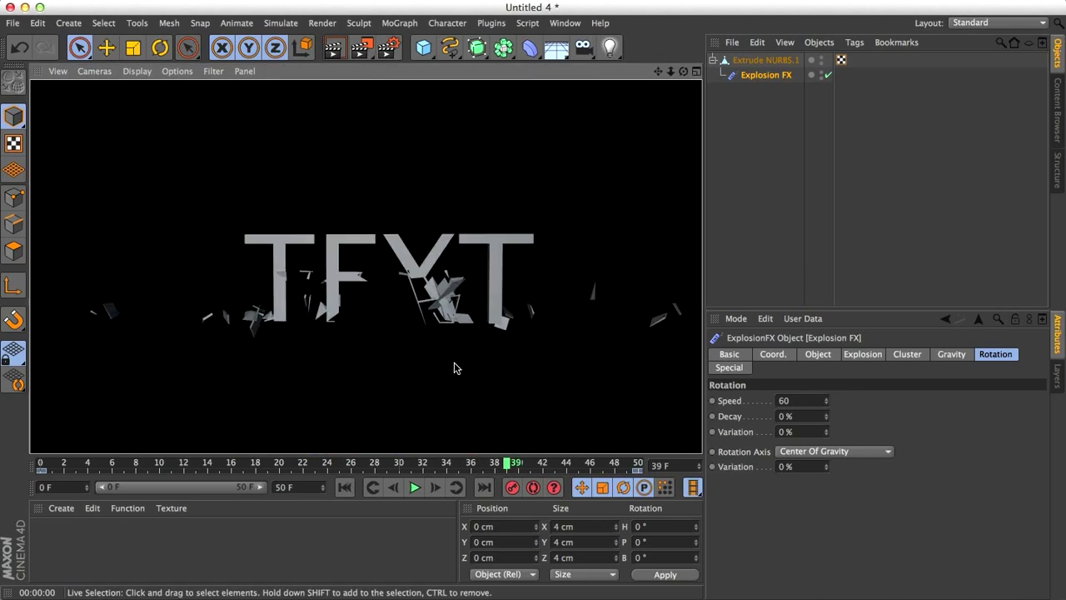